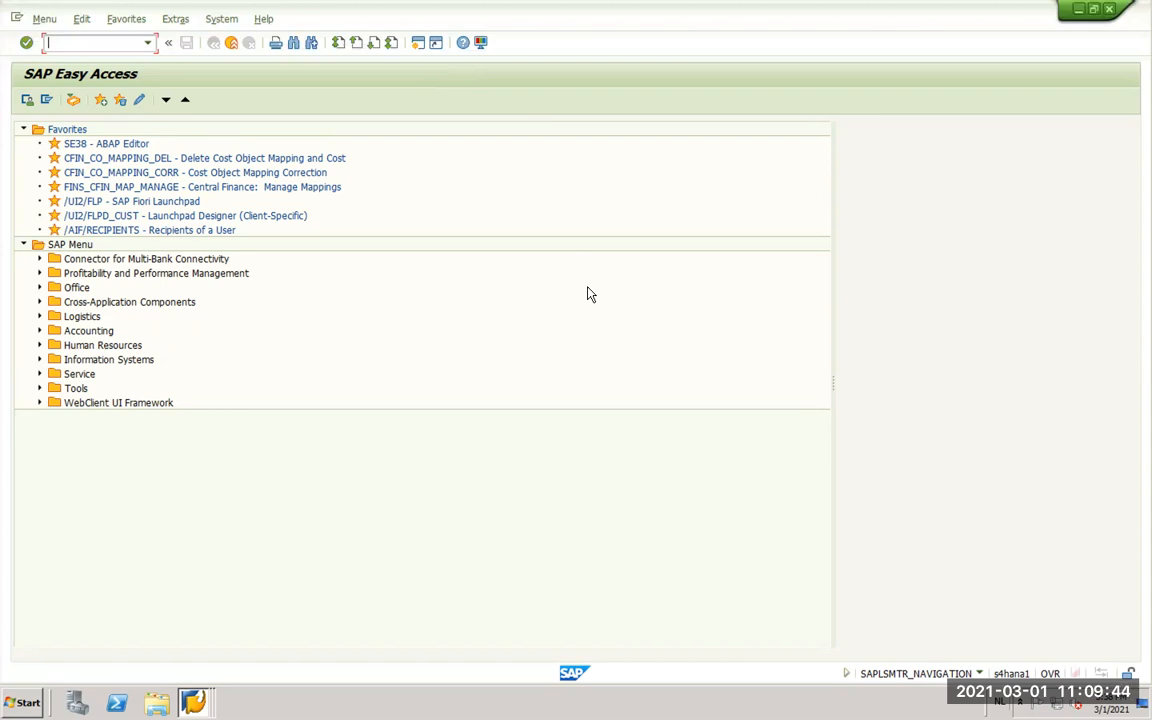
# Switch to the ECC session and start transaction FB01 for a new G/L posting.
pyautogui.click(188, 704)
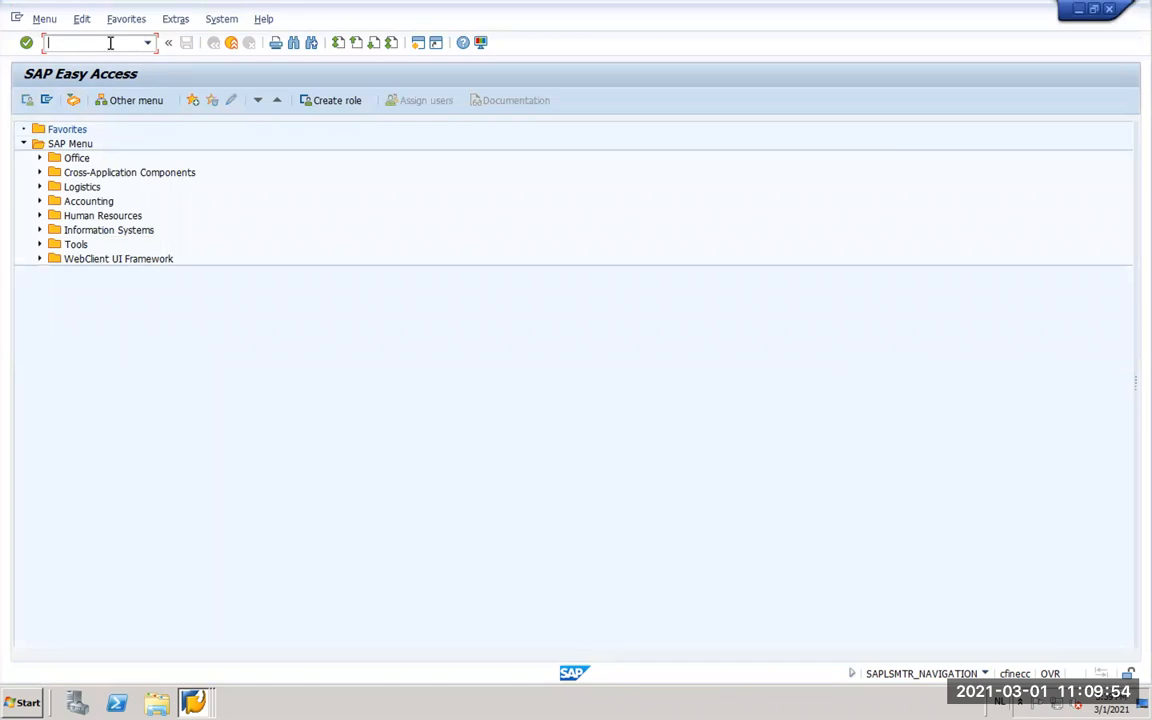
pyautogui.write('fb01')
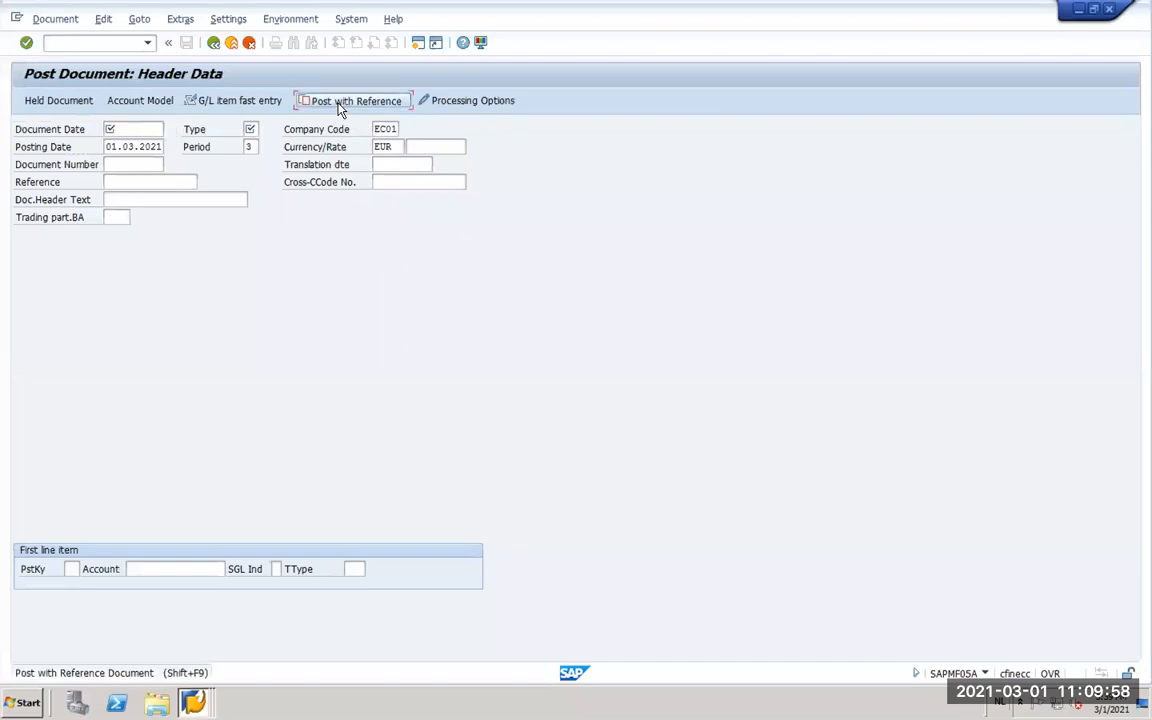
# Post with reference to document 300000006/EC01/2021 and change the header text to Testing for Demo.
pyautogui.click(356, 100)
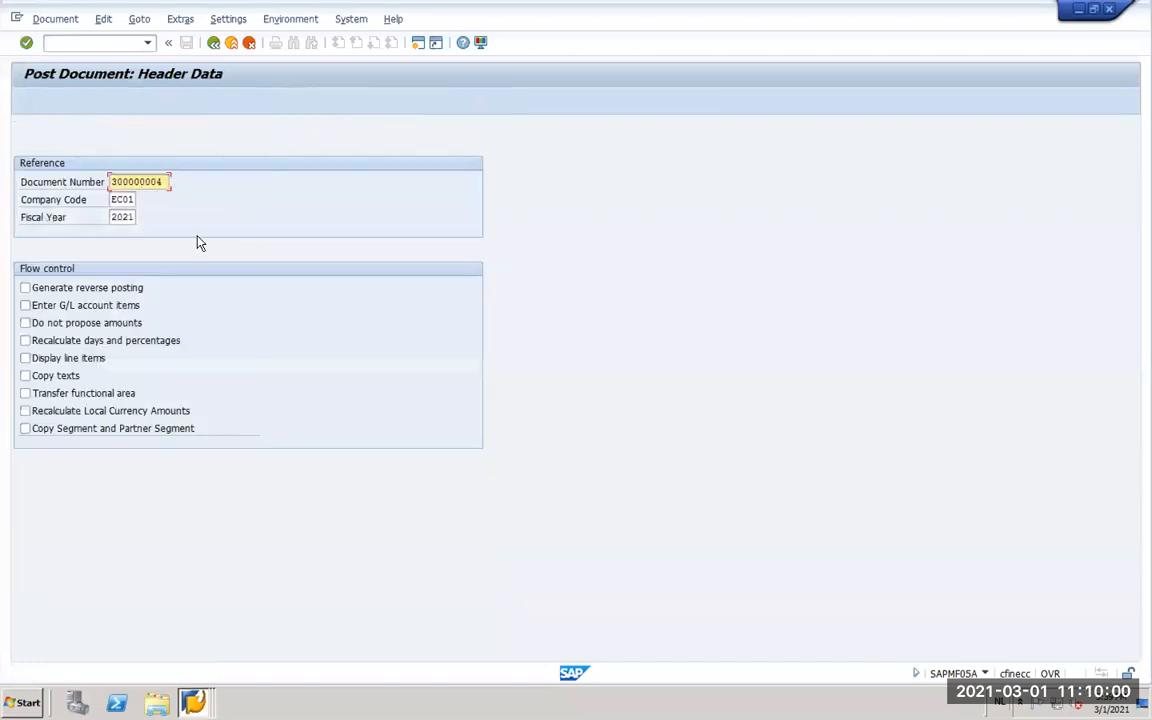
pyautogui.press('Enter')
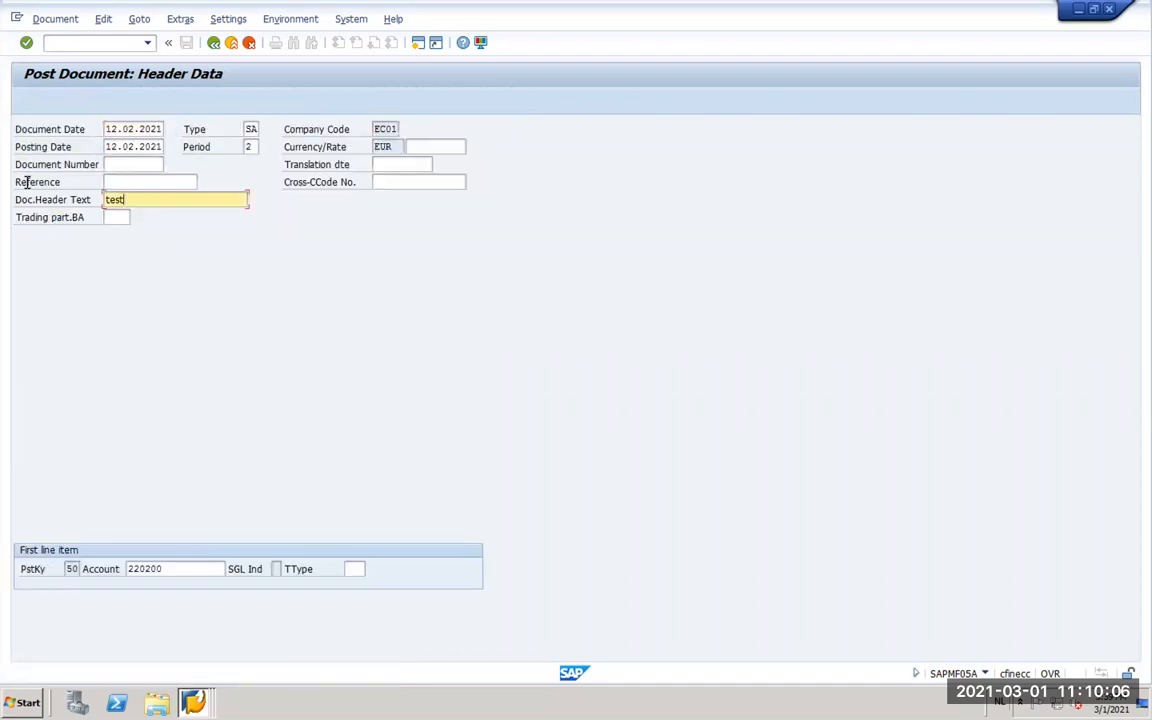
pyautogui.write('Testing for Demo')
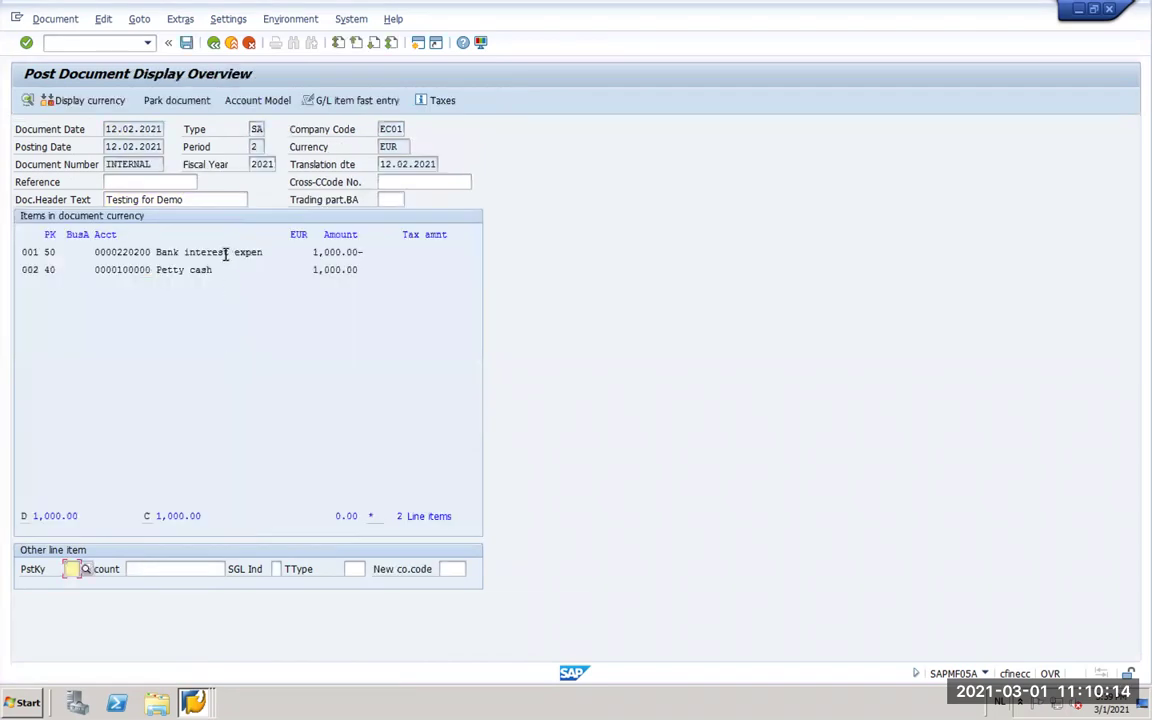
# Set both the bank interest expense and petty cash line amounts to 99.00 EUR.
pyautogui.doubleClick(200, 252)
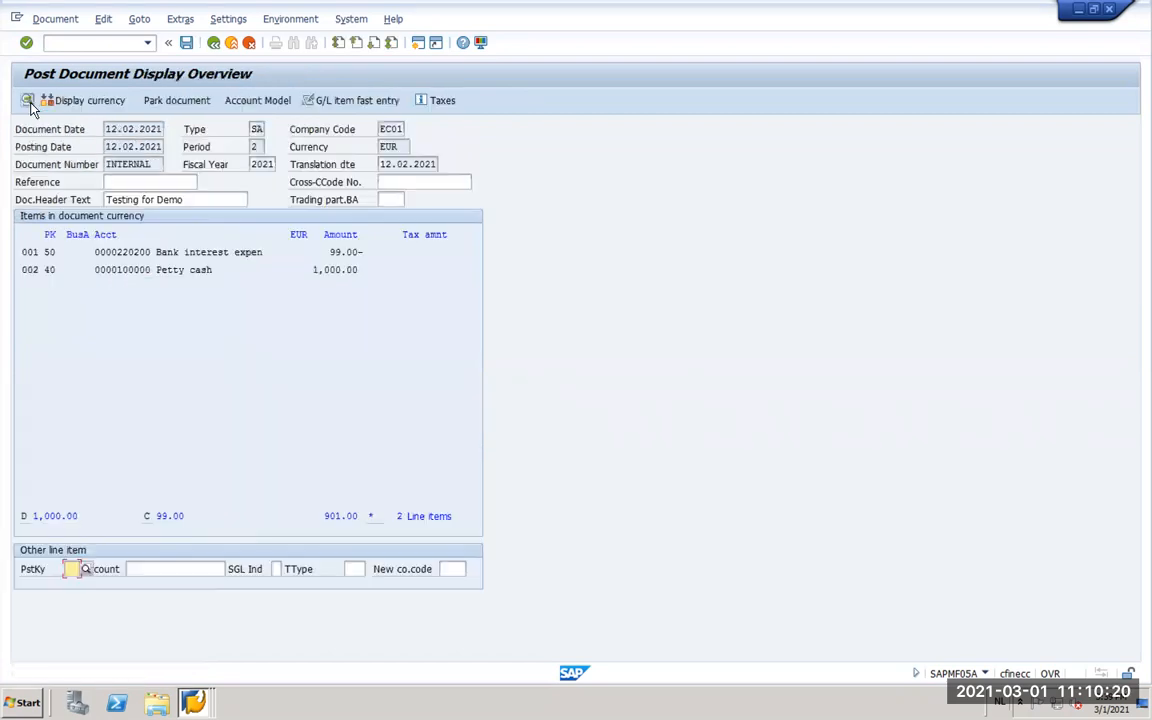
pyautogui.doubleClick(180, 268)
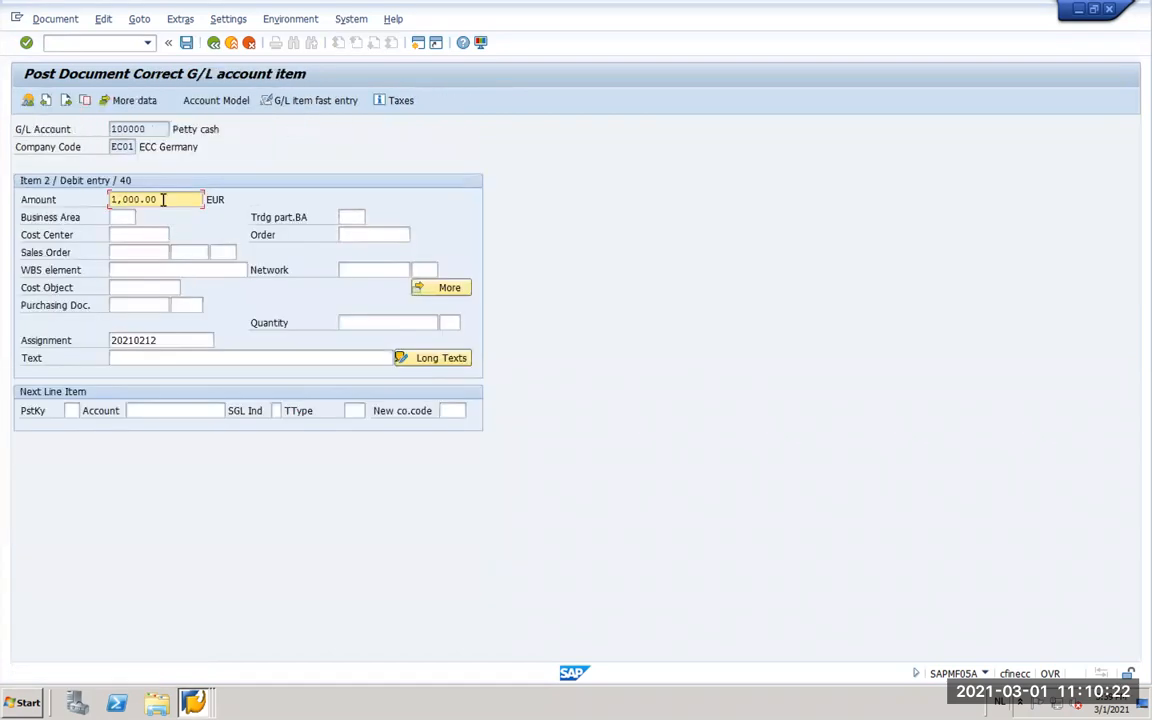
pyautogui.write('99')
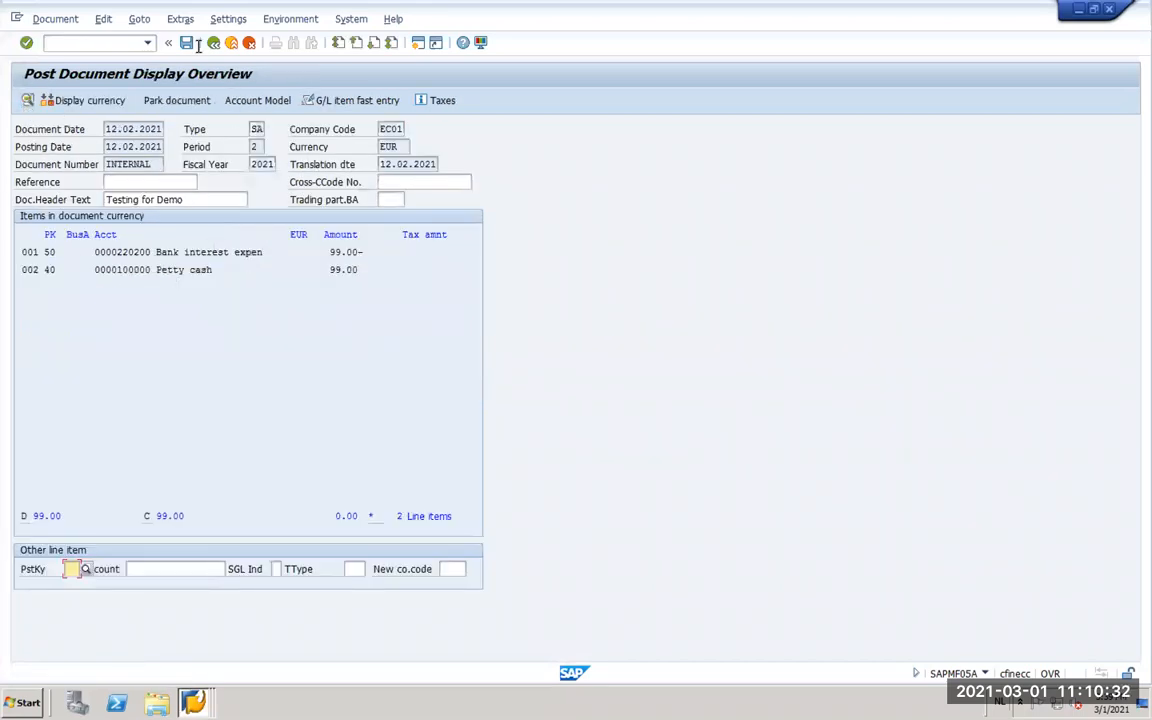
pyautogui.moveTo(188, 44)
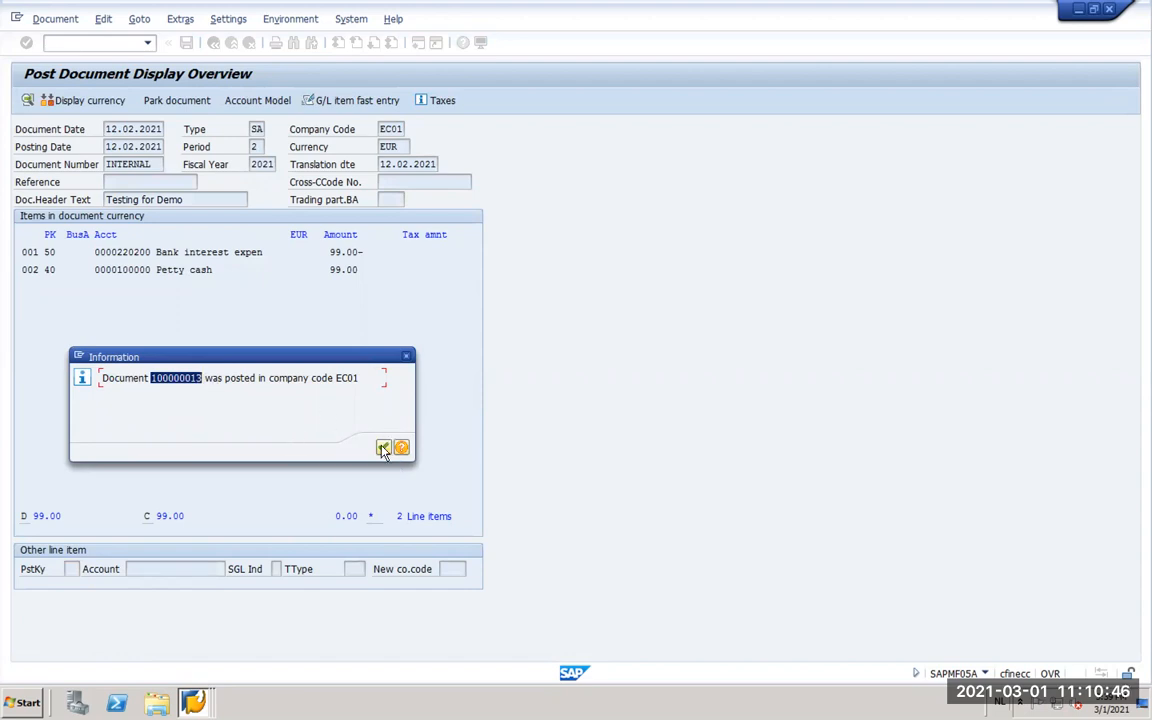
# Acknowledge the posted-document message and bring up the list of open SAP windows.
pyautogui.click(384, 448)
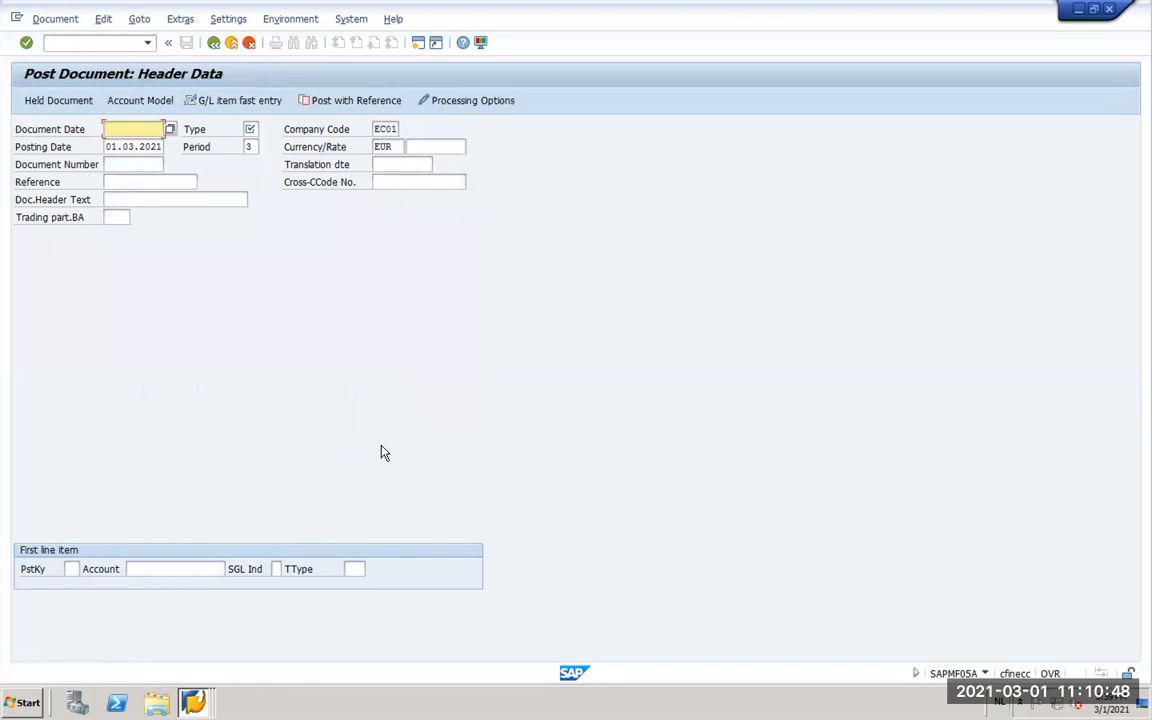
pyautogui.click(190, 704)
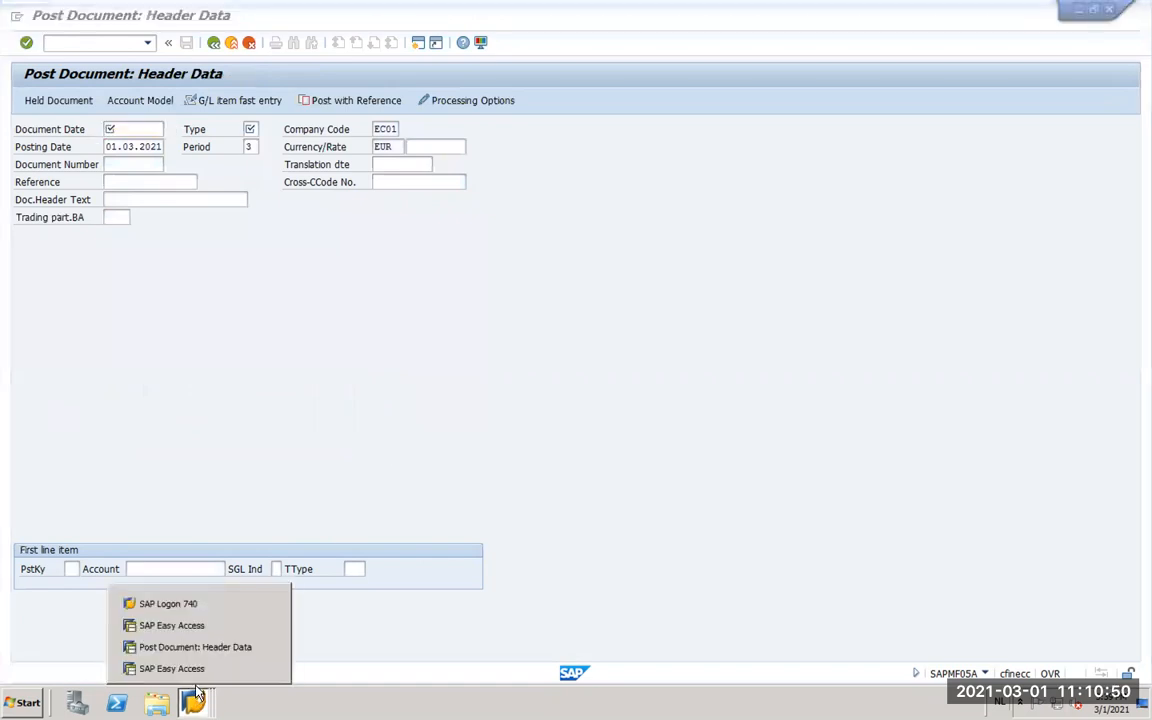
pyautogui.moveTo(196, 632)
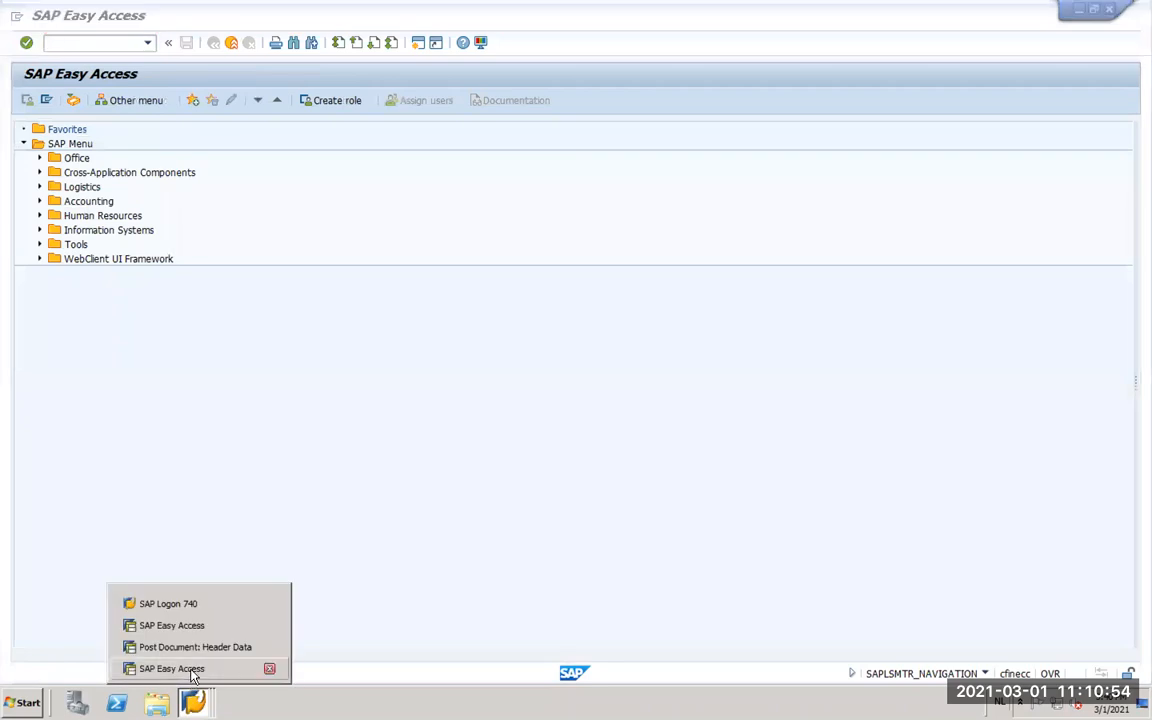
# Switch to the S/4HANA session and start the AIF interface monitor /n/aif/ifmon.
pyautogui.click(188, 668)
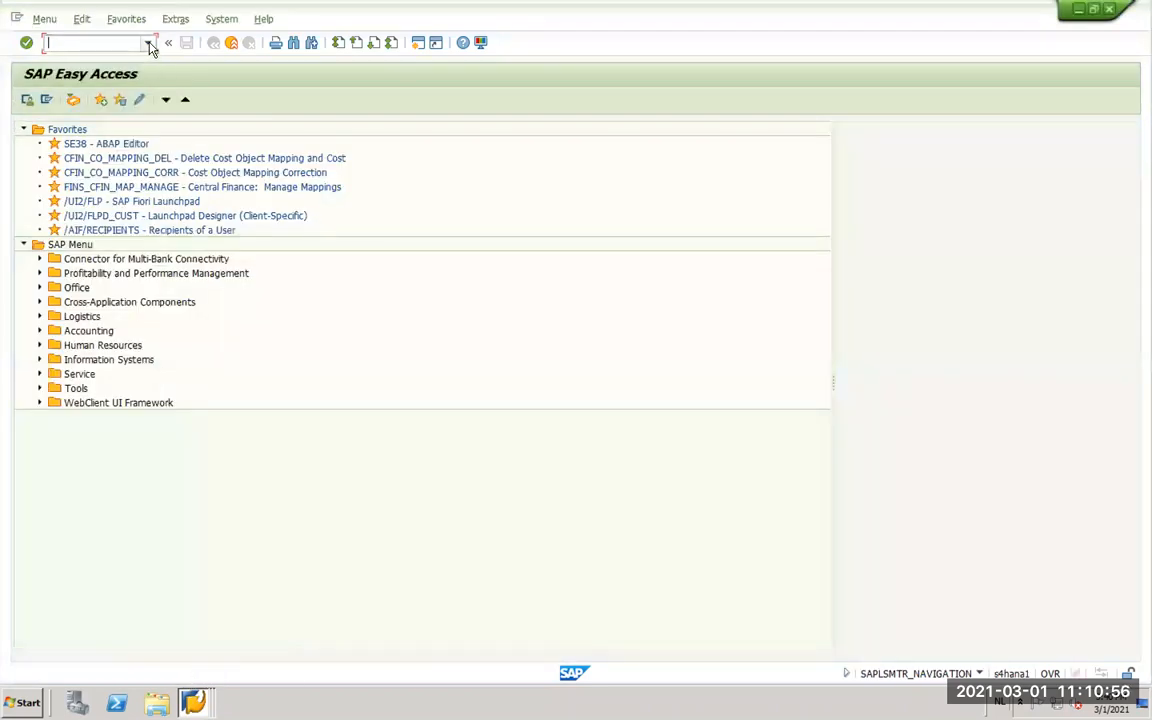
pyautogui.write('/n/aif/ifmon')
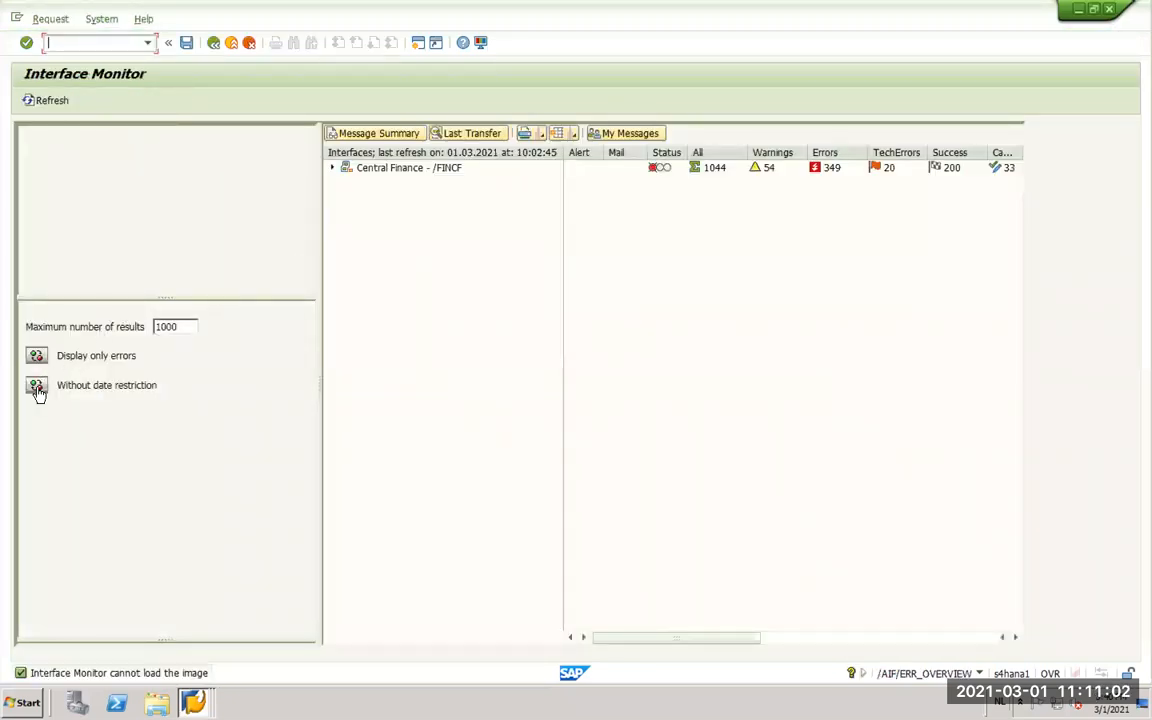
# Filter the monitor from 01.03.2021 and open the successful Central Finance messages.
pyautogui.click(36, 384)
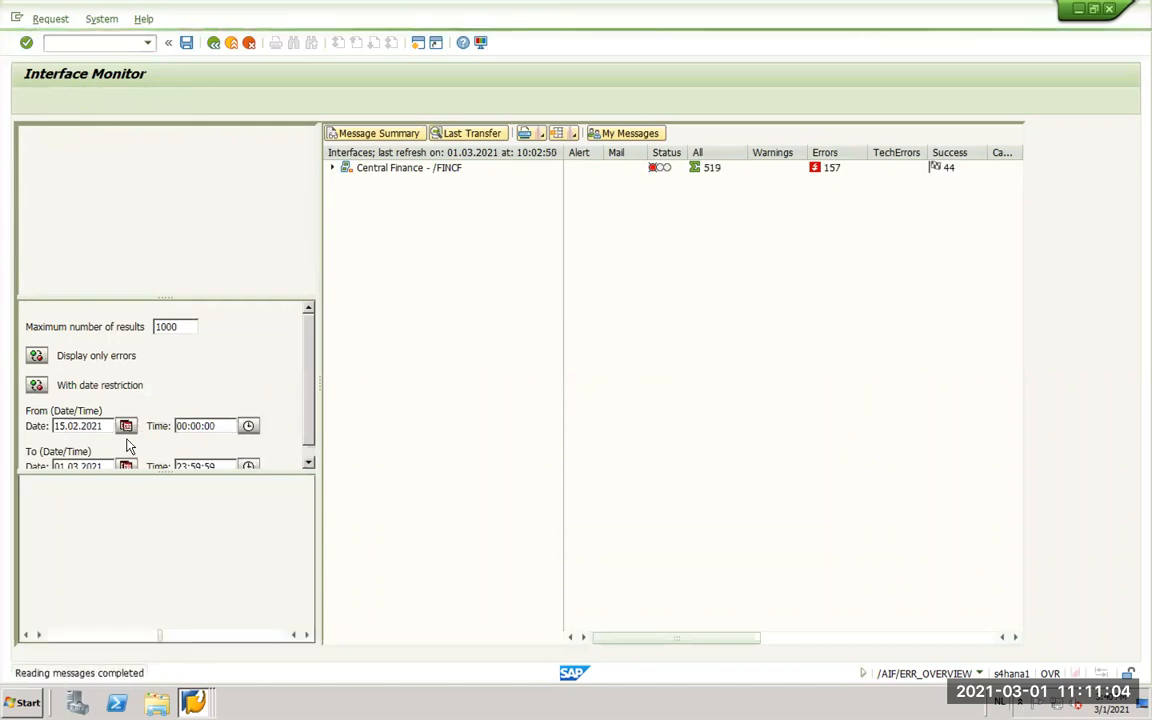
pyautogui.click(124, 424)
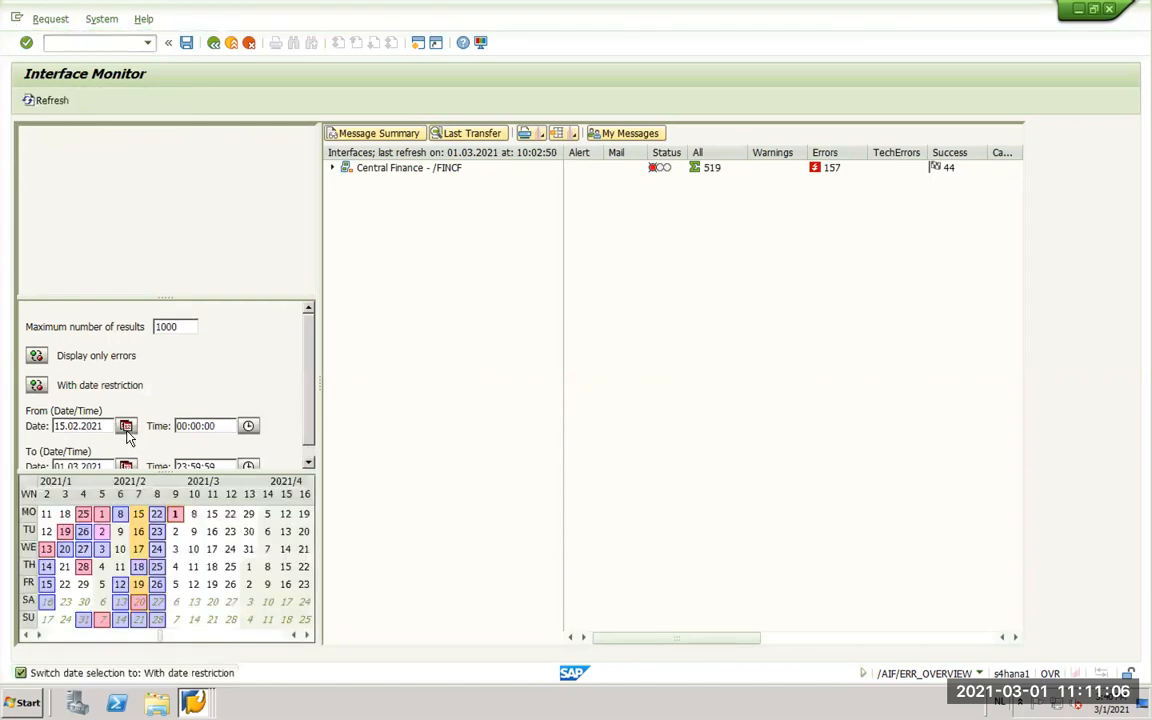
pyautogui.click(126, 426)
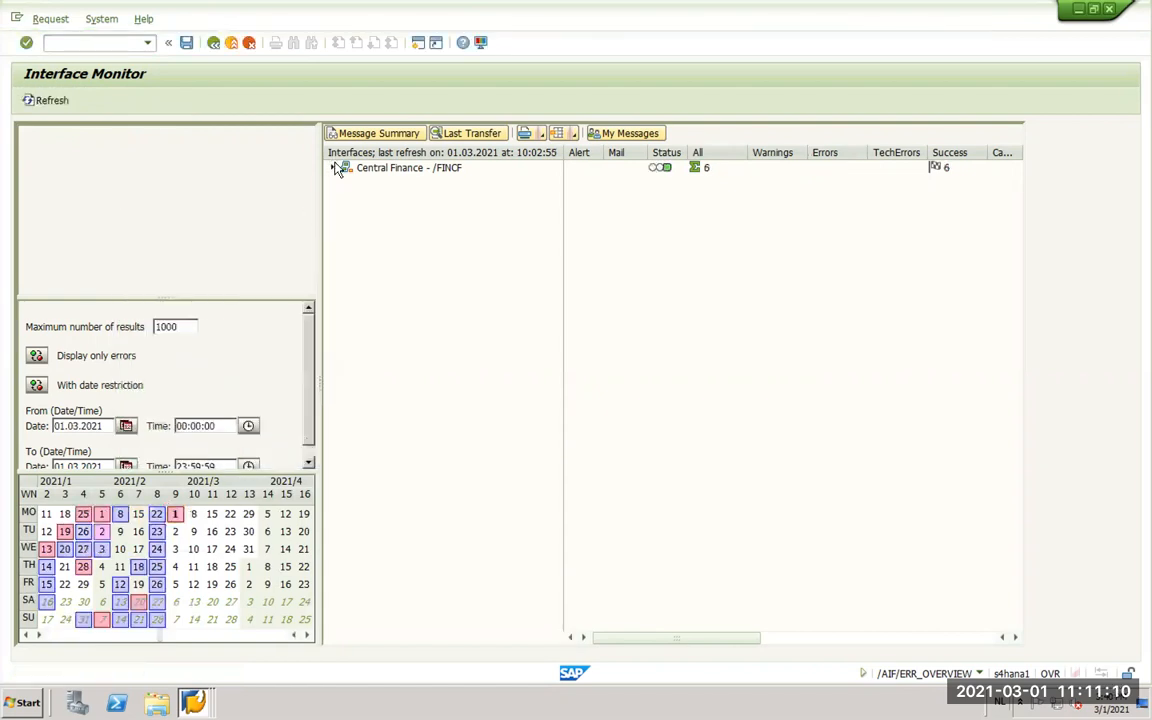
pyautogui.click(336, 168)
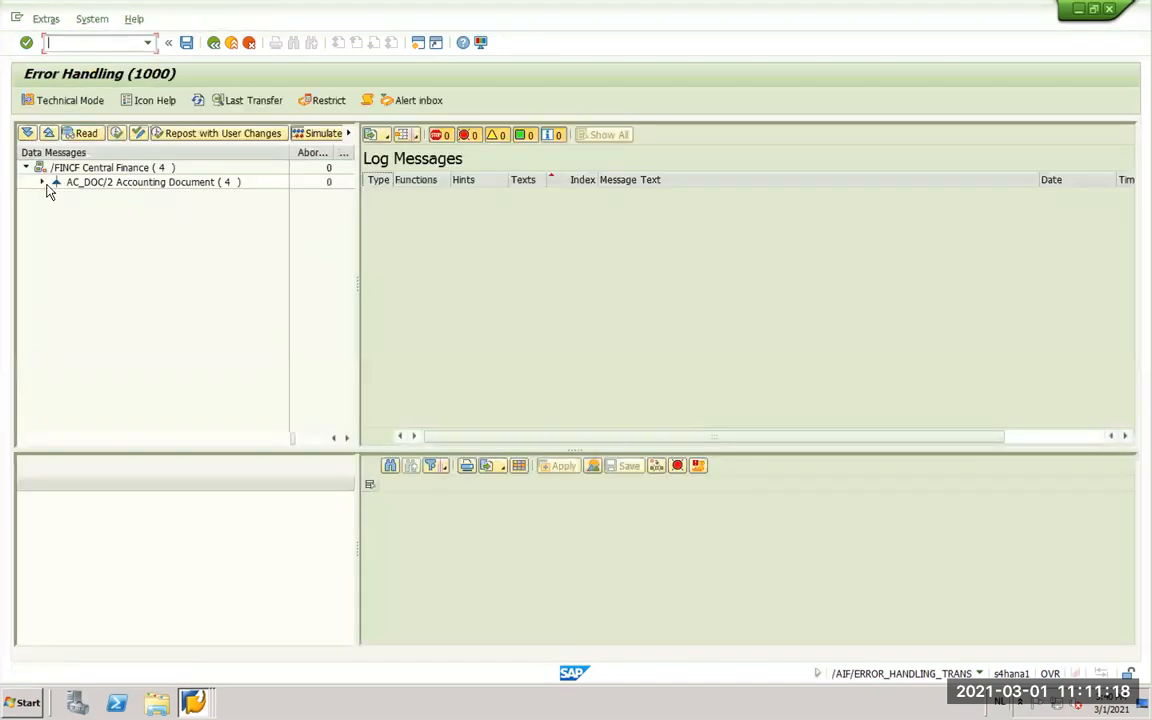
# Expand the AC_DOC accounting document messages and show the newest message's log with document 100000011.
pyautogui.click(42, 184)
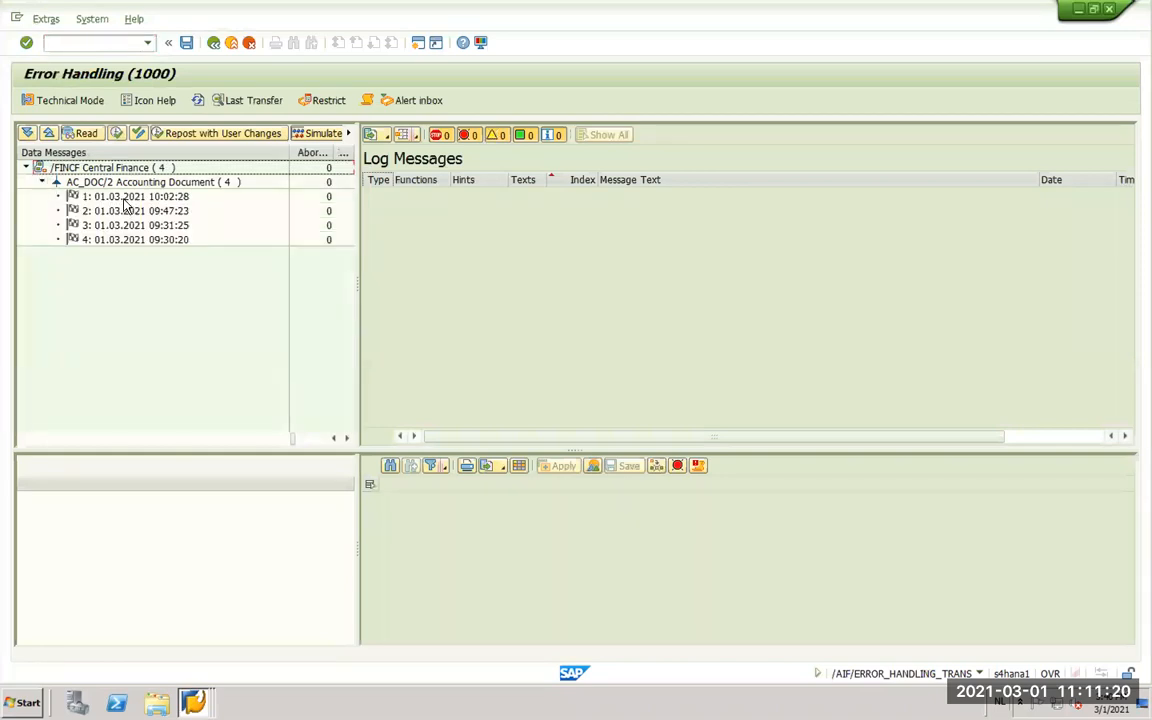
pyautogui.click(132, 196)
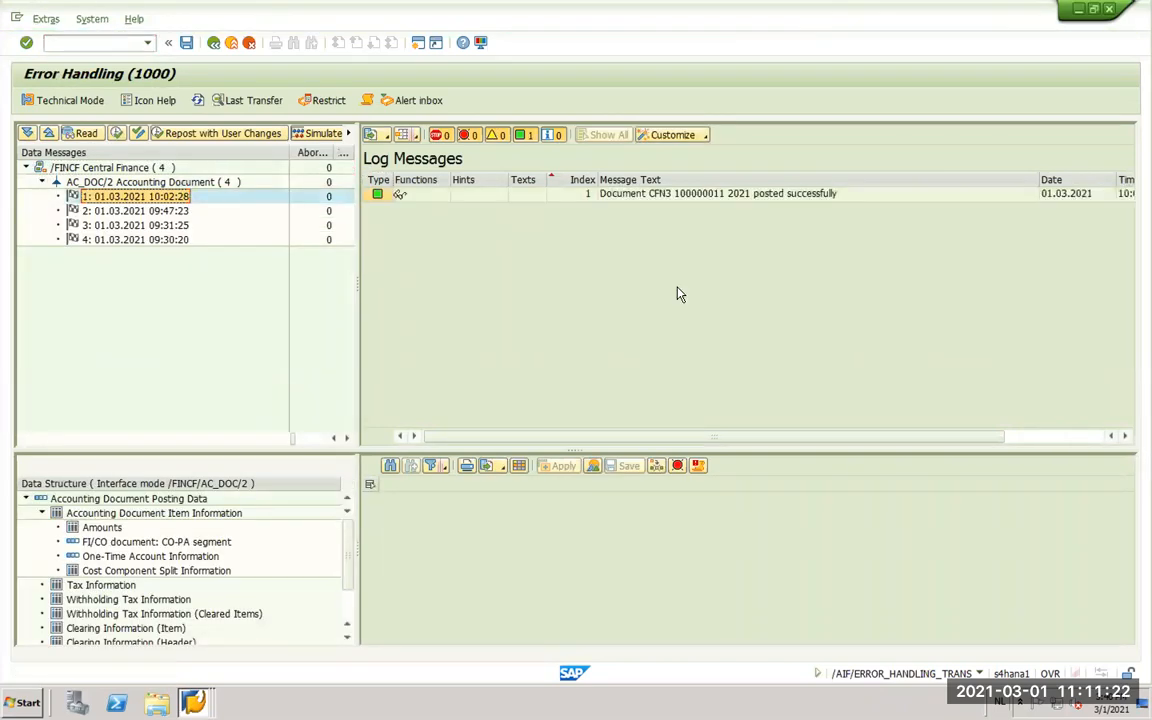
pyautogui.moveTo(672, 206)
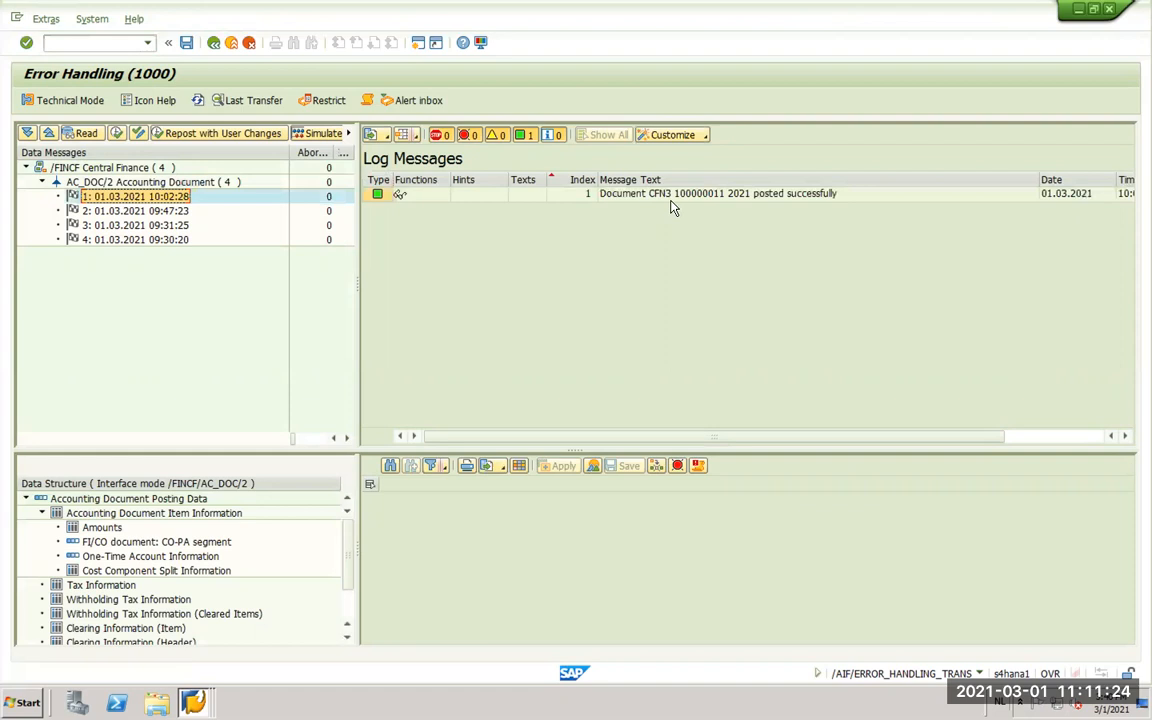
pyautogui.moveTo(684, 204)
pyautogui.write('fb03')
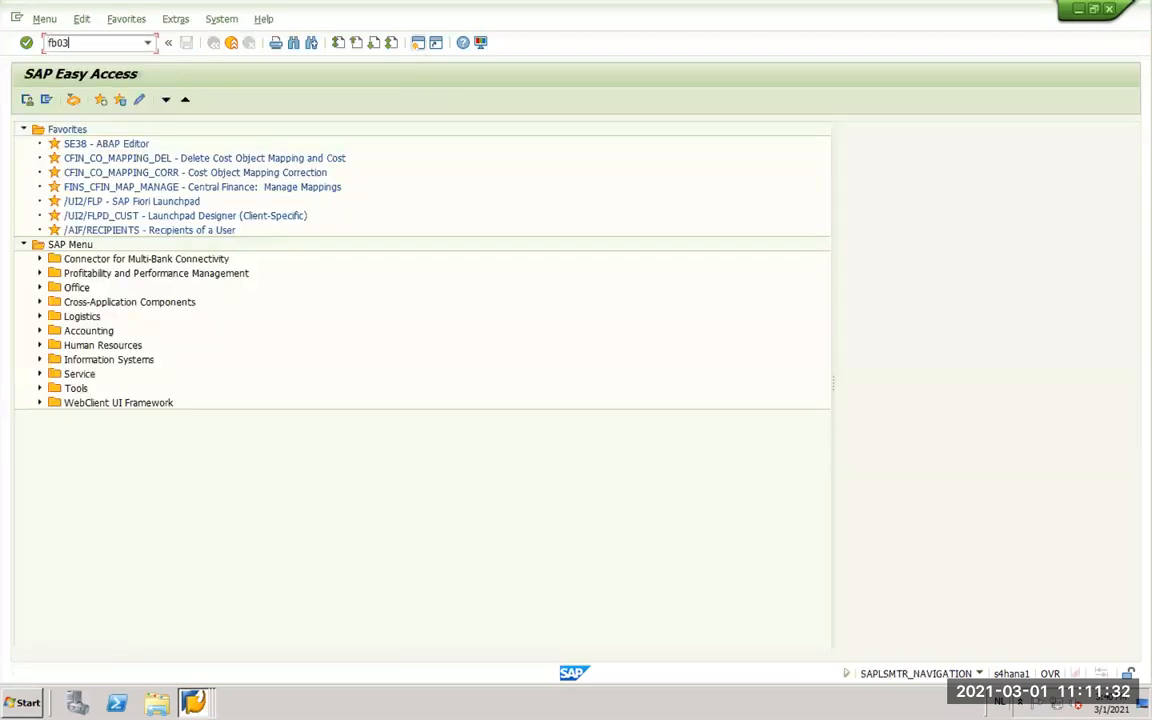
# Display document 100000011 in company code CFN3 for 2021 via FB03, rechecking the number in the message log.
pyautogui.press('Enter')
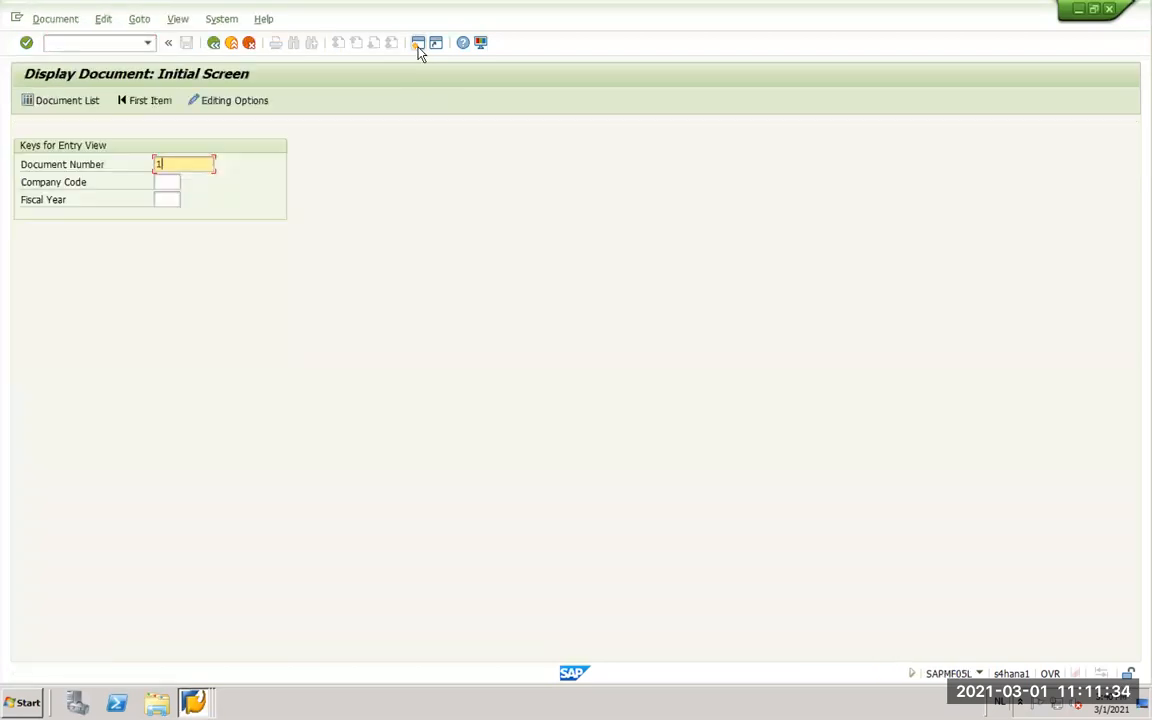
pyautogui.write('0000011')
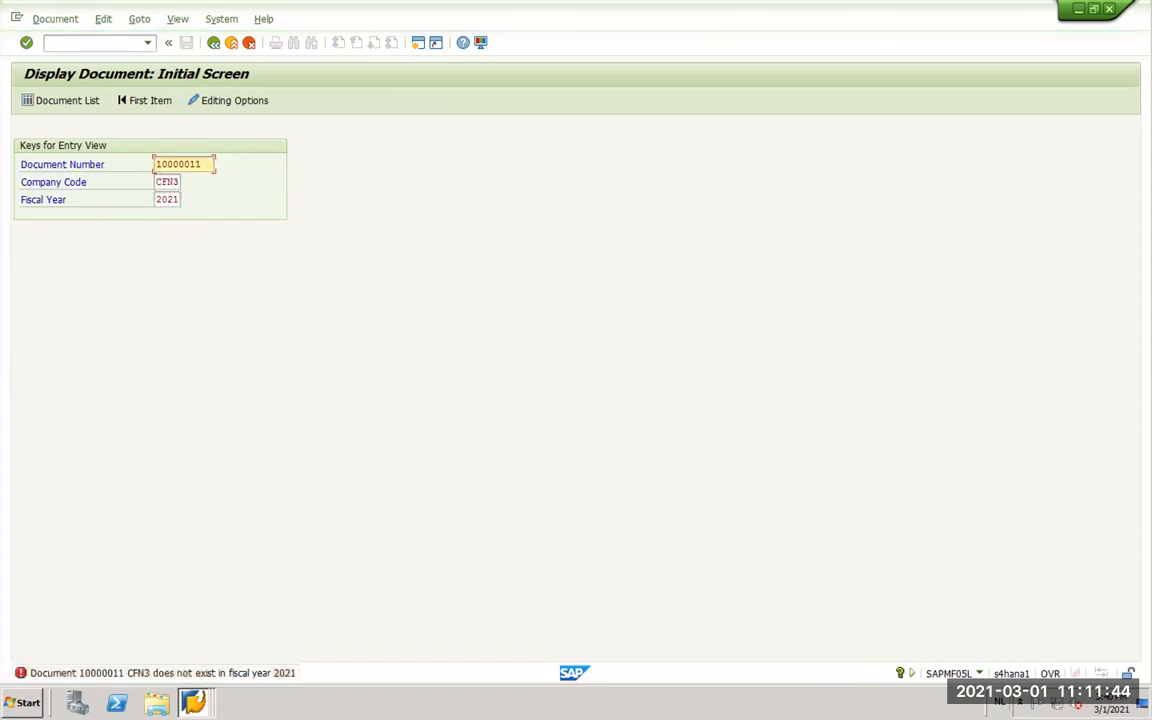
pyautogui.click(188, 700)
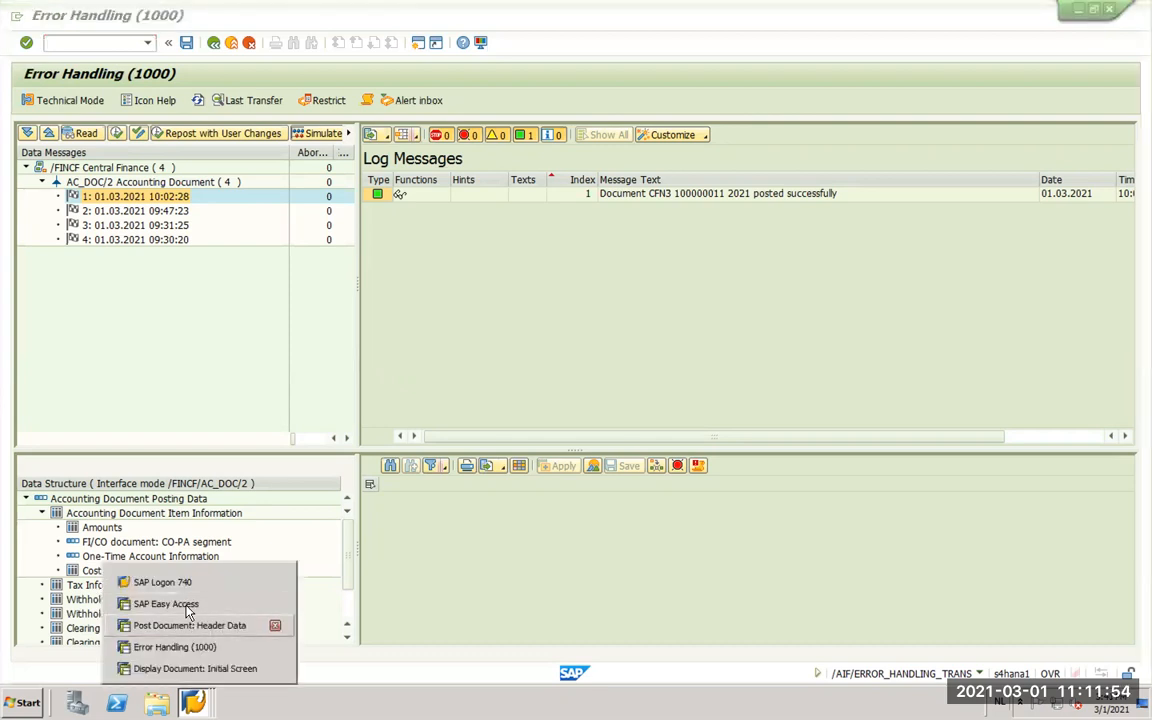
pyautogui.click(186, 626)
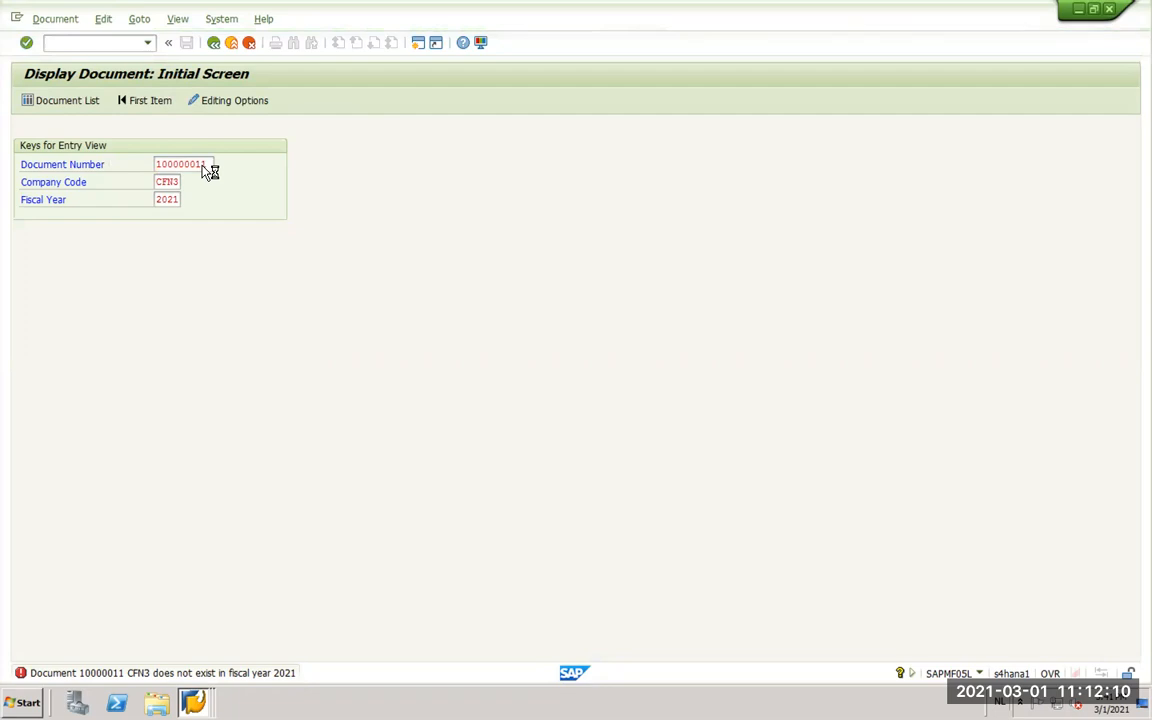
pyautogui.press('Enter')
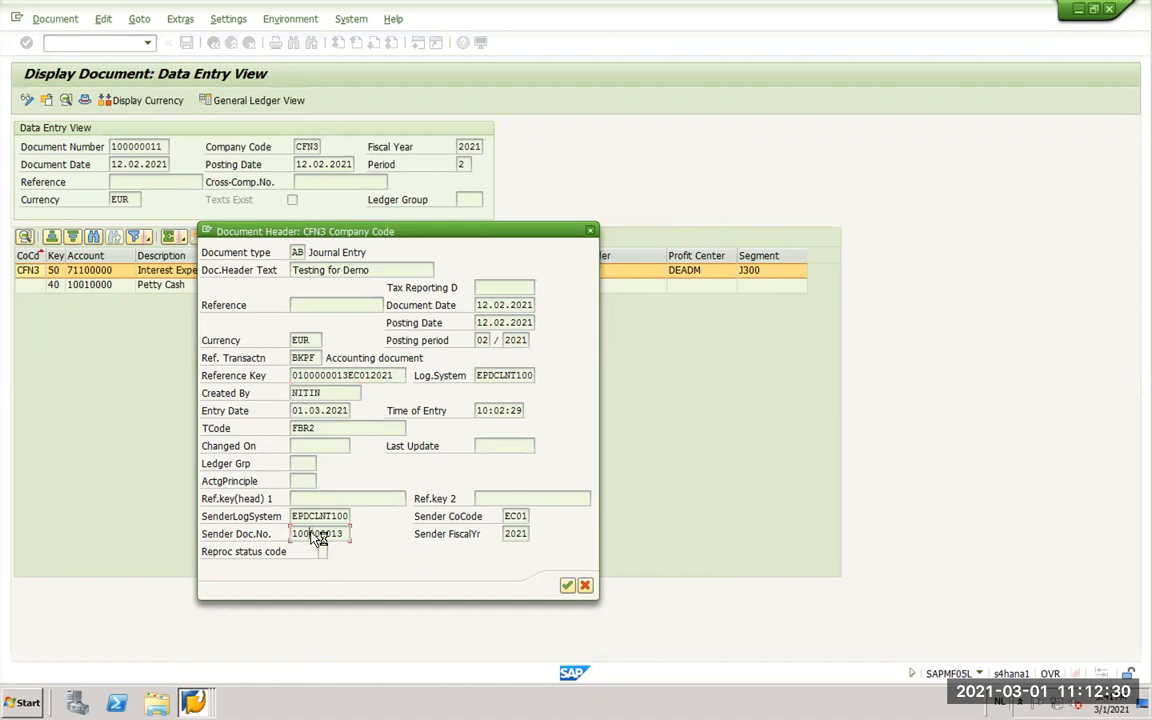
# View the document header showing sender document 100000013 in EC01, then close the header details.
pyautogui.click(568, 584)
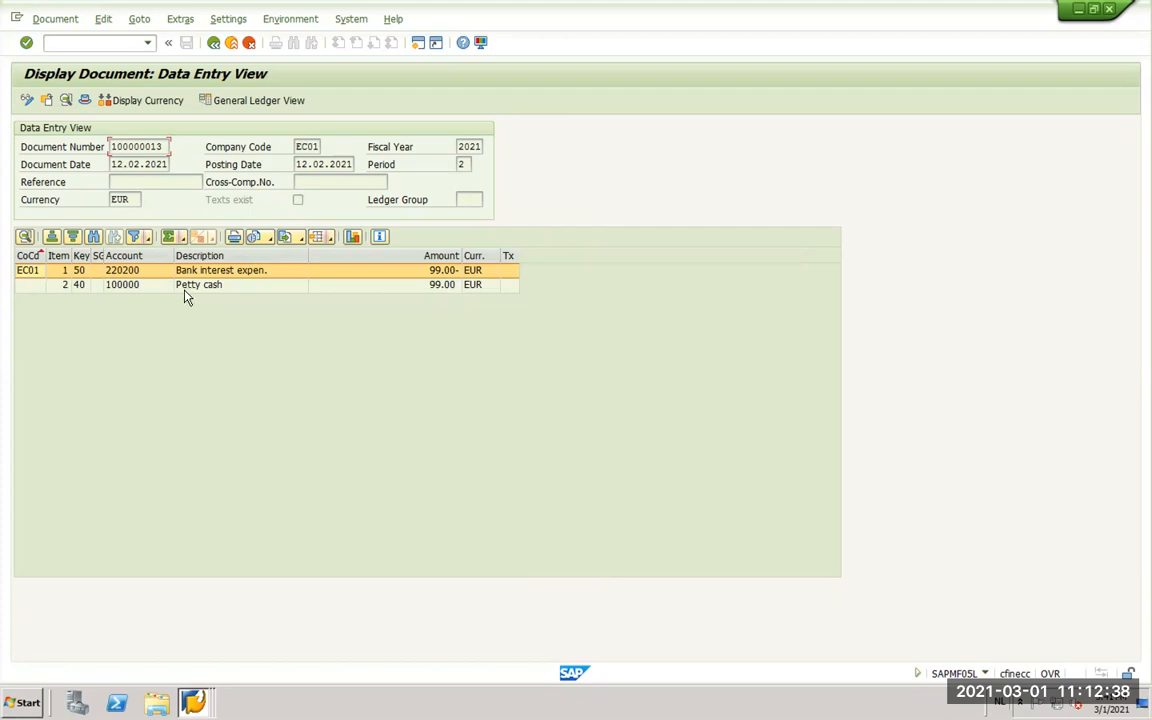
pyautogui.moveTo(214, 176)
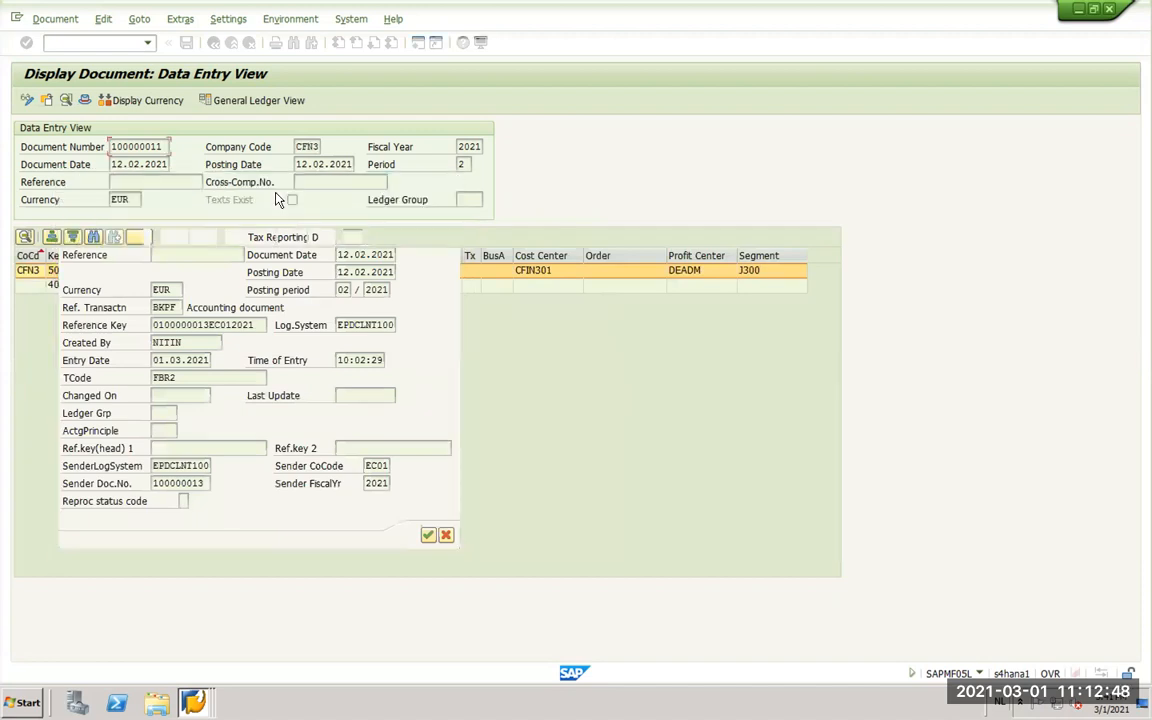
pyautogui.click(428, 536)
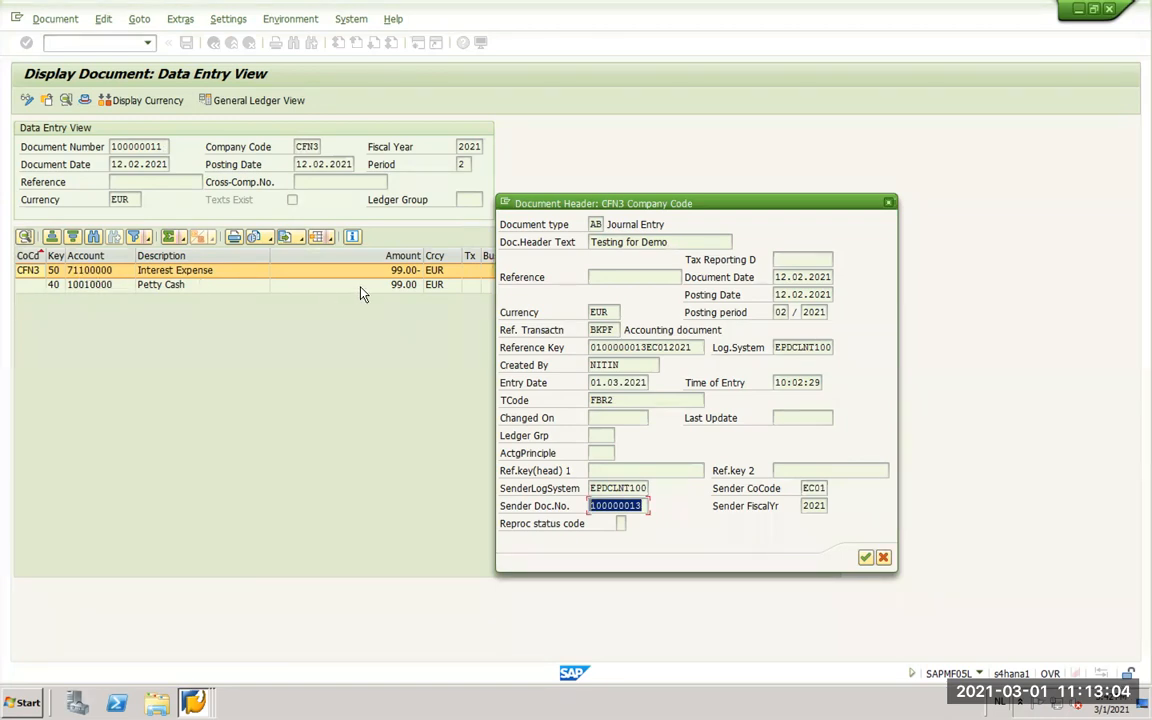
pyautogui.moveTo(750, 504)
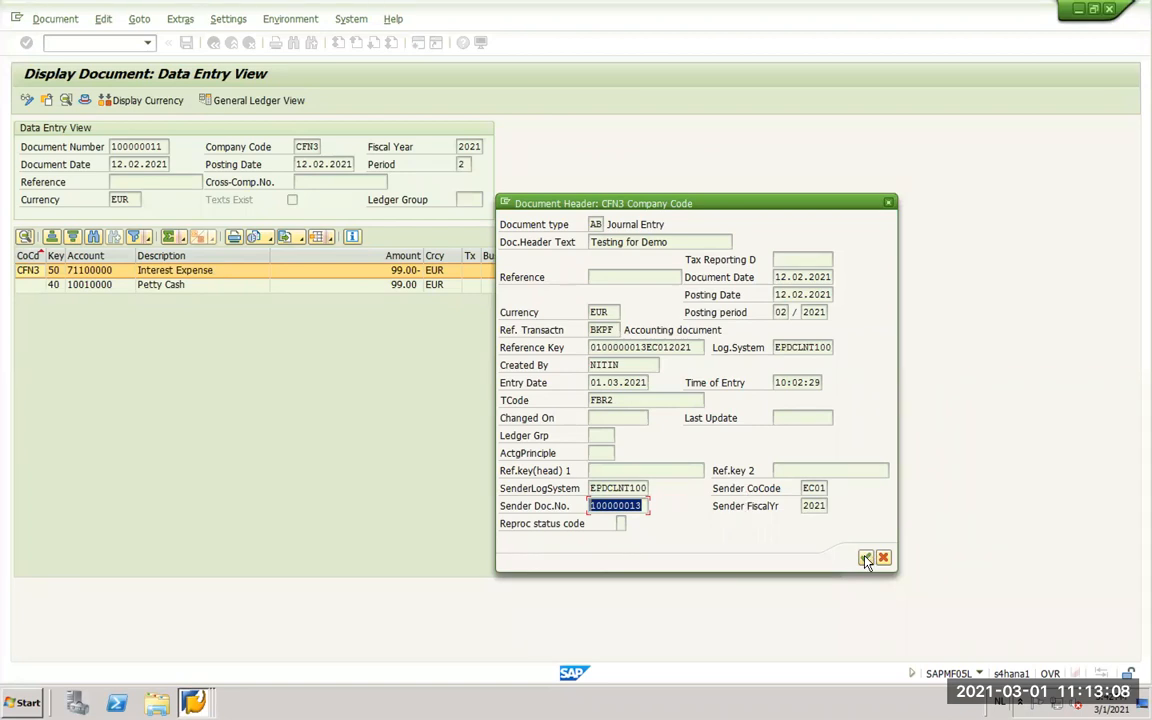
pyautogui.click(864, 556)
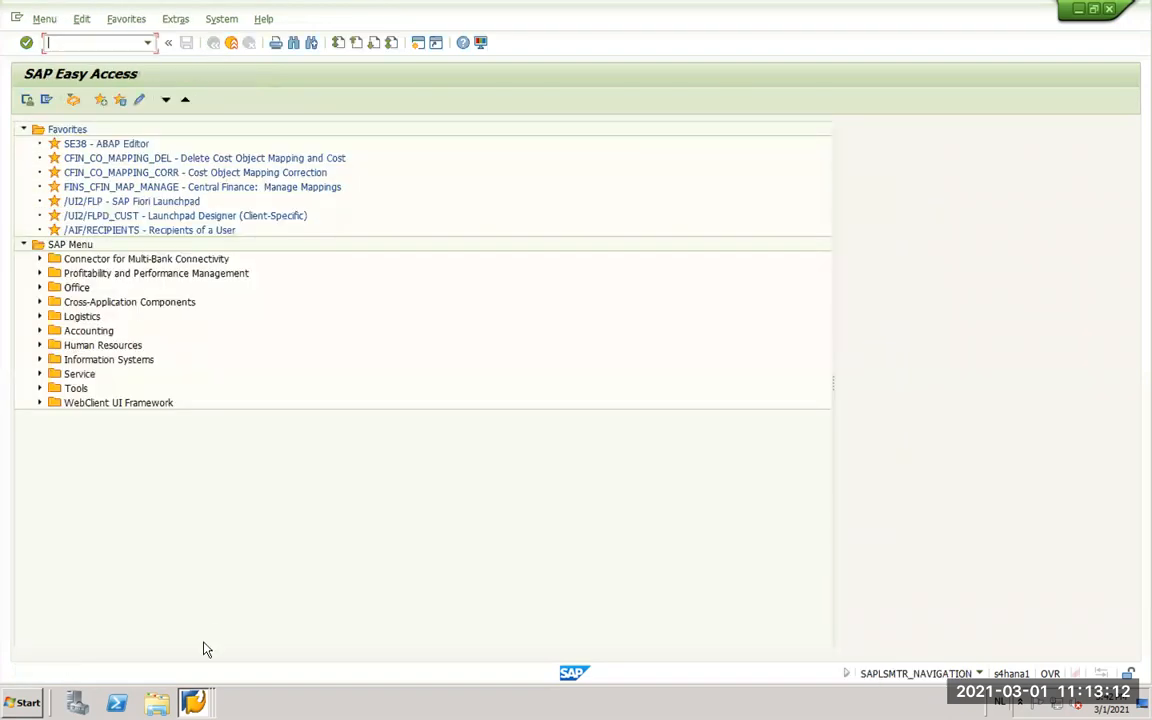
# Switch to the ECC session and start KB11N manual repostings of primary costs.
pyautogui.click(188, 700)
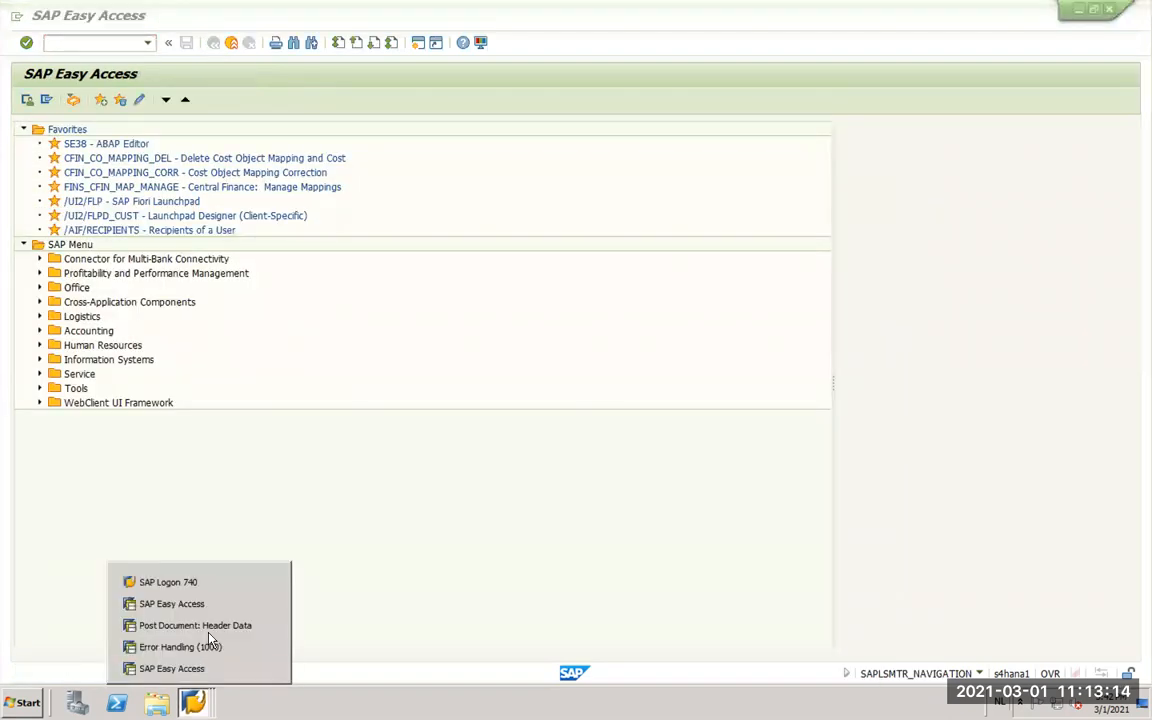
pyautogui.click(196, 624)
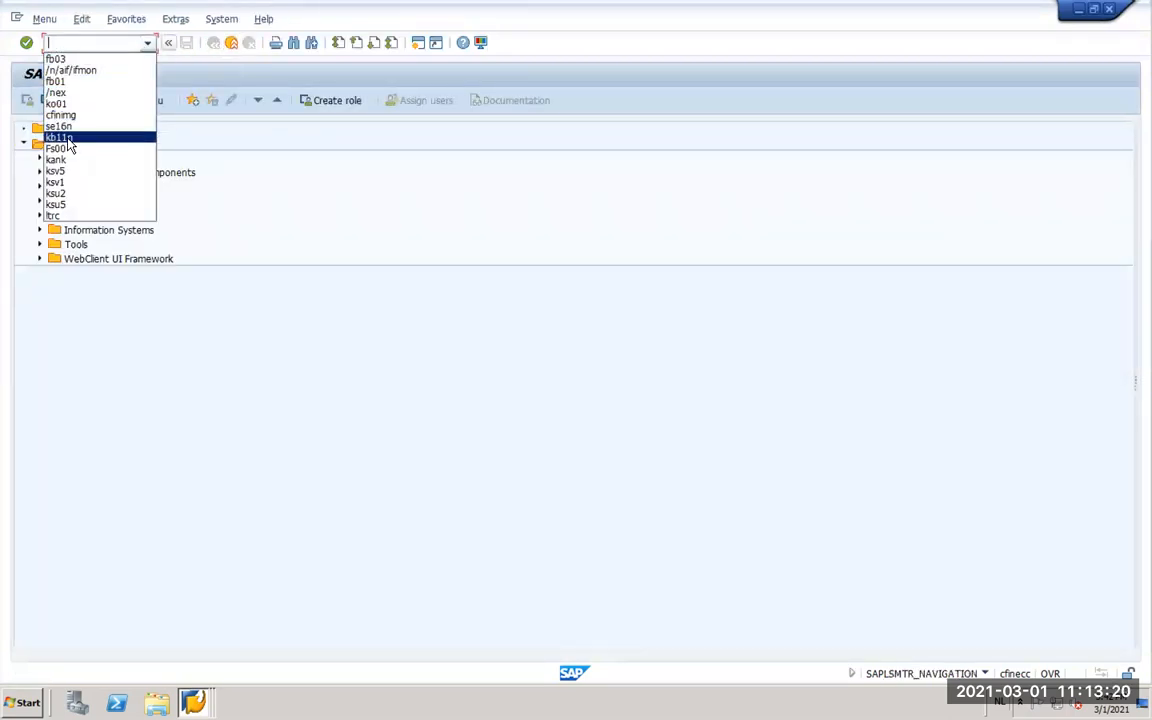
pyautogui.doubleClick(60, 136)
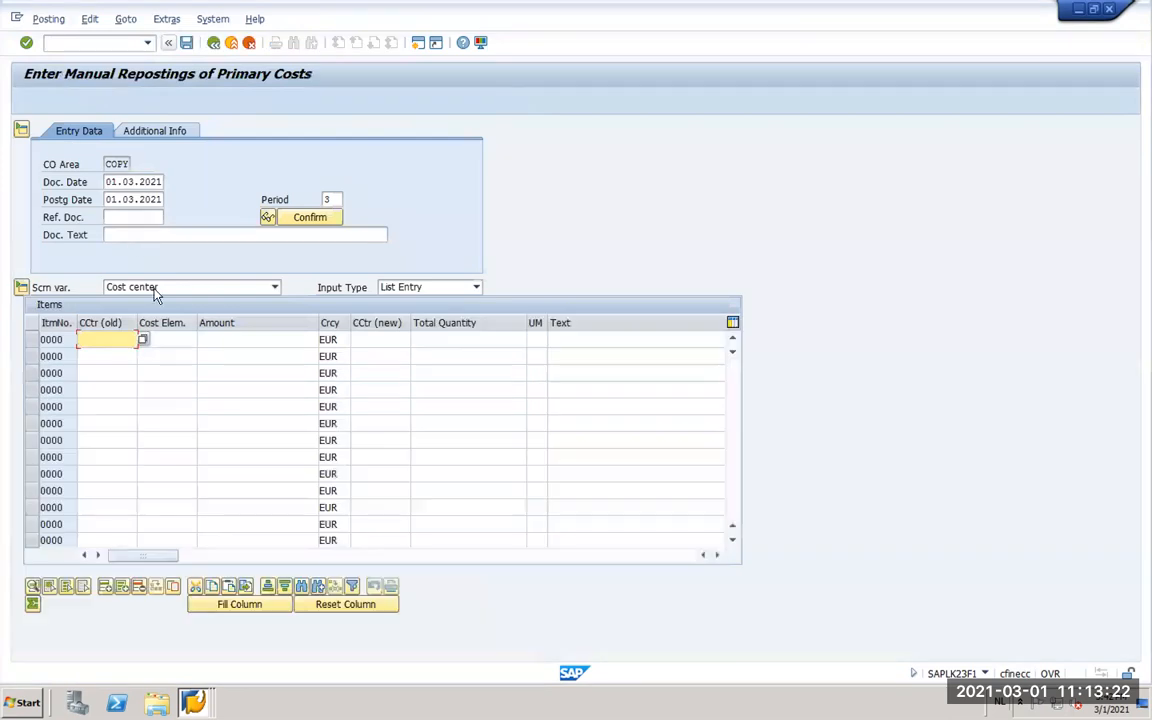
# Enter document text test for demo and pick original cost center DENORTH via search.
pyautogui.write('test')
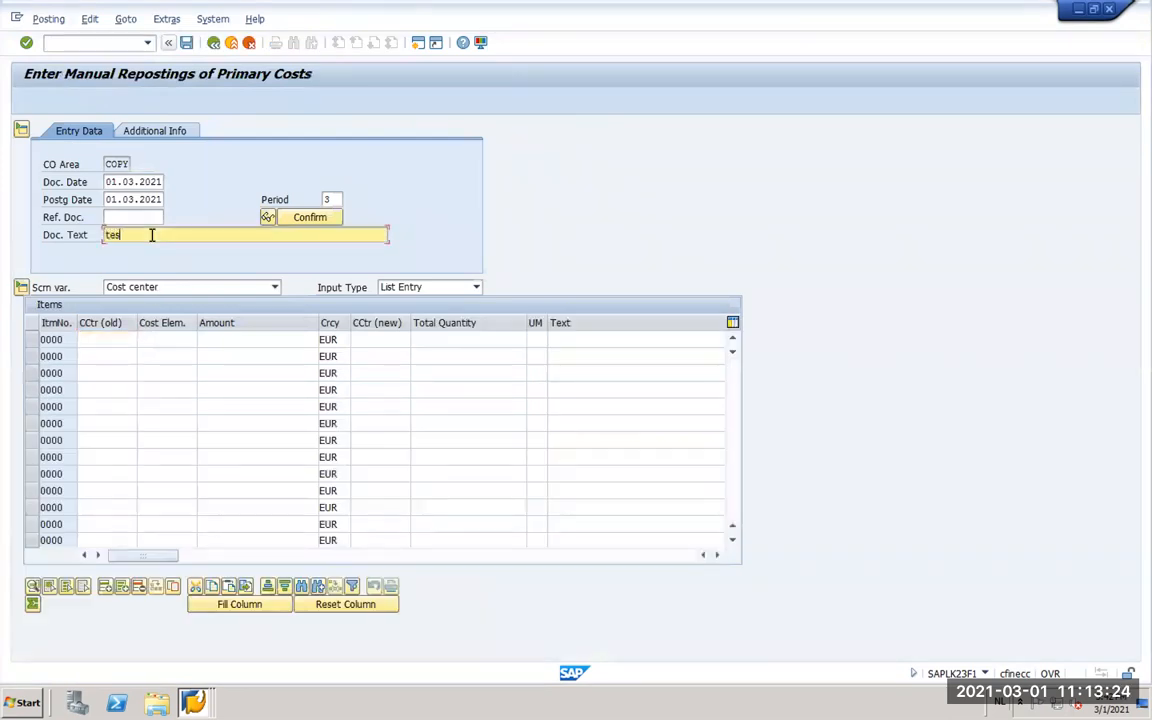
pyautogui.write('testing for Demo')
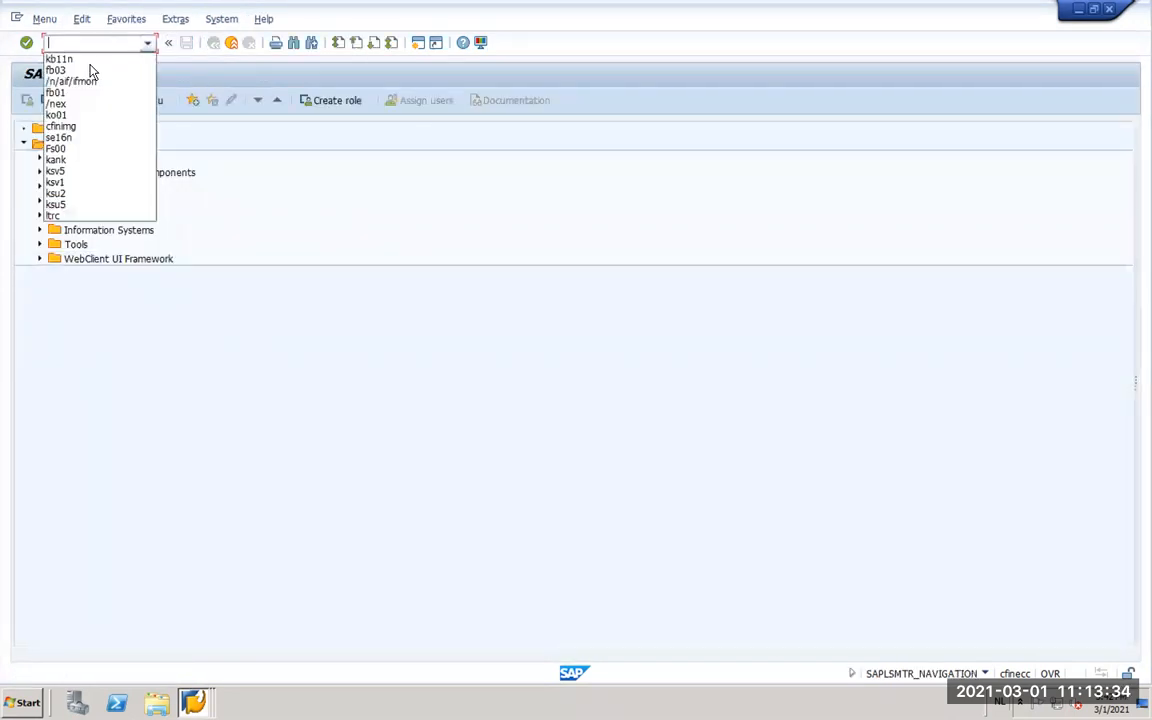
pyautogui.click(58, 68)
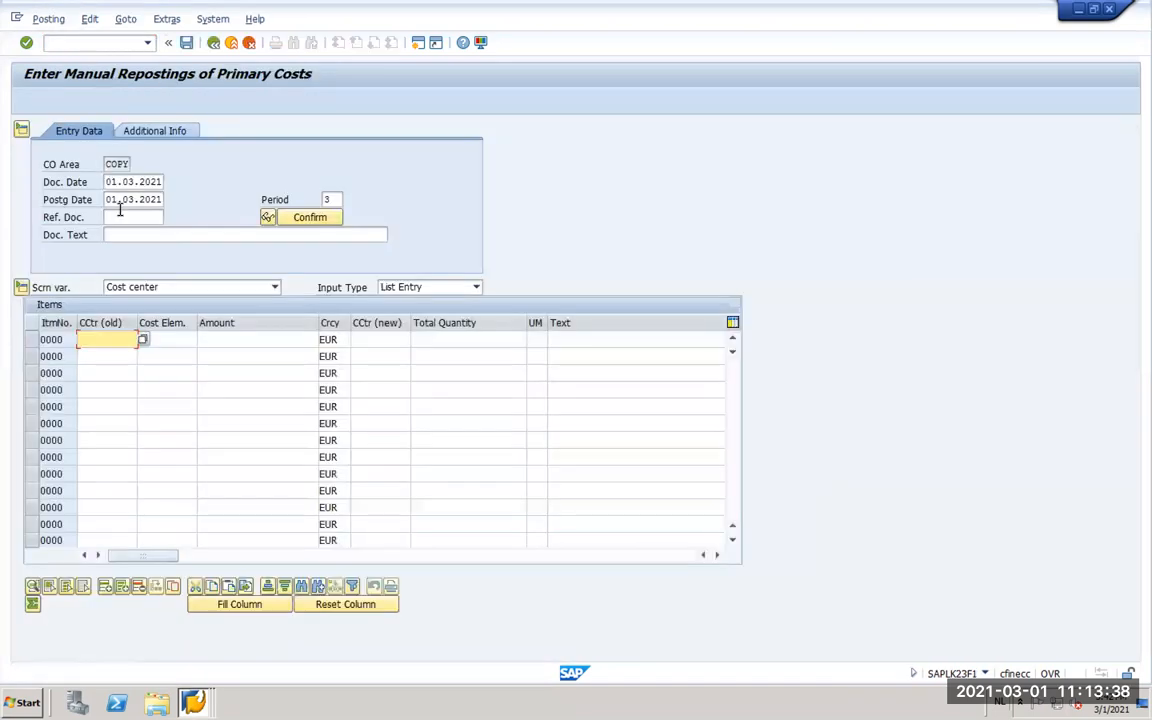
pyautogui.write('test for demo')
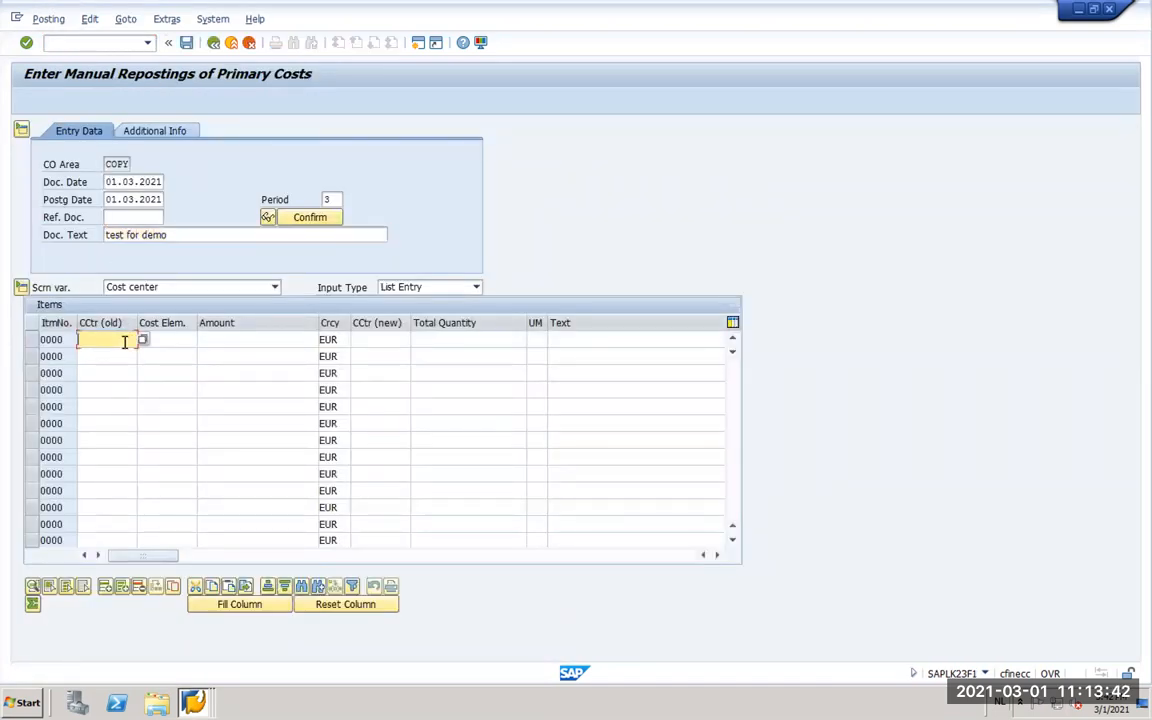
pyautogui.click(142, 340)
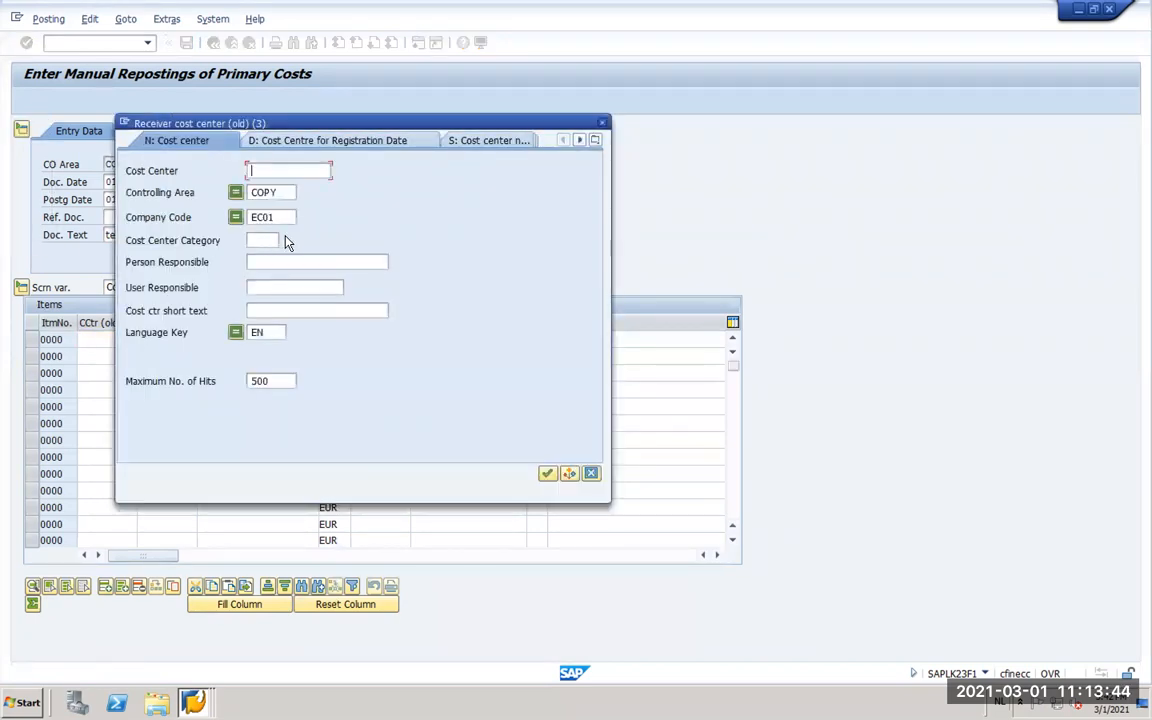
pyautogui.click(548, 472)
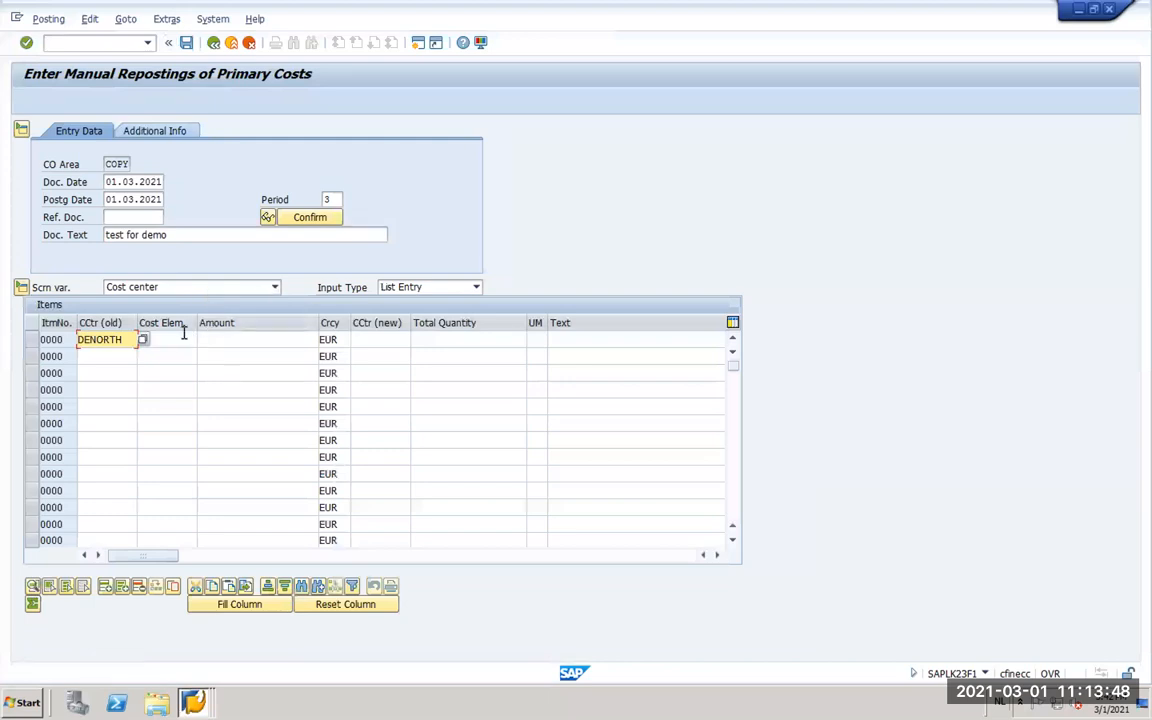
# Enter cost element amount 900000, receiving cost center DESOUTH and line text test, then post the reposting.
pyautogui.click(164, 340)
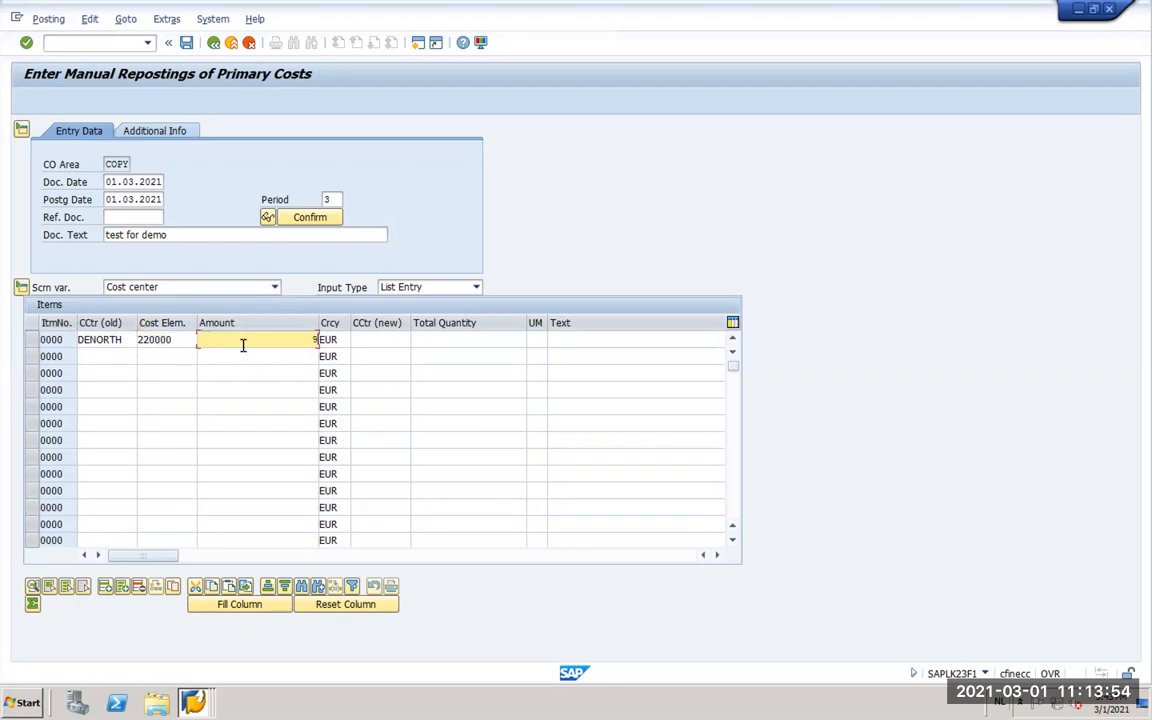
pyautogui.write('900000')
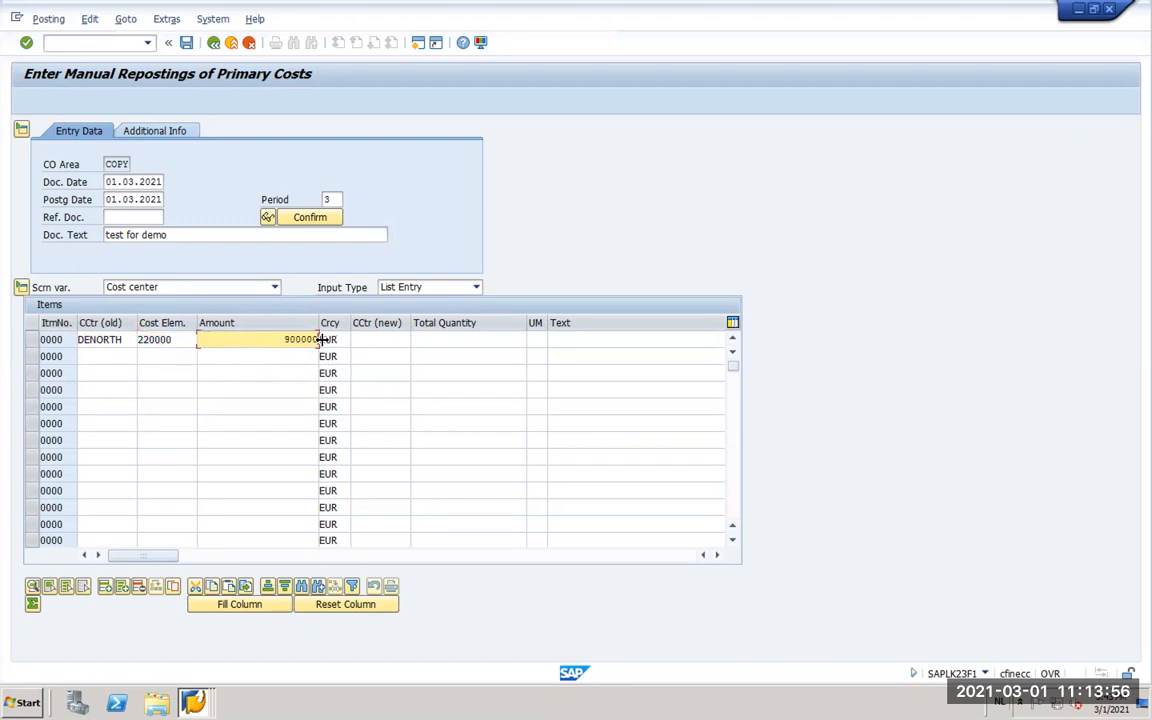
pyautogui.click(380, 340)
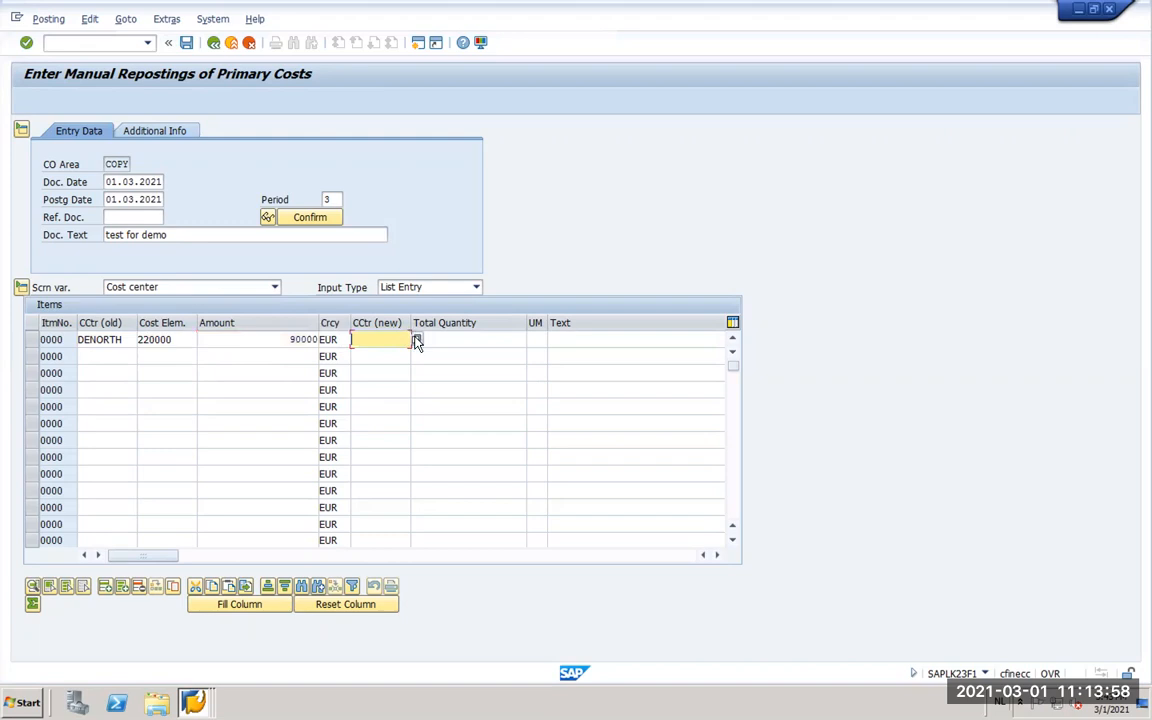
pyautogui.click(416, 340)
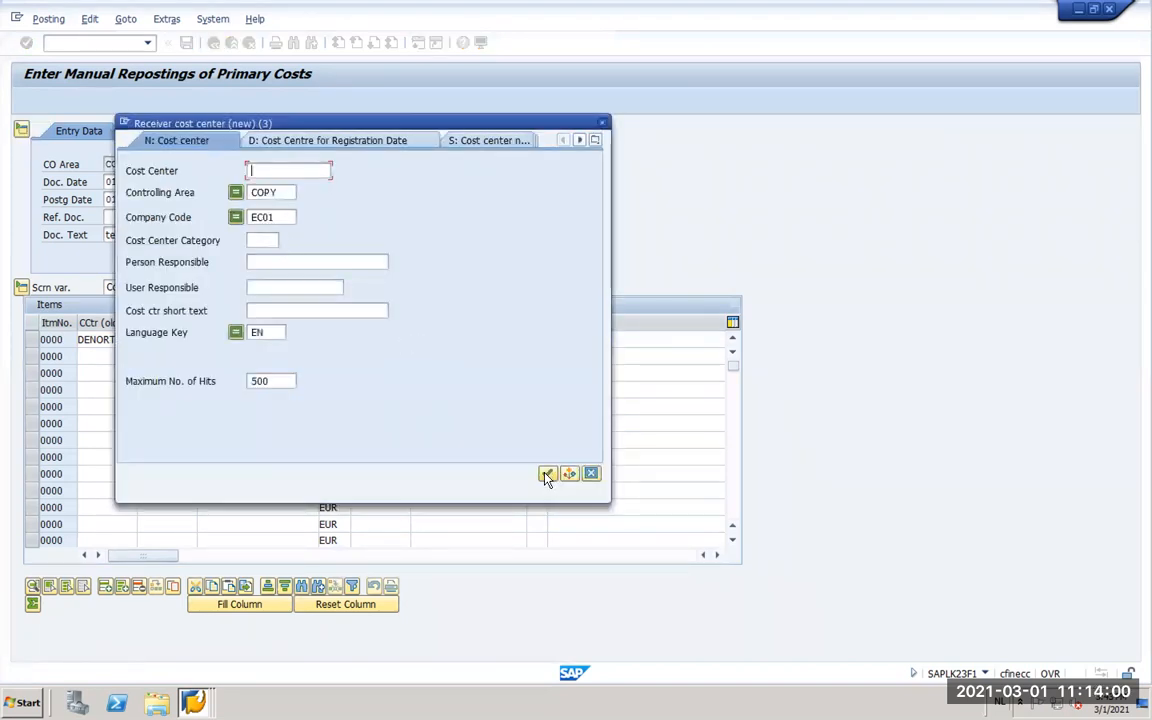
pyautogui.click(548, 472)
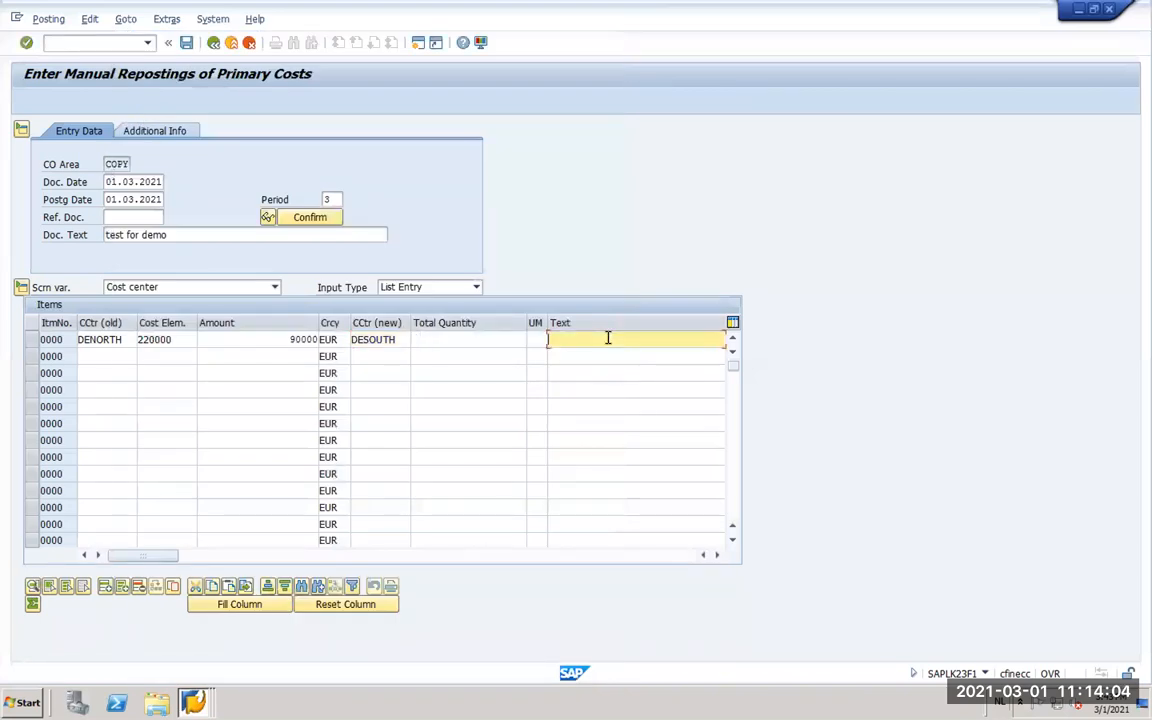
pyautogui.write('test')
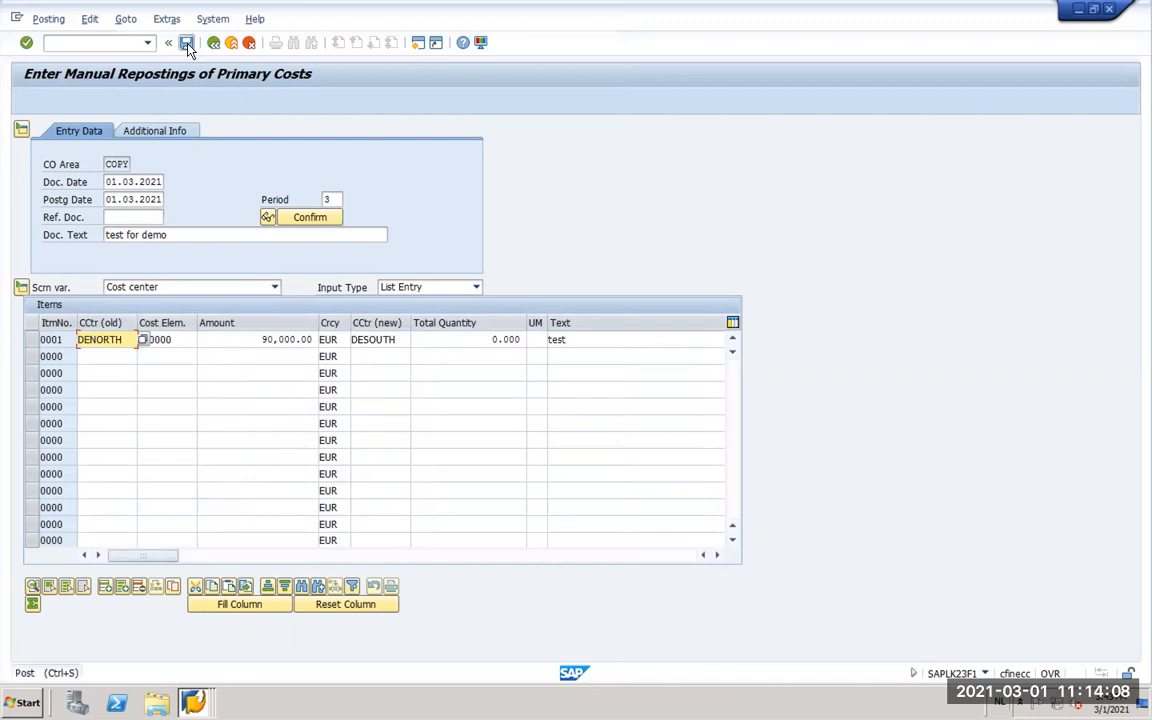
pyautogui.click(188, 44)
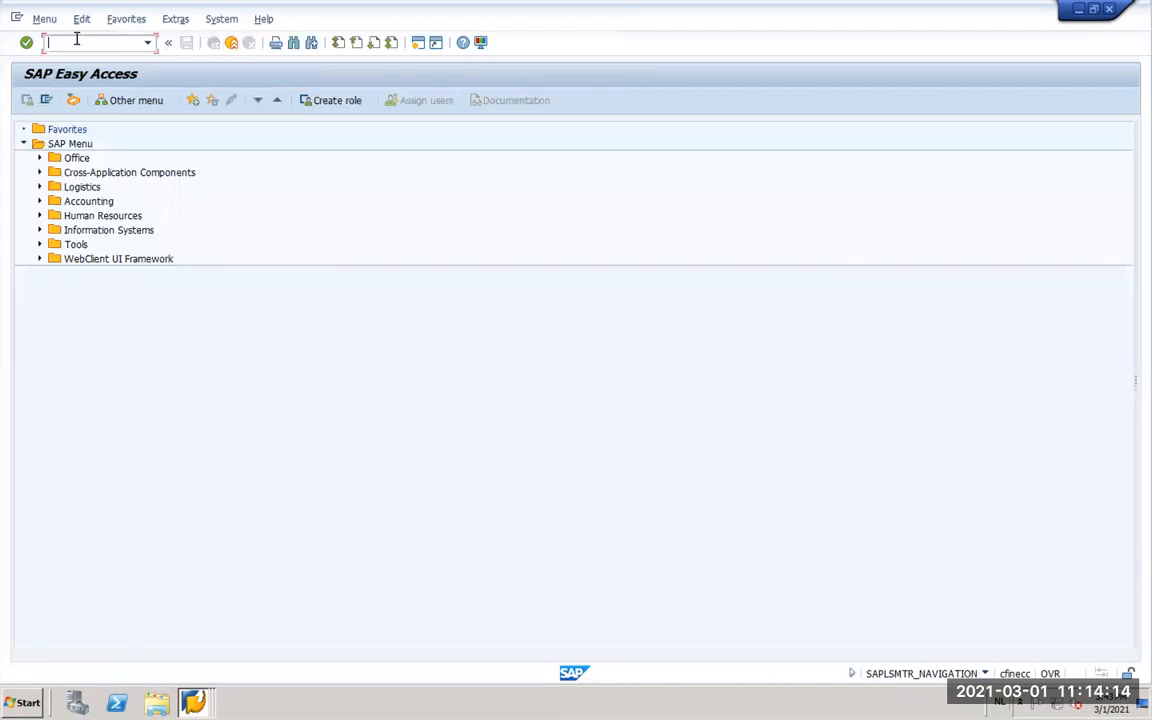
# List table COBK in SE16N for CO area COPY and confirm CO document 300000005 test for demo.
pyautogui.write('se16n')
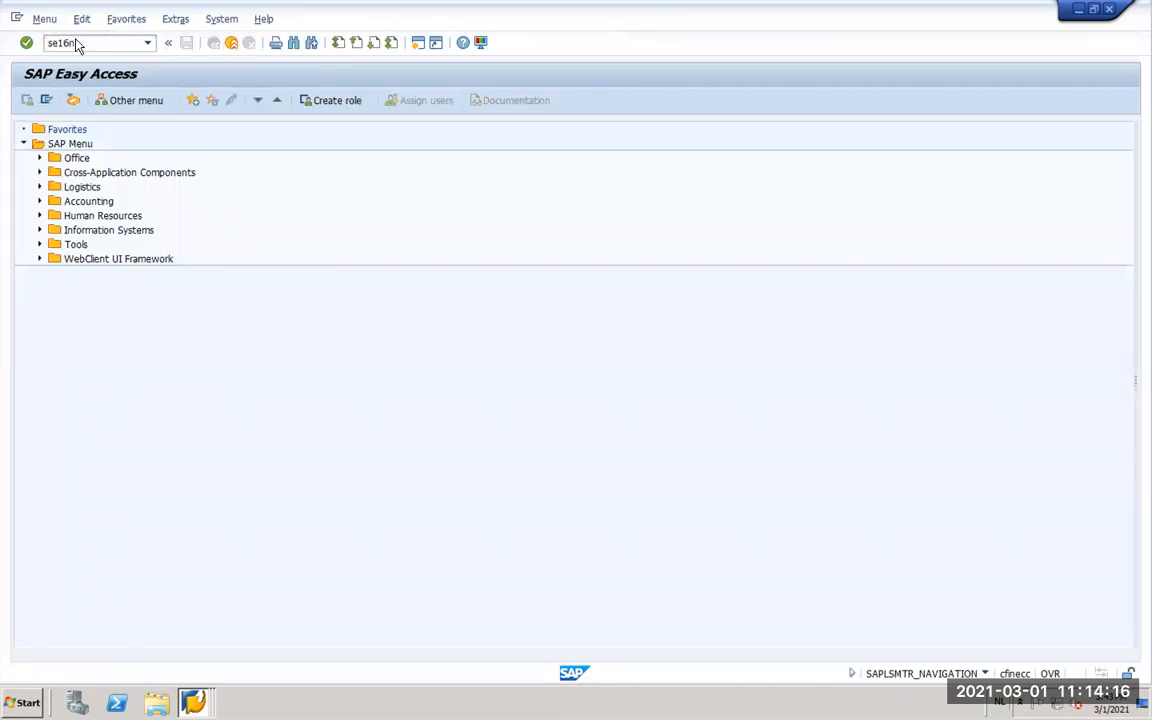
pyautogui.press('Enter')
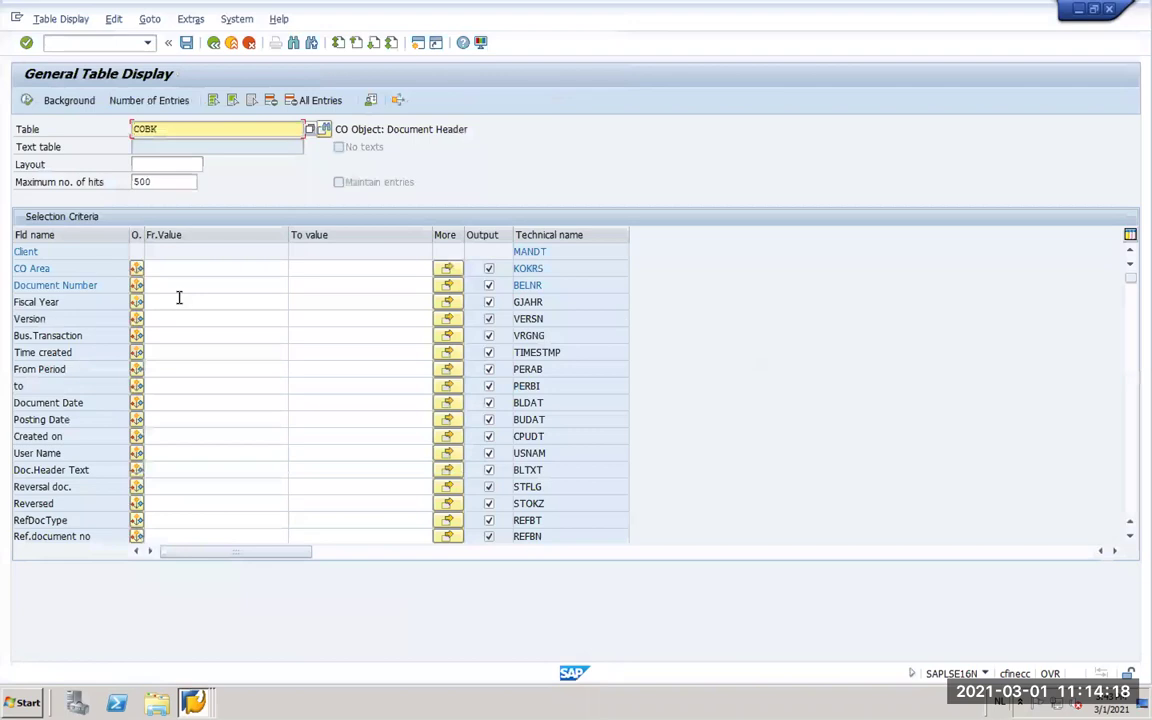
pyautogui.write('COPY')
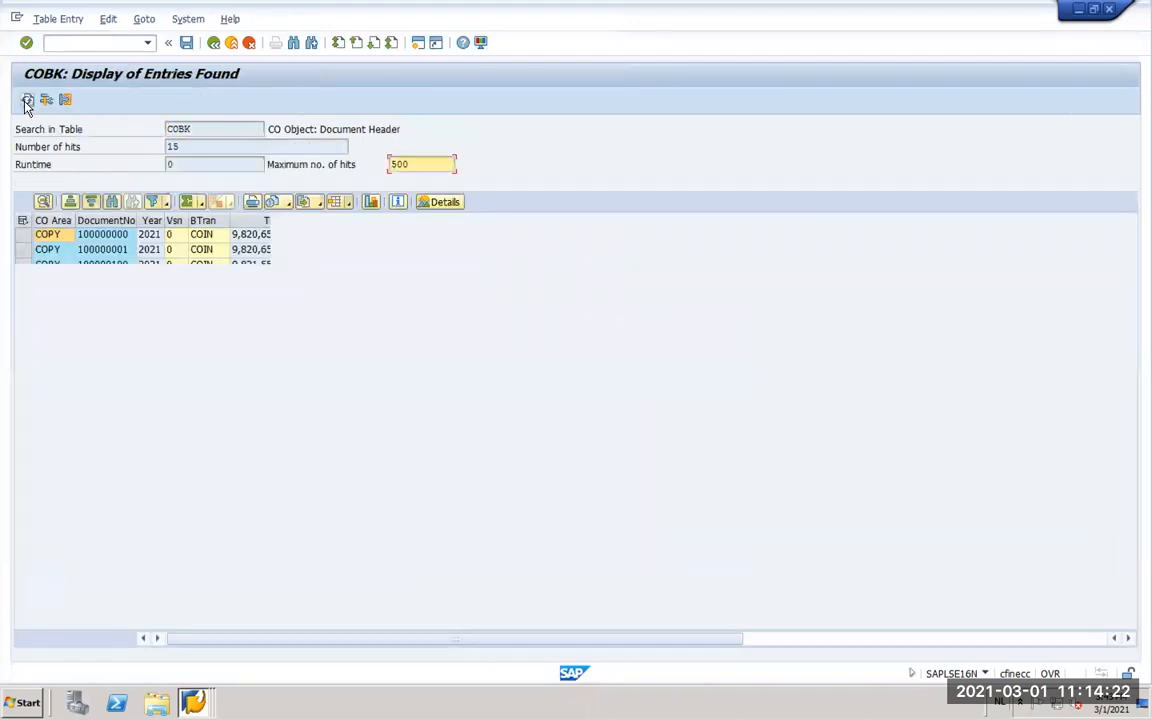
pyautogui.click(24, 98)
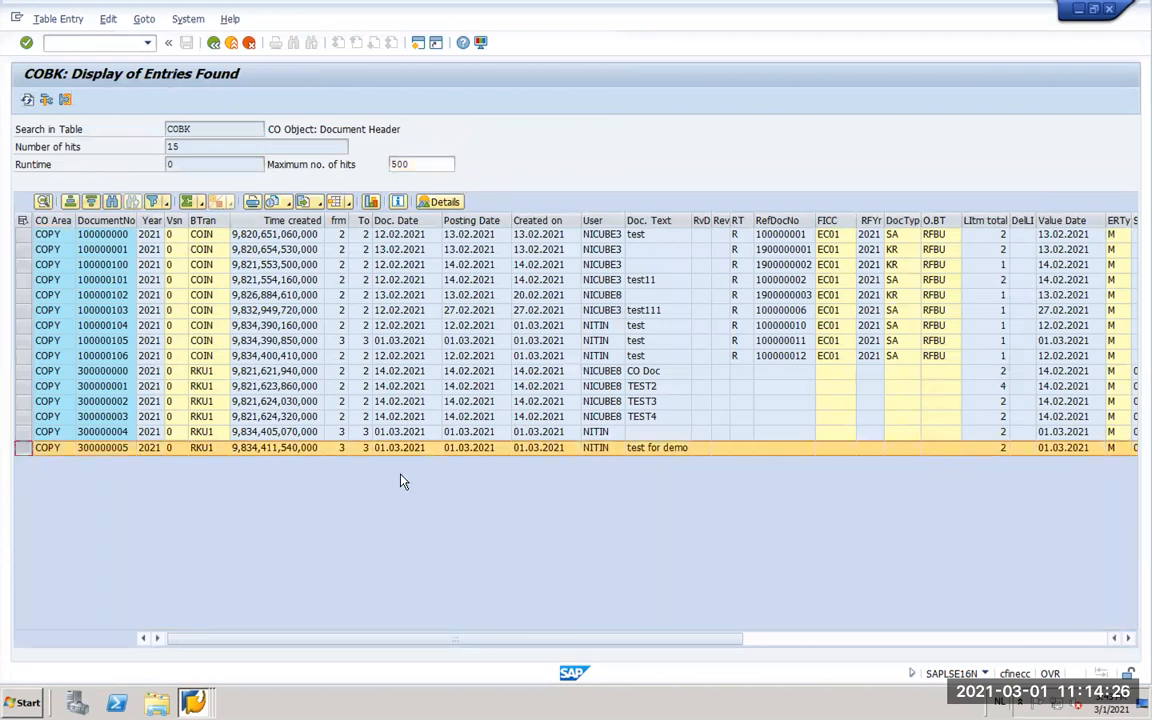
pyautogui.moveTo(492, 456)
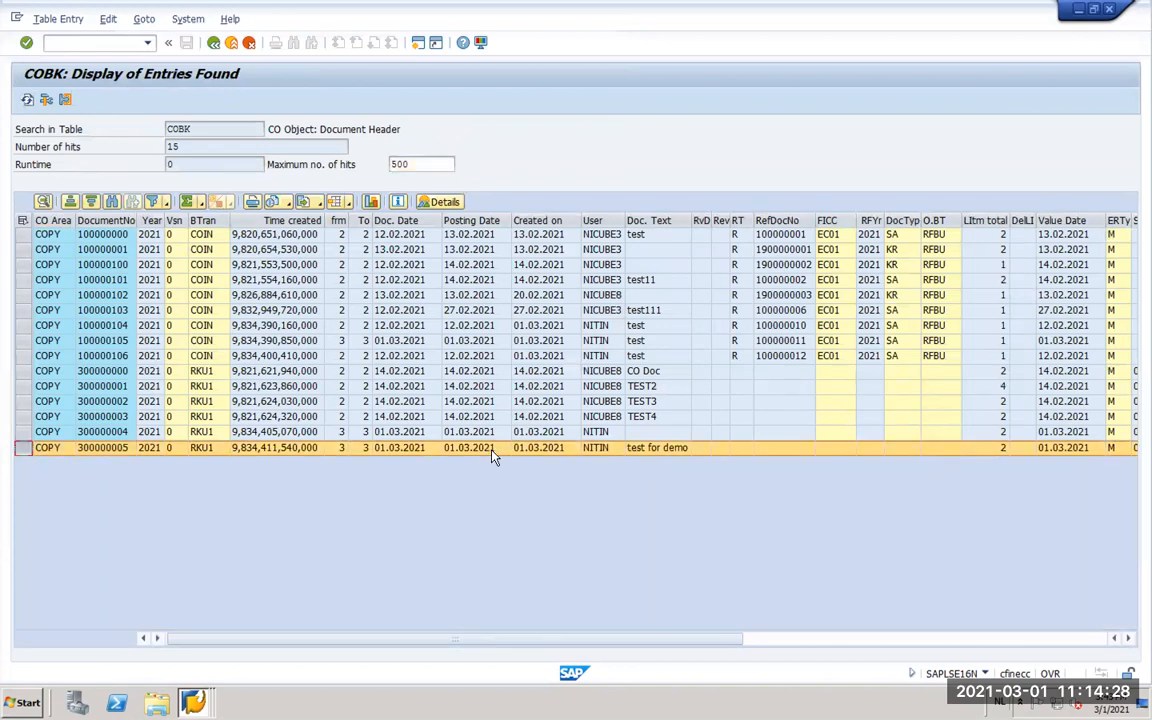
pyautogui.click(192, 704)
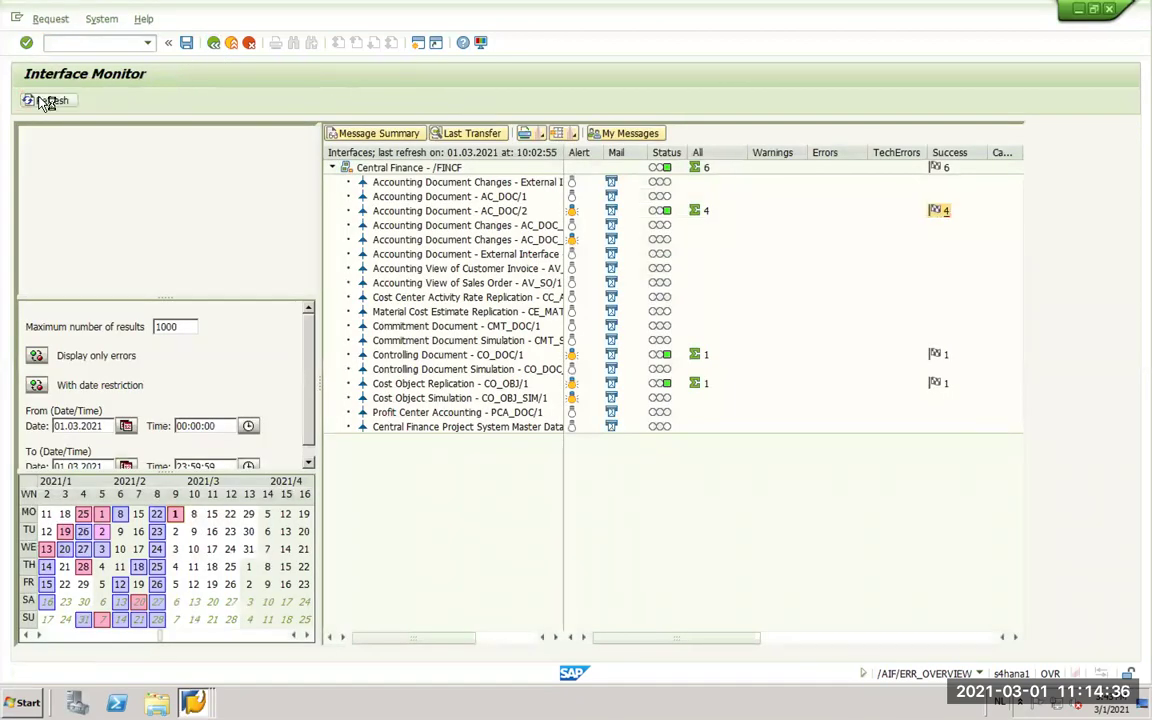
# Refresh the monitor and view the log of the newest Controlling Document message.
pyautogui.click(48, 100)
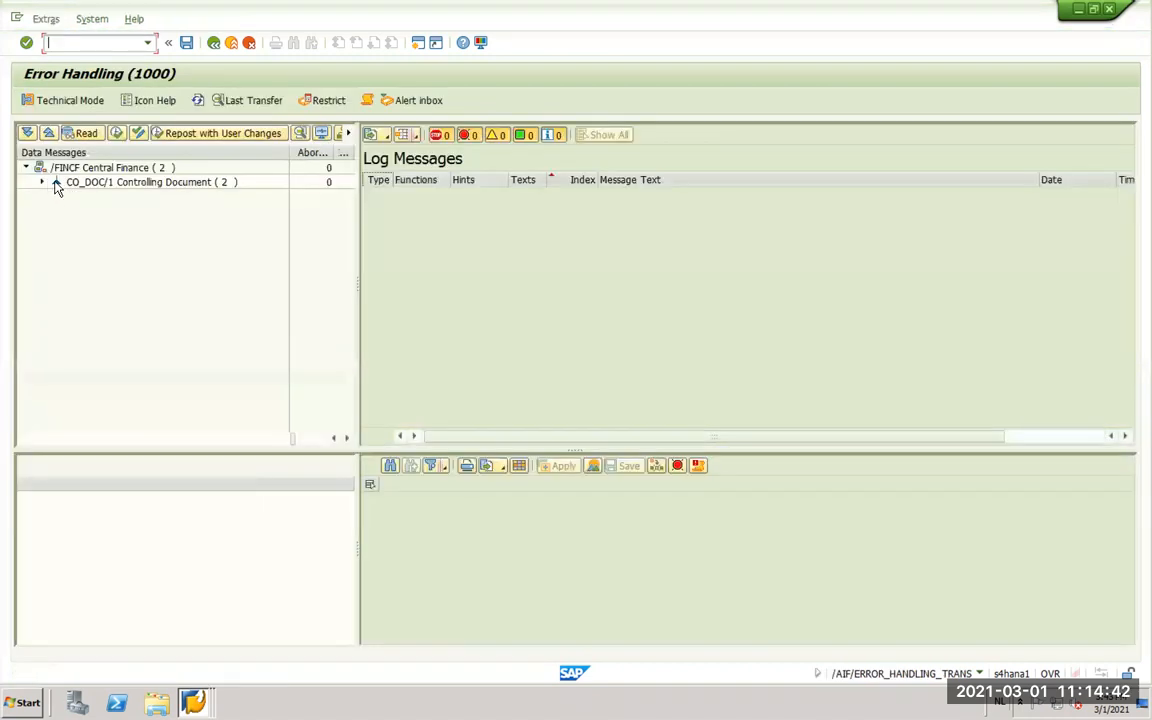
pyautogui.click(40, 184)
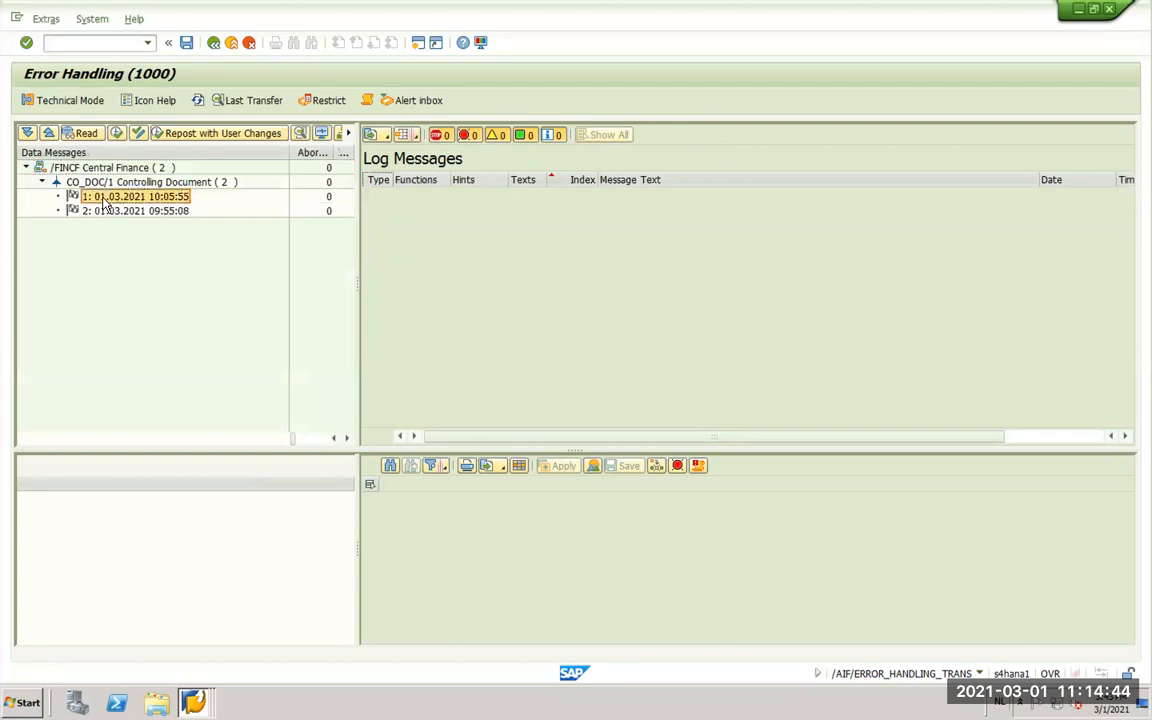
pyautogui.click(132, 196)
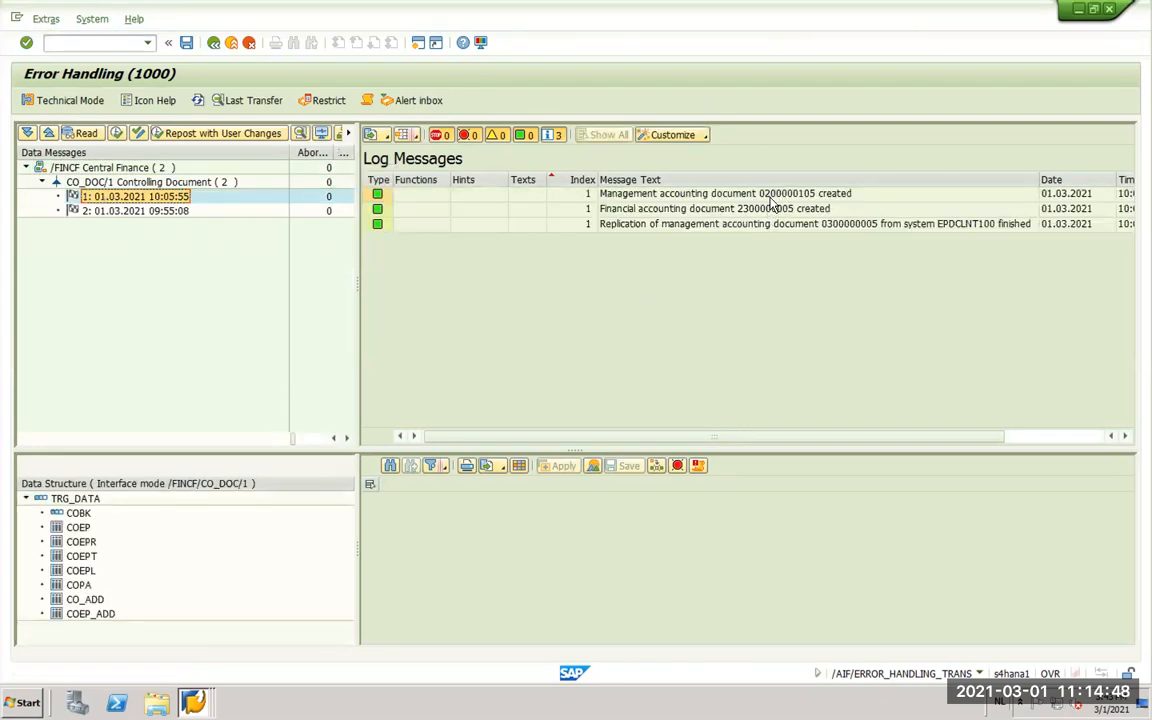
pyautogui.moveTo(802, 210)
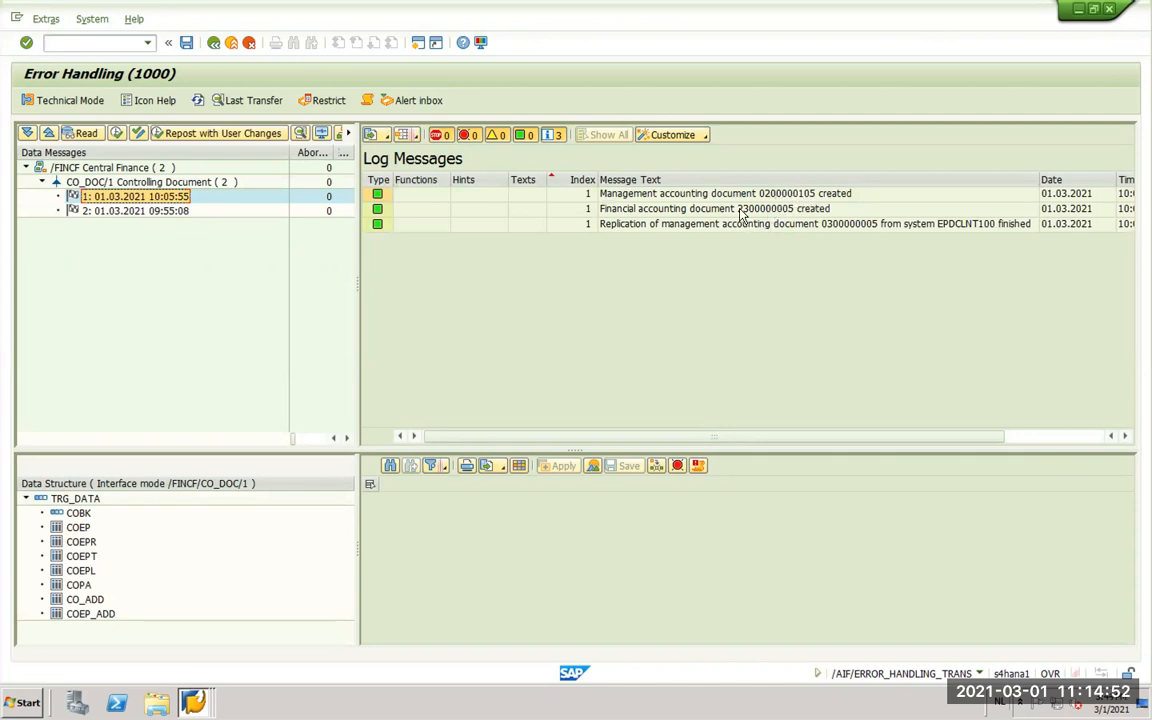
pyautogui.moveTo(784, 224)
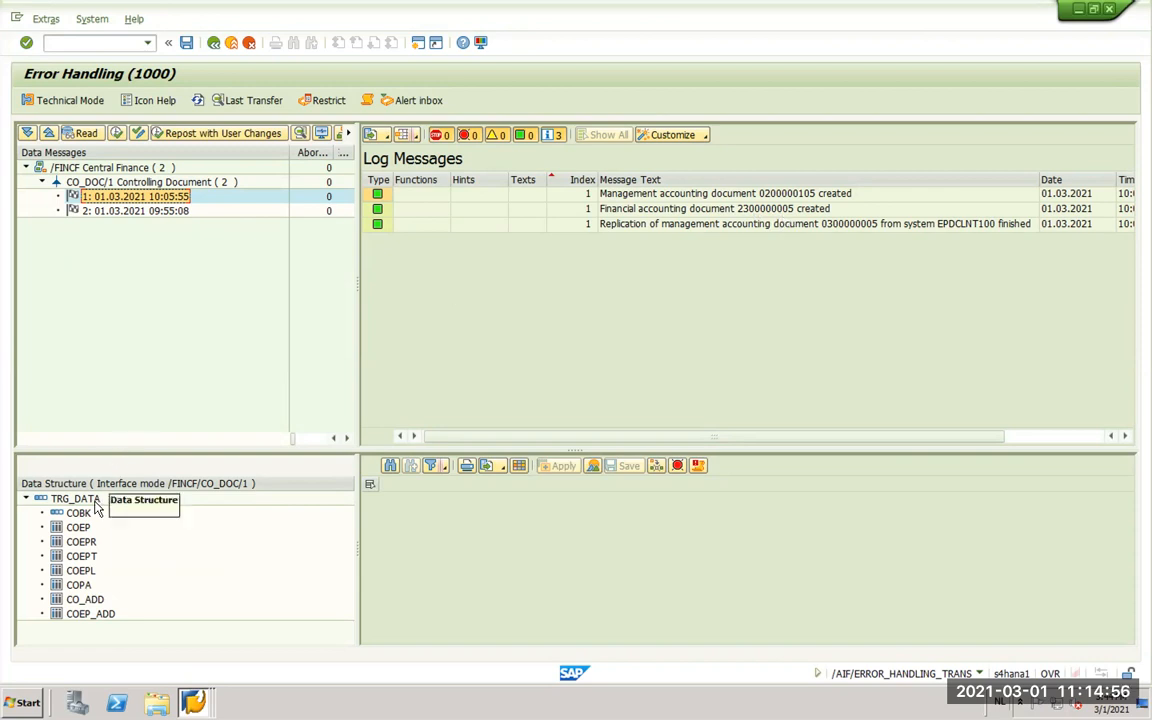
pyautogui.moveTo(176, 364)
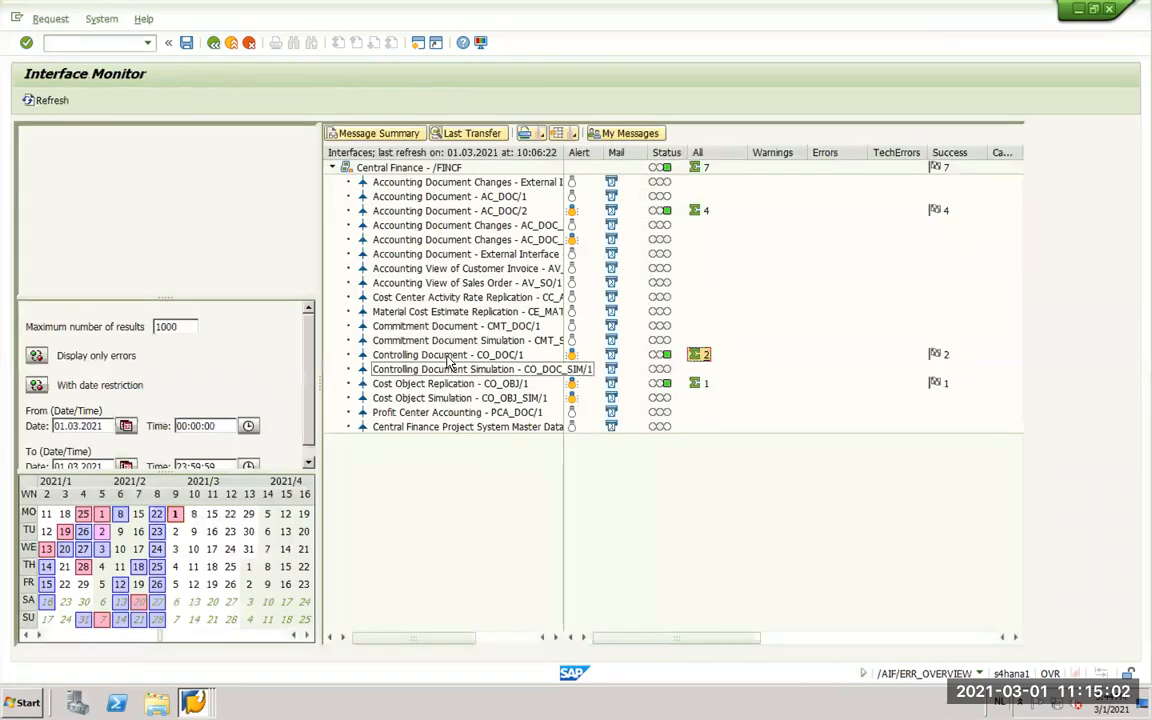
# Select the CO_DOC/1 interface and bring up the list of open SAP windows.
pyautogui.click(448, 354)
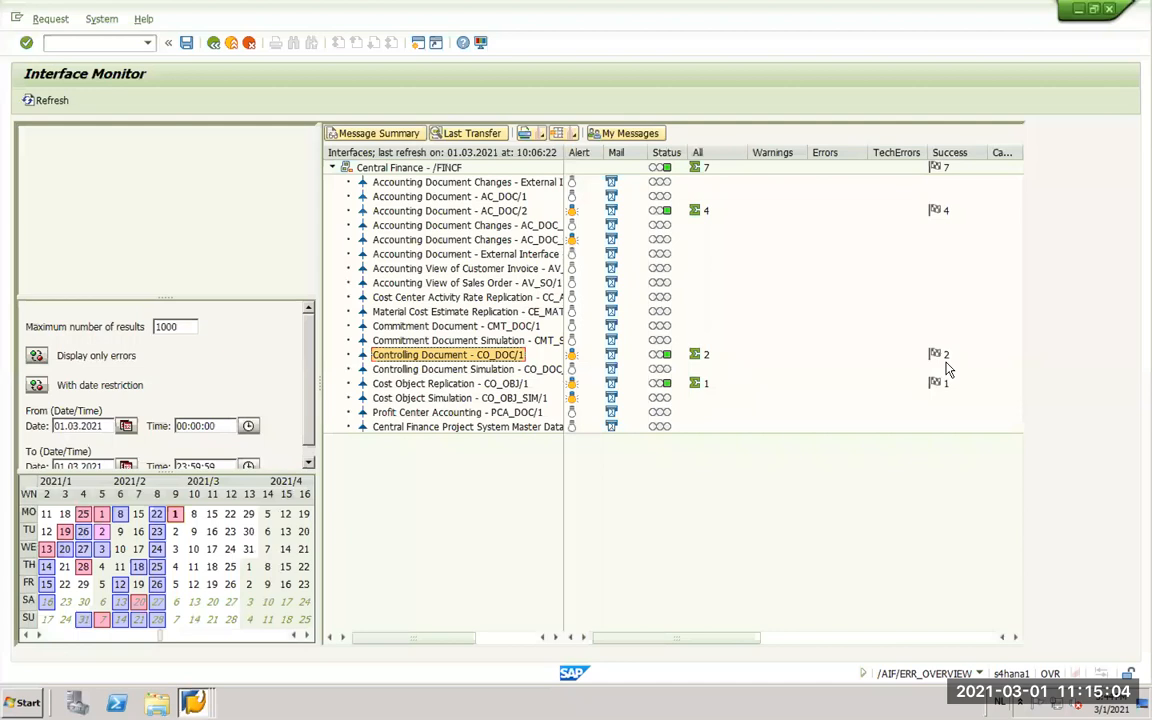
pyautogui.moveTo(298, 232)
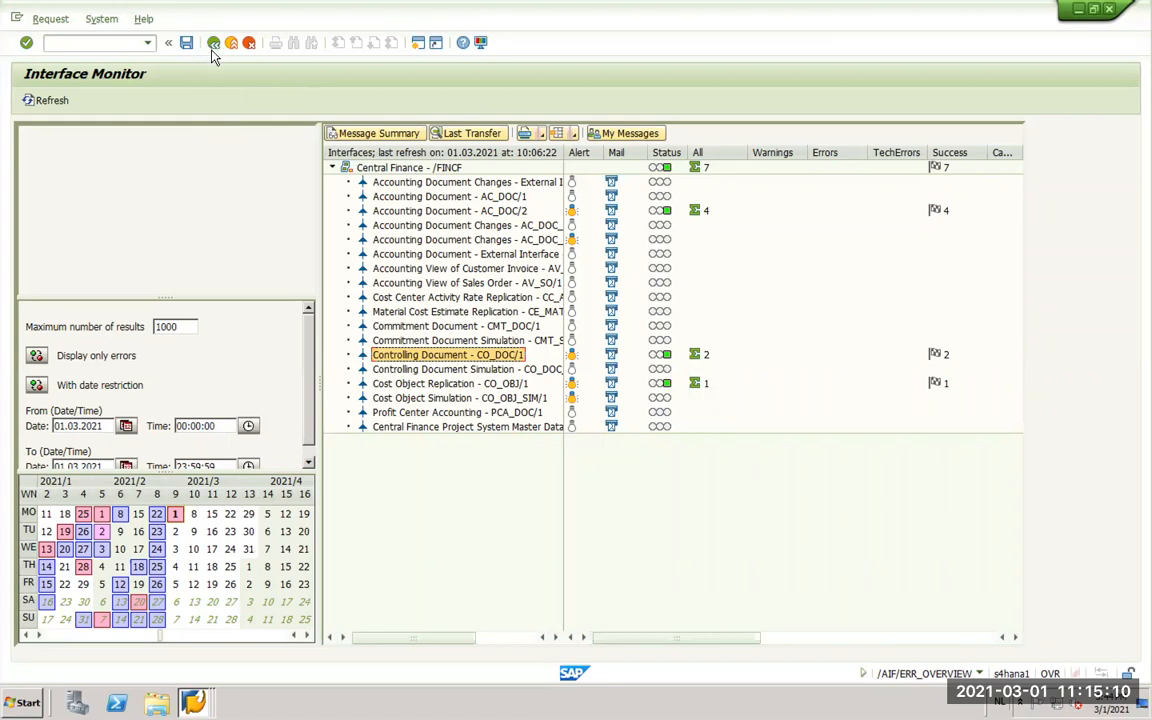
pyautogui.moveTo(220, 194)
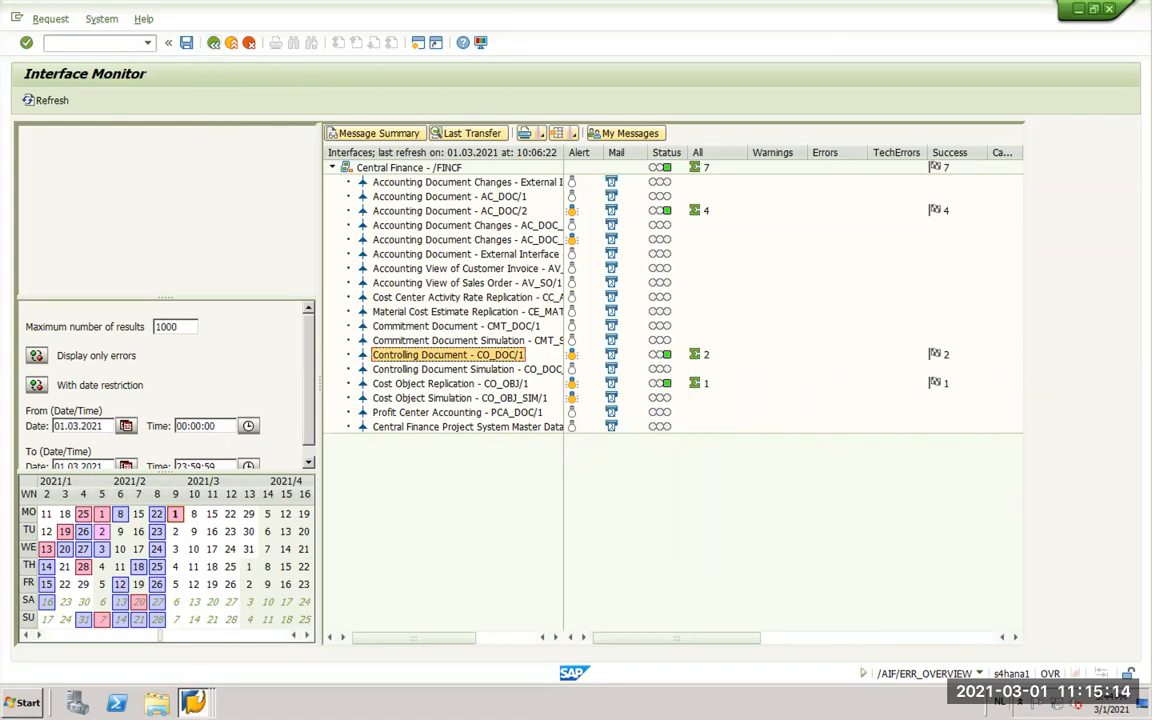
pyautogui.click(180, 702)
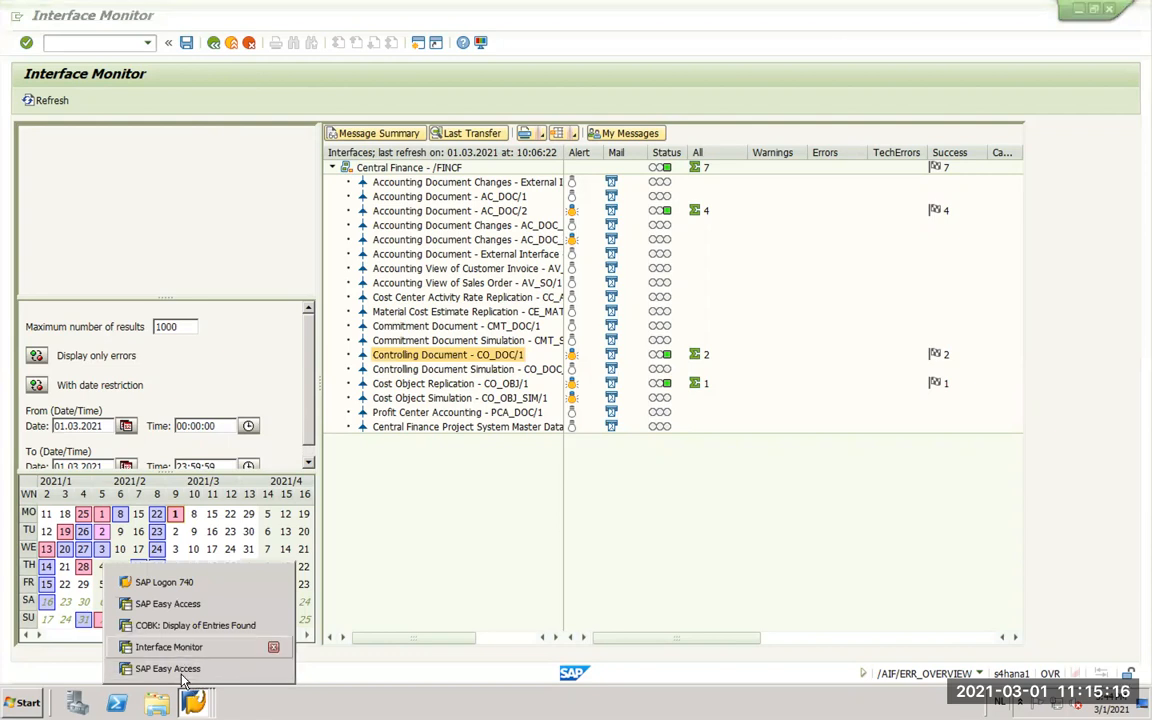
# Return to SAP Easy Access and start internal order creation with KO01.
pyautogui.click(166, 676)
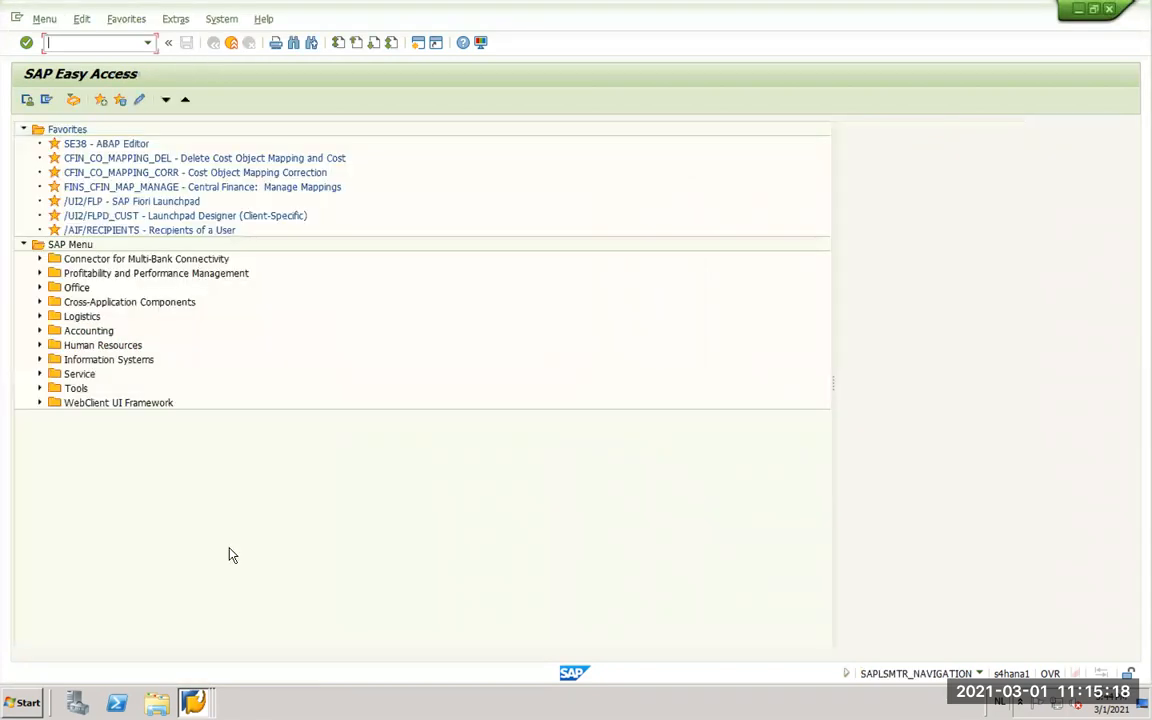
pyautogui.click(188, 704)
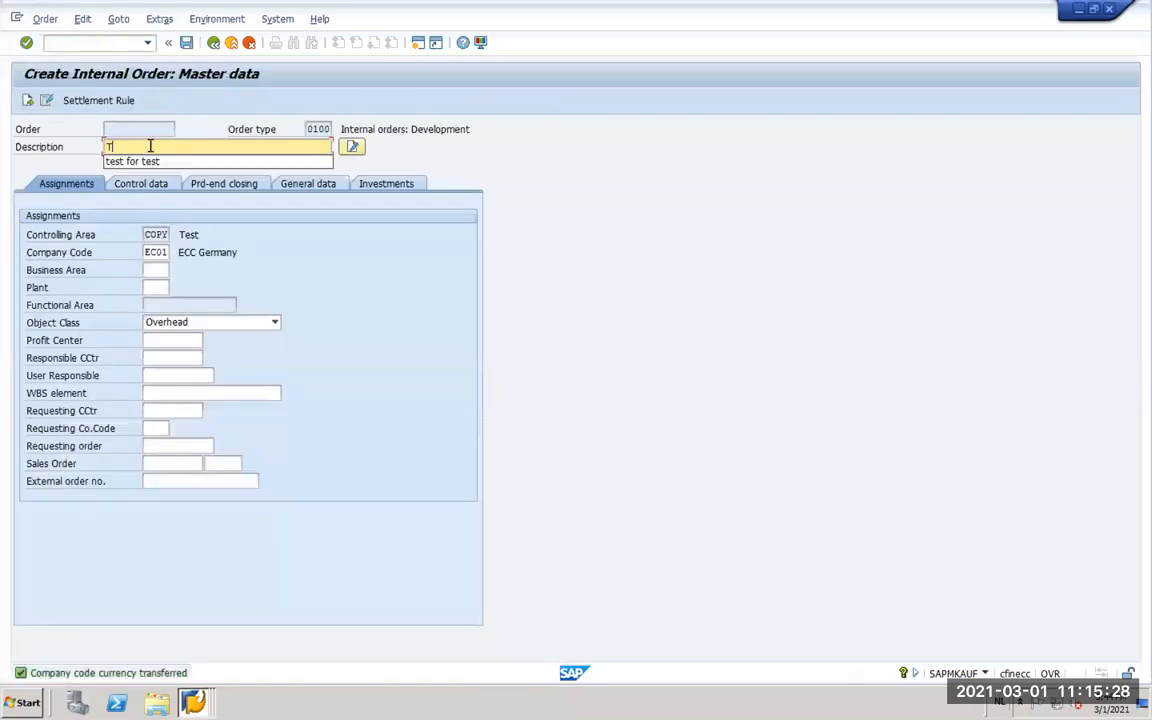
# Enter description 'Testing for Demo by Nitin', business area CF11 and 'test', then save the order.
pyautogui.write('Testing for D')
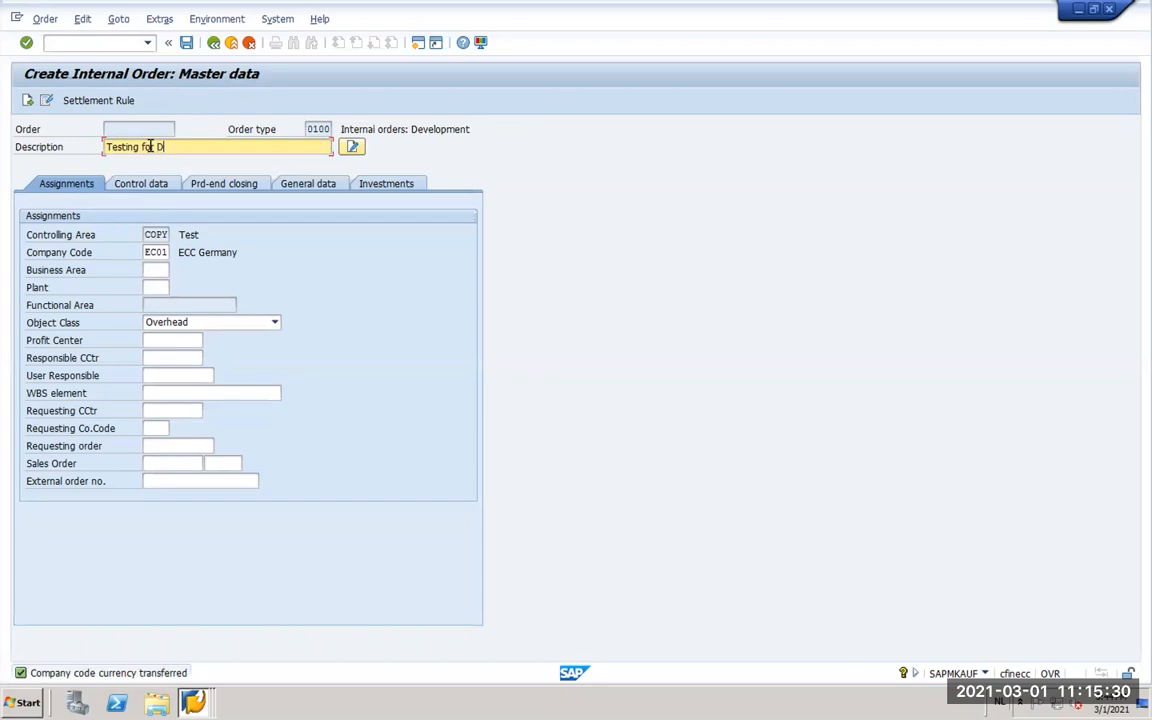
pyautogui.write('emo by Nitin')
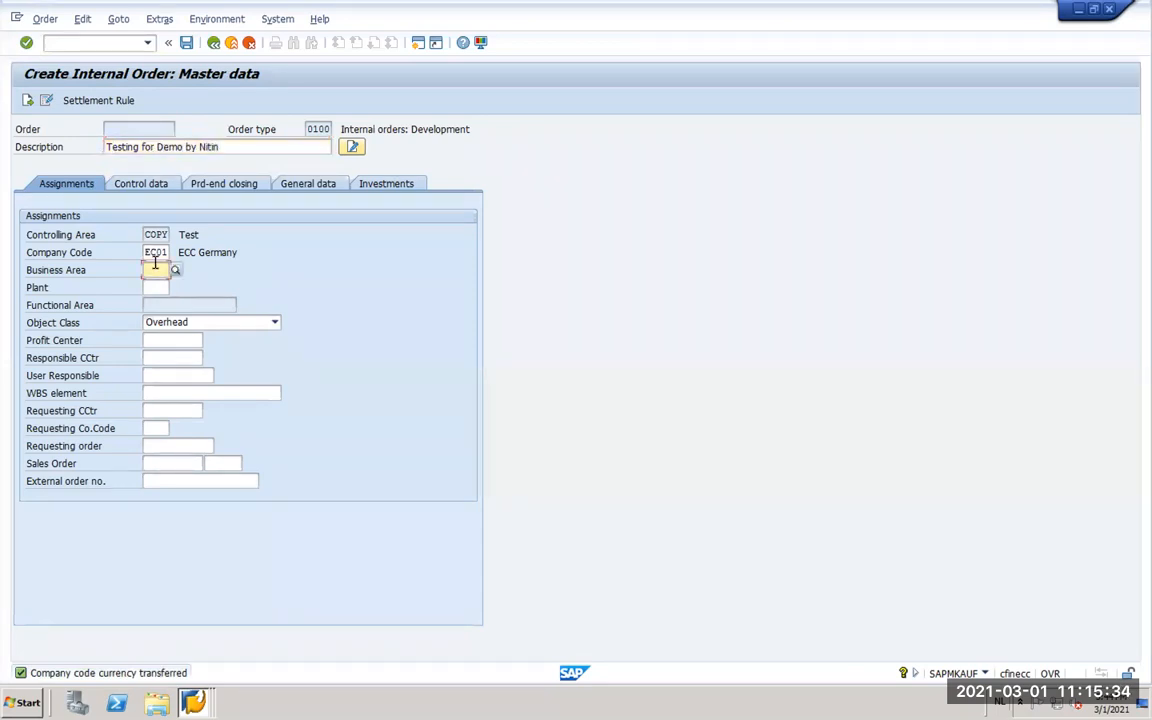
pyautogui.write('CF11')
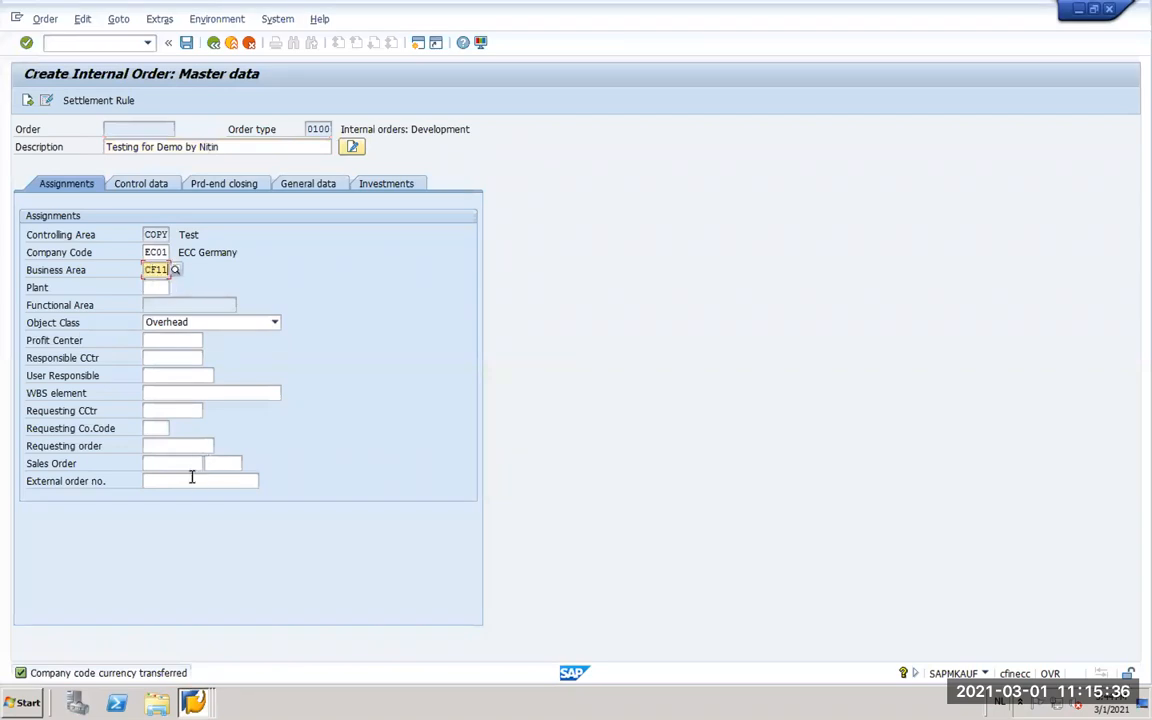
pyautogui.write('test')
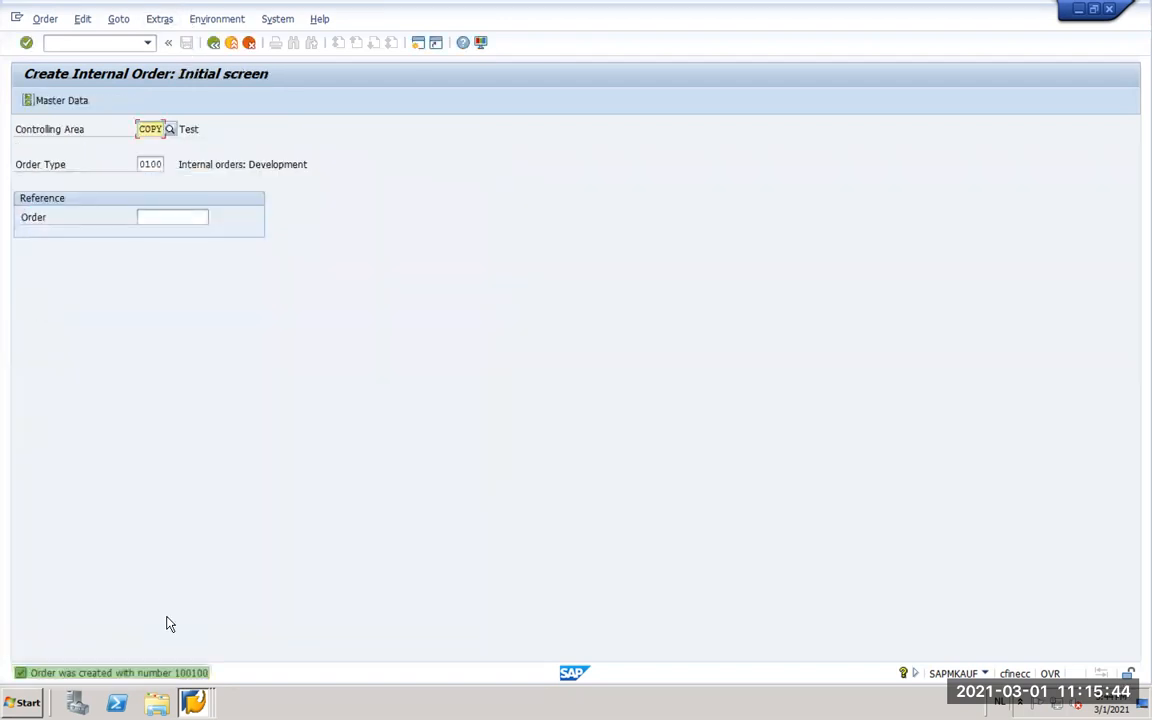
pyautogui.moveTo(196, 676)
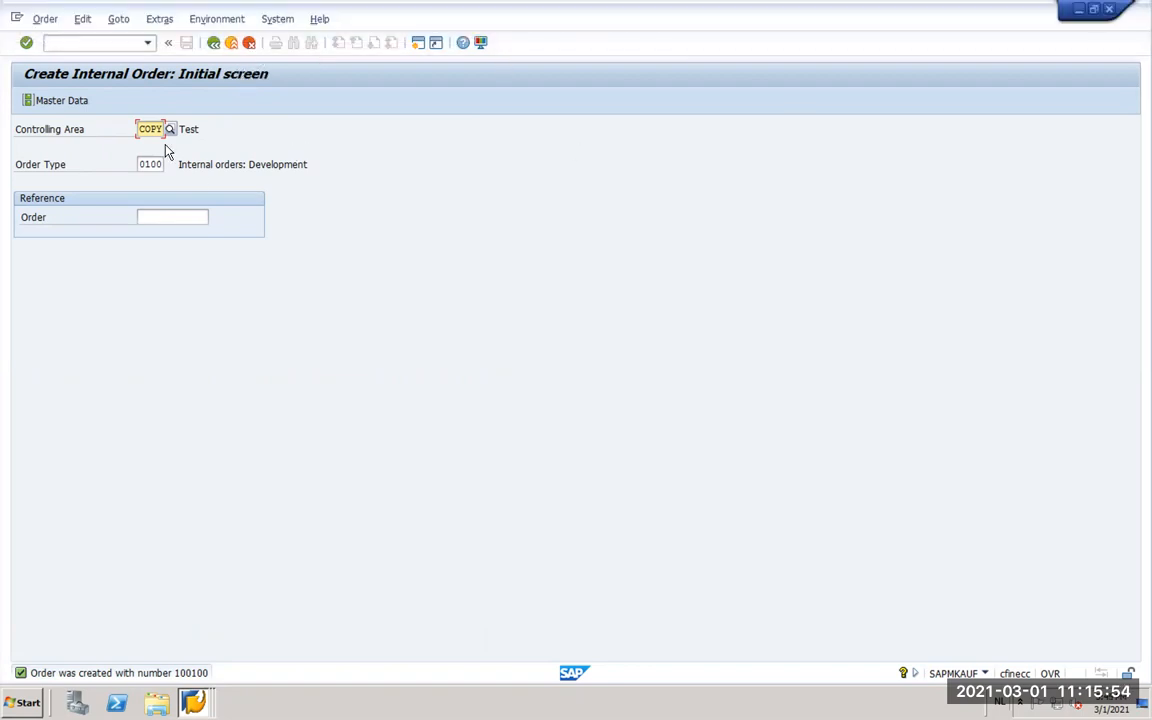
pyautogui.moveTo(798, 26)
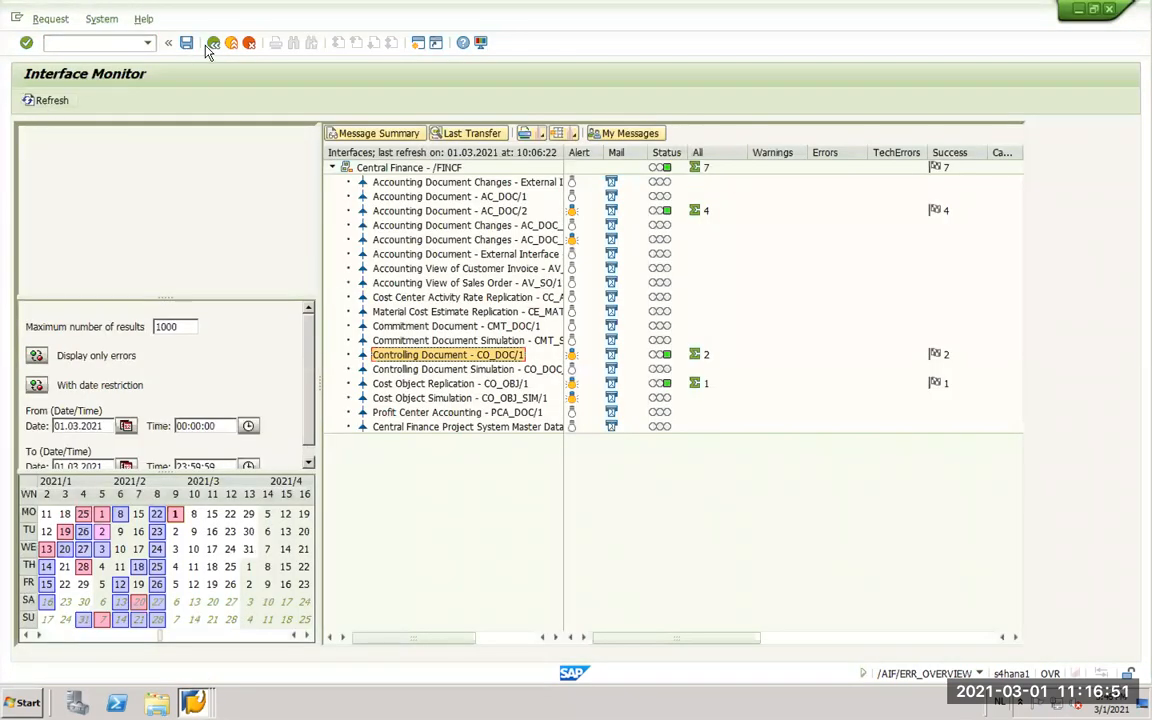
# Run /n/aif/ifmon restricted to messages from 01.03.2021 onward.
pyautogui.click(202, 44)
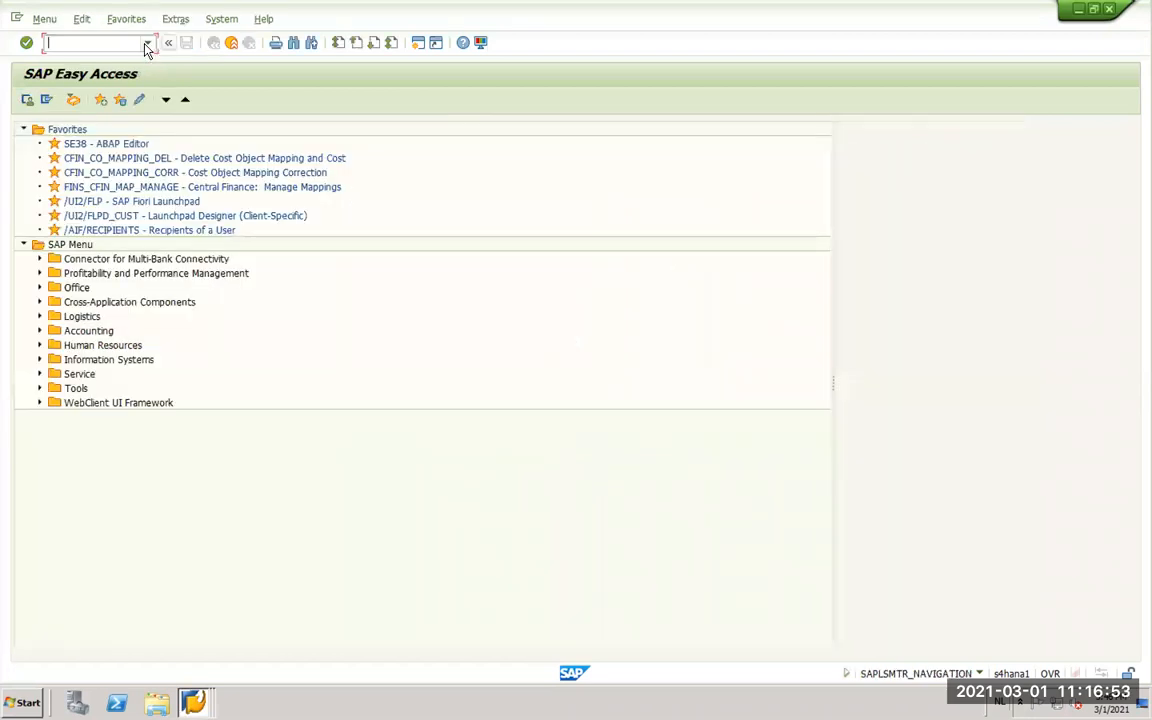
pyautogui.write('/n/aif/ifmon')
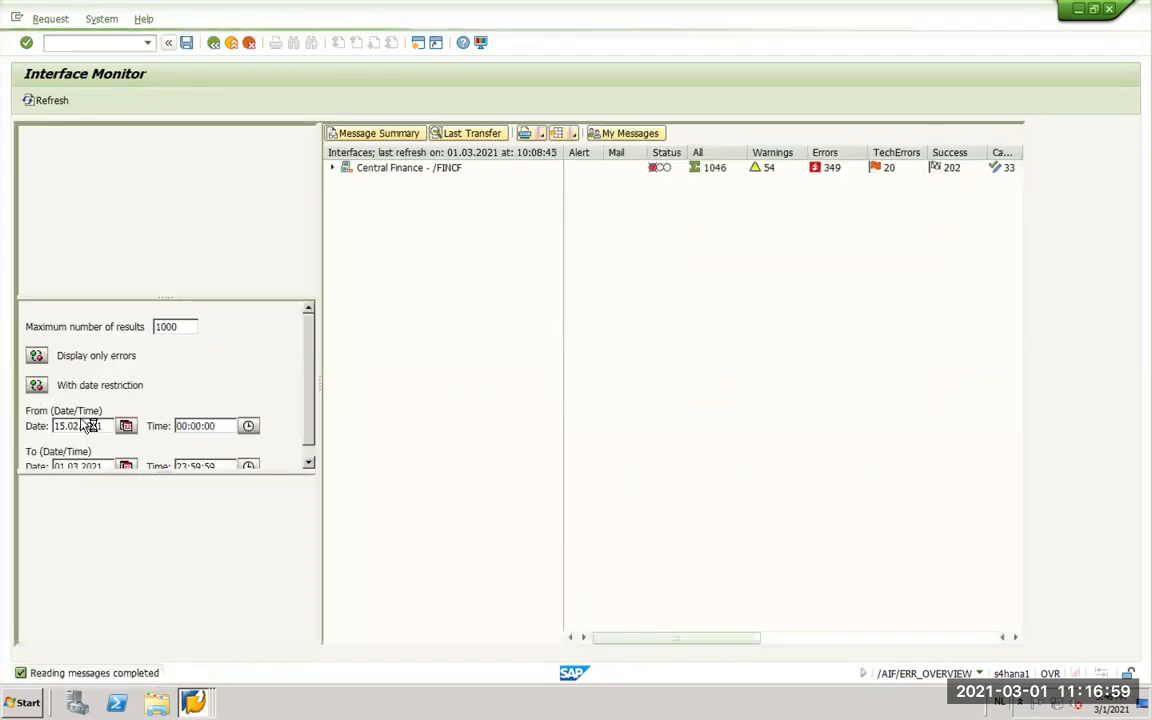
pyautogui.click(124, 424)
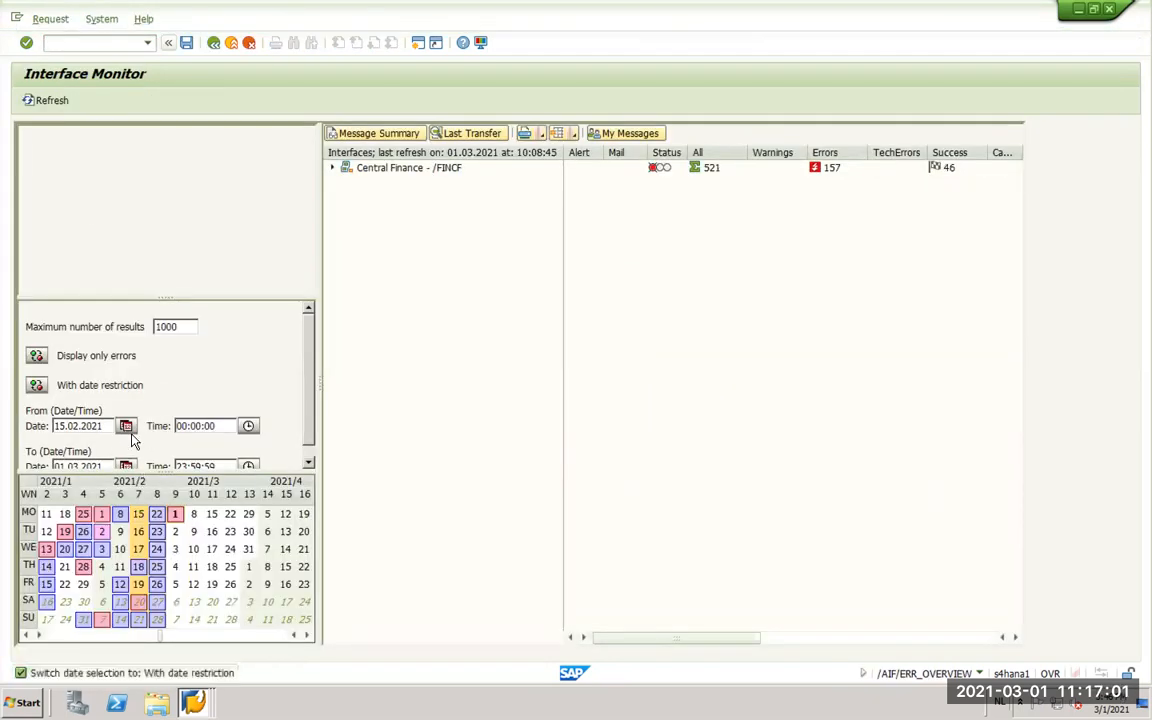
pyautogui.click(126, 426)
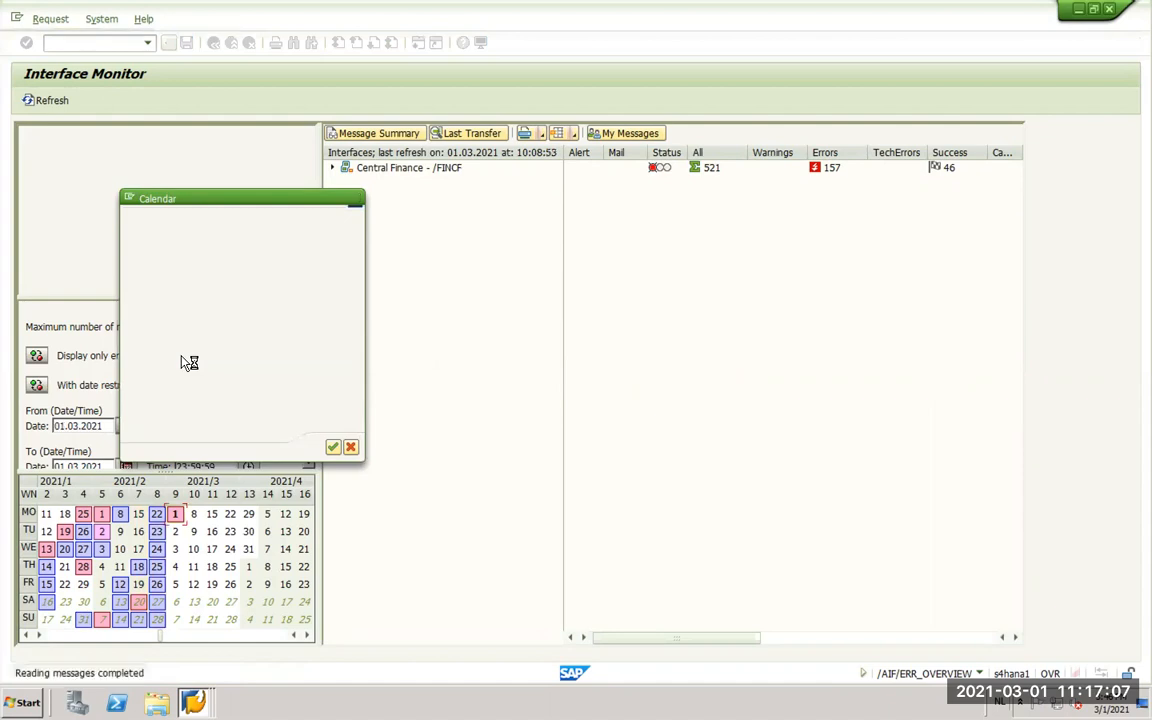
pyautogui.click(352, 448)
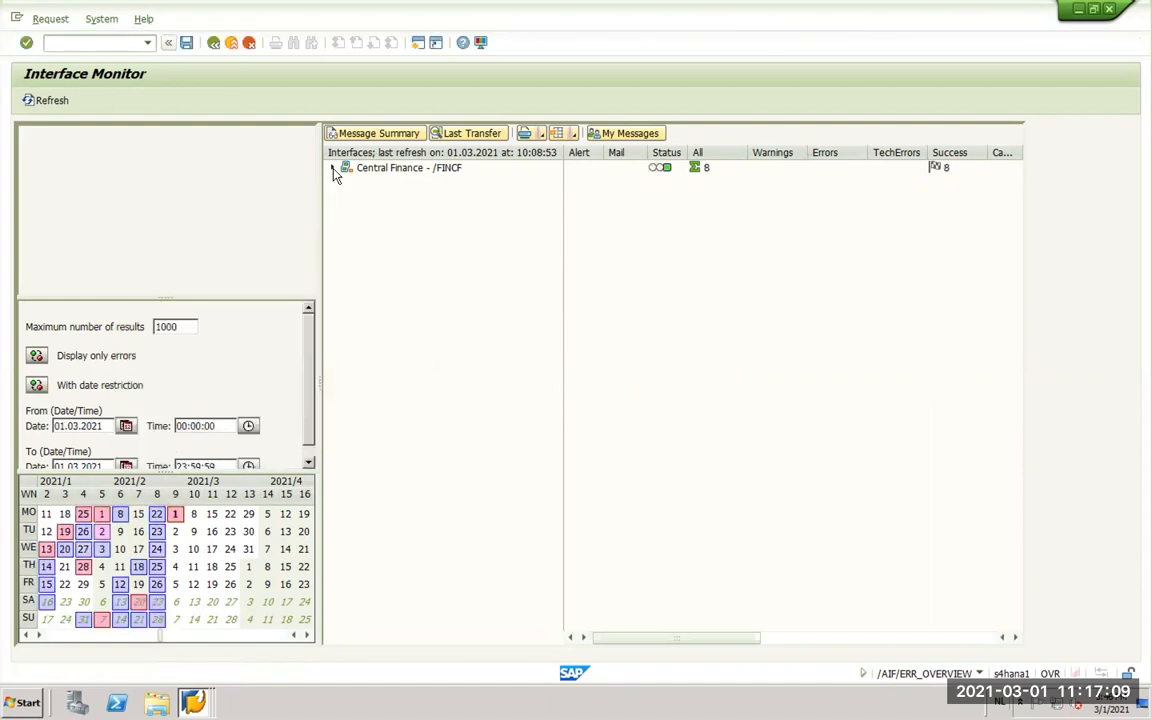
# In Central Finance, expand the Cost Object Replication messages and open the latest one.
pyautogui.click(332, 168)
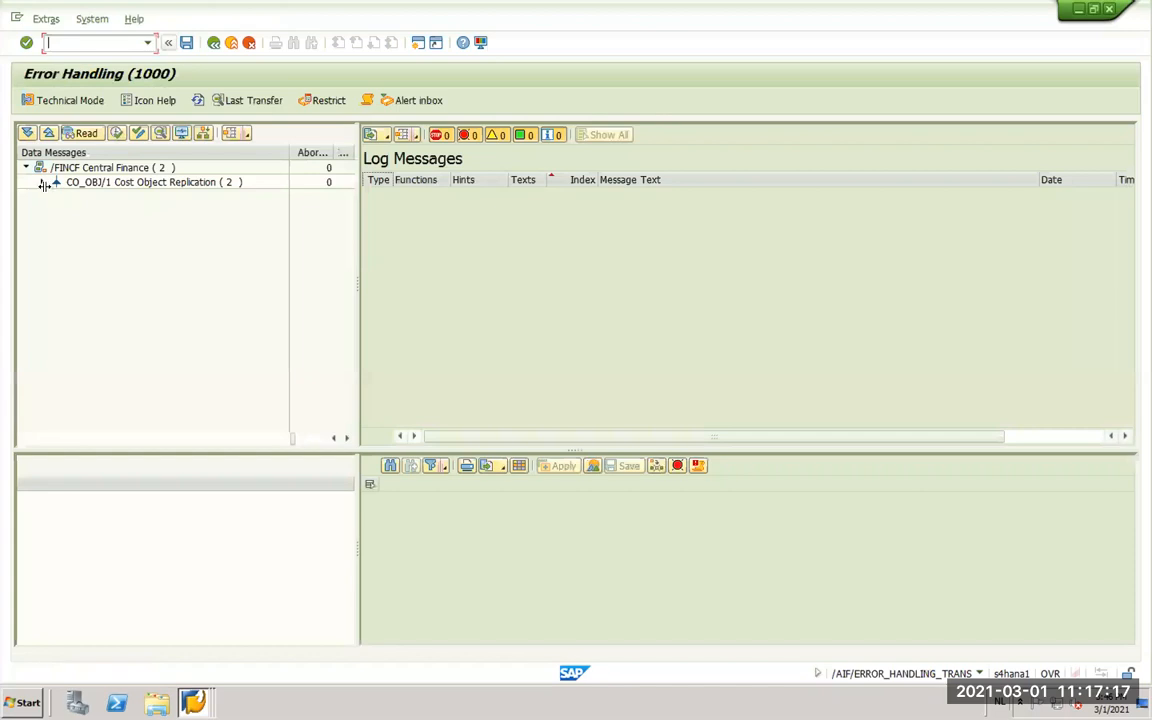
pyautogui.click(54, 182)
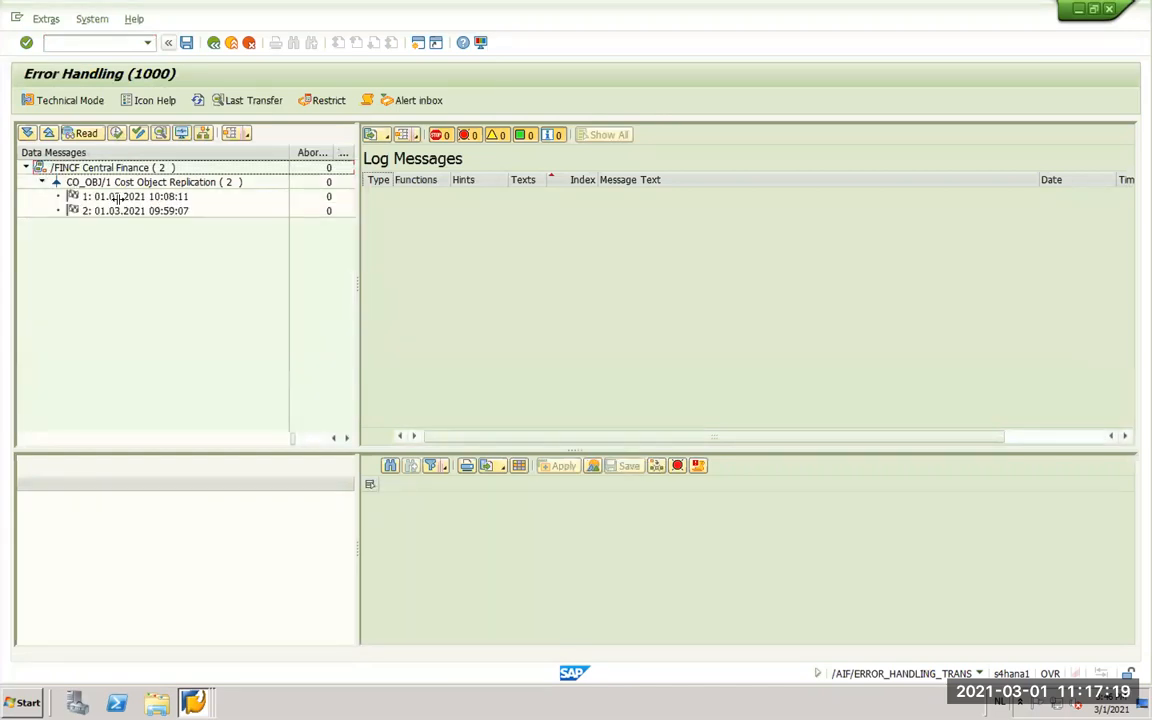
pyautogui.click(134, 196)
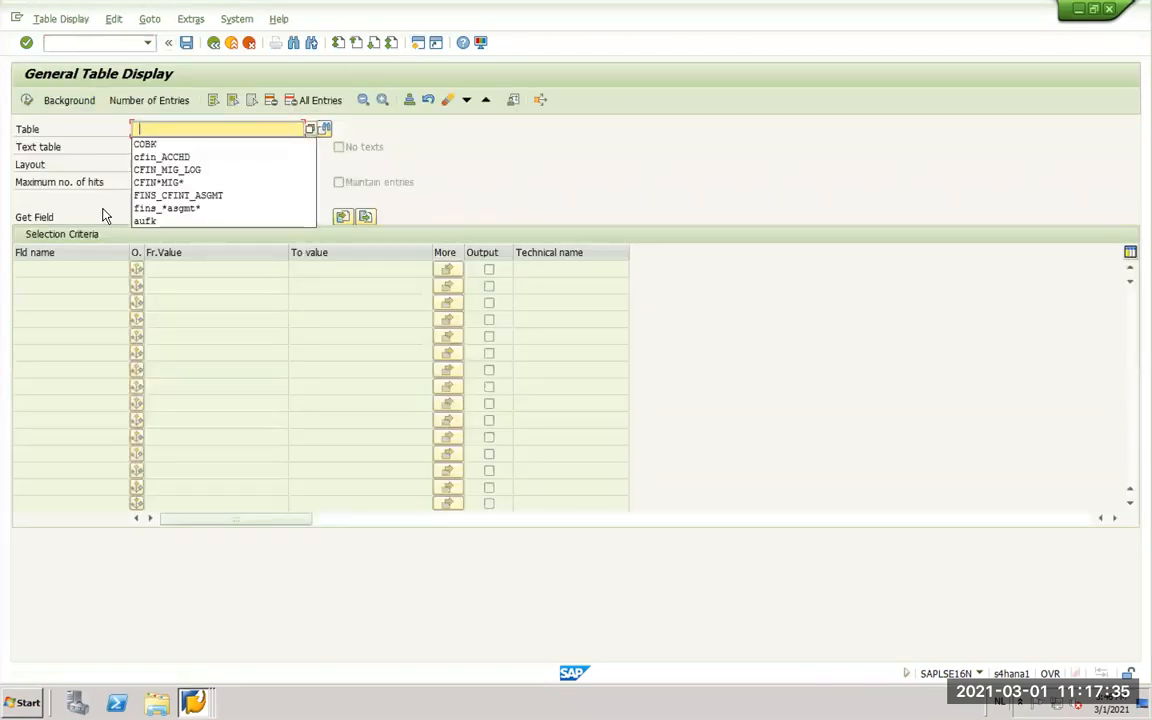
# Query FINS_CFINT_ASGMT for Object ID 100100 and logical system EPDCLNT100, confirming mapping to order 200027.
pyautogui.click(184, 182)
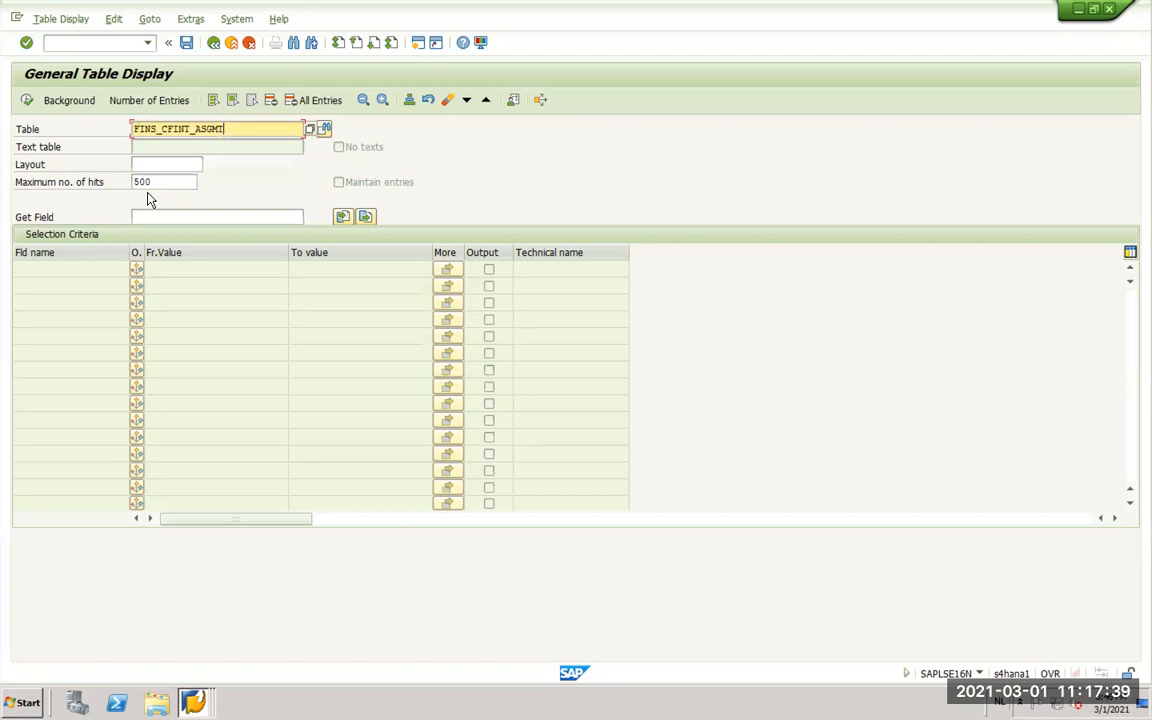
pyautogui.press('Enter')
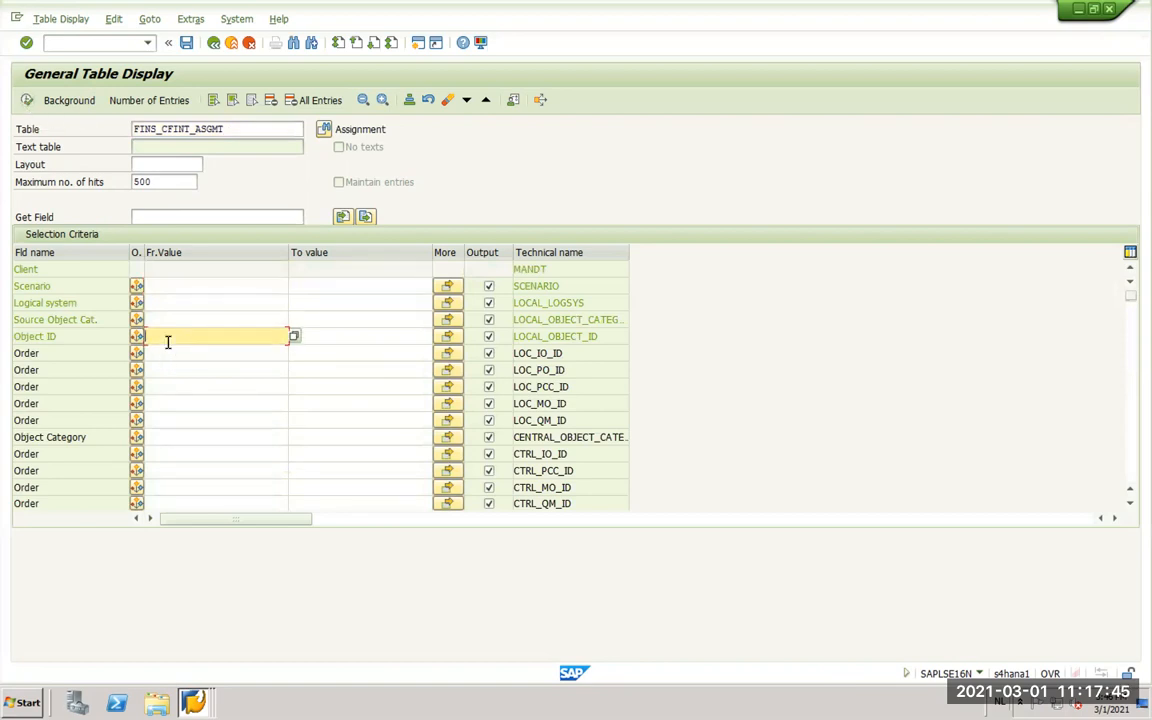
pyautogui.write('100100')
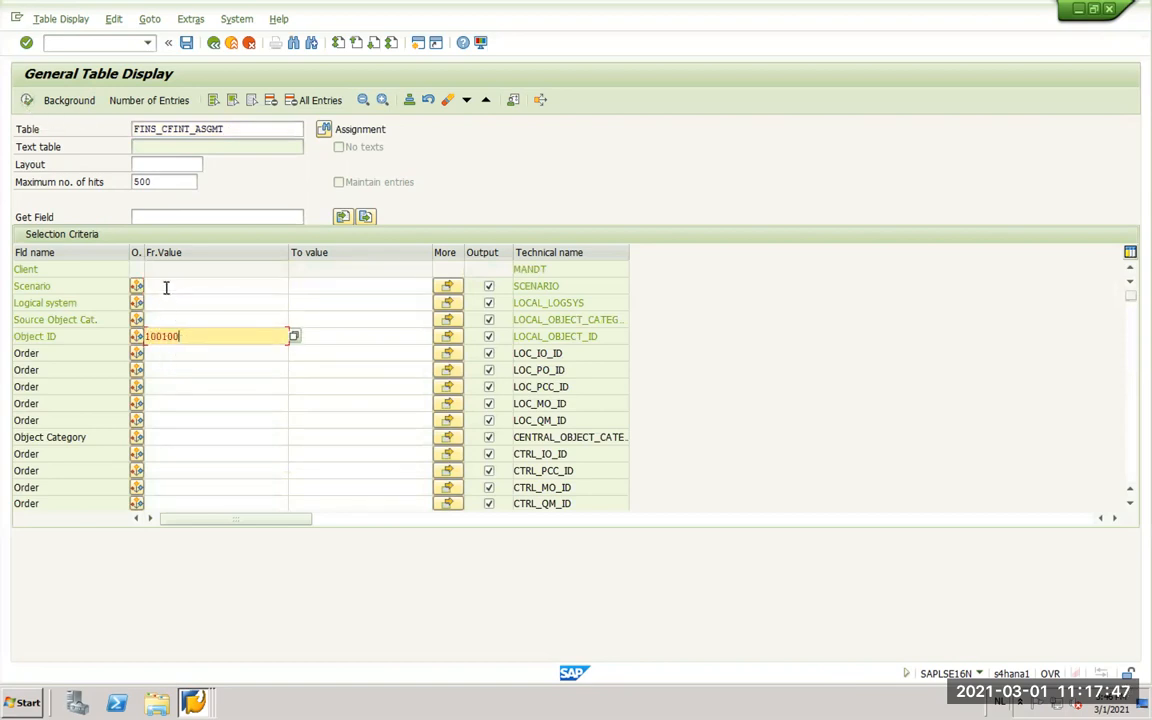
pyautogui.click(210, 302)
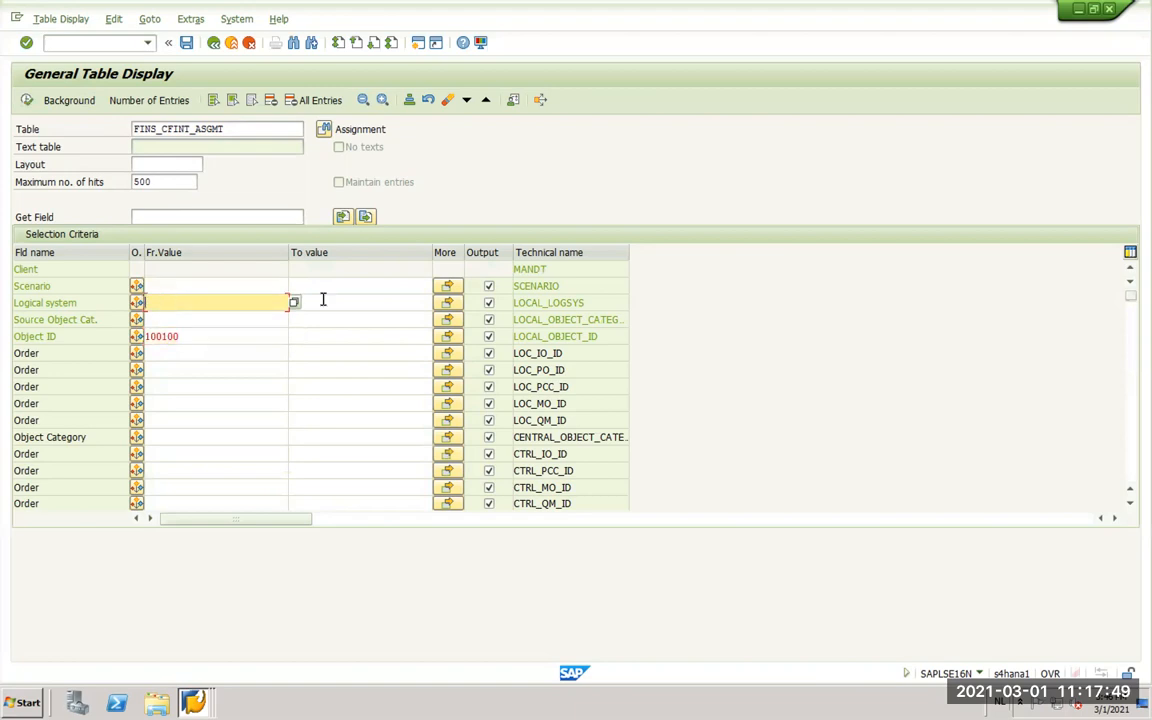
pyautogui.click(292, 302)
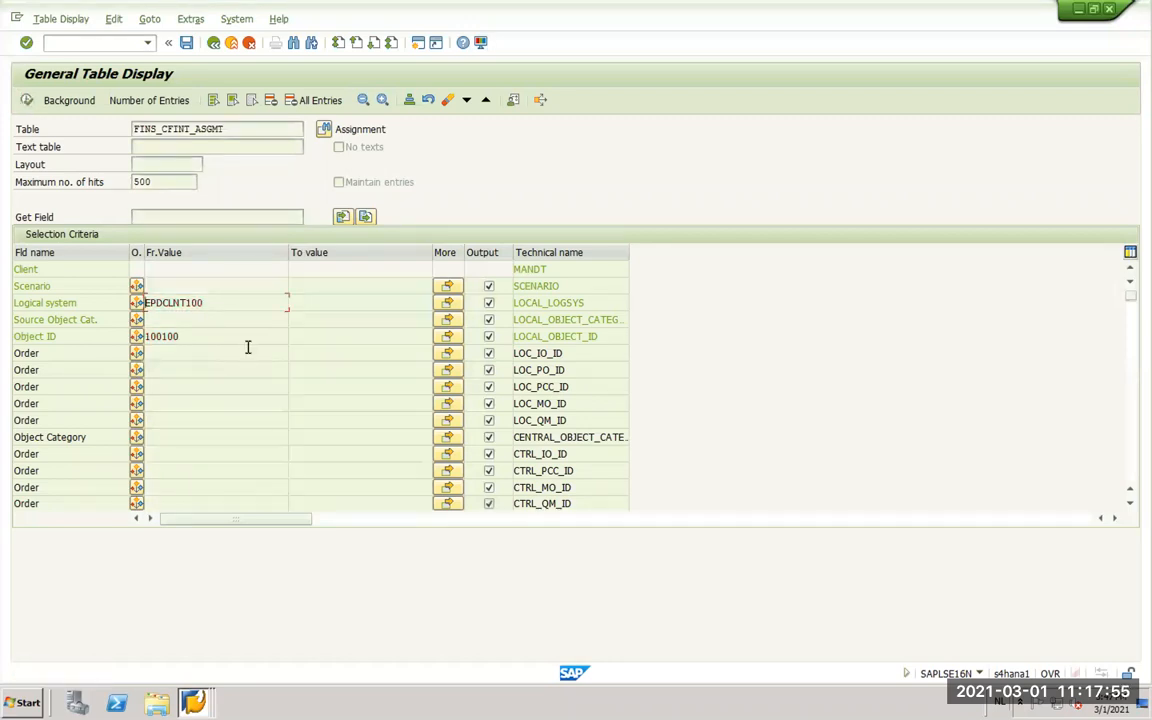
pyautogui.click(200, 352)
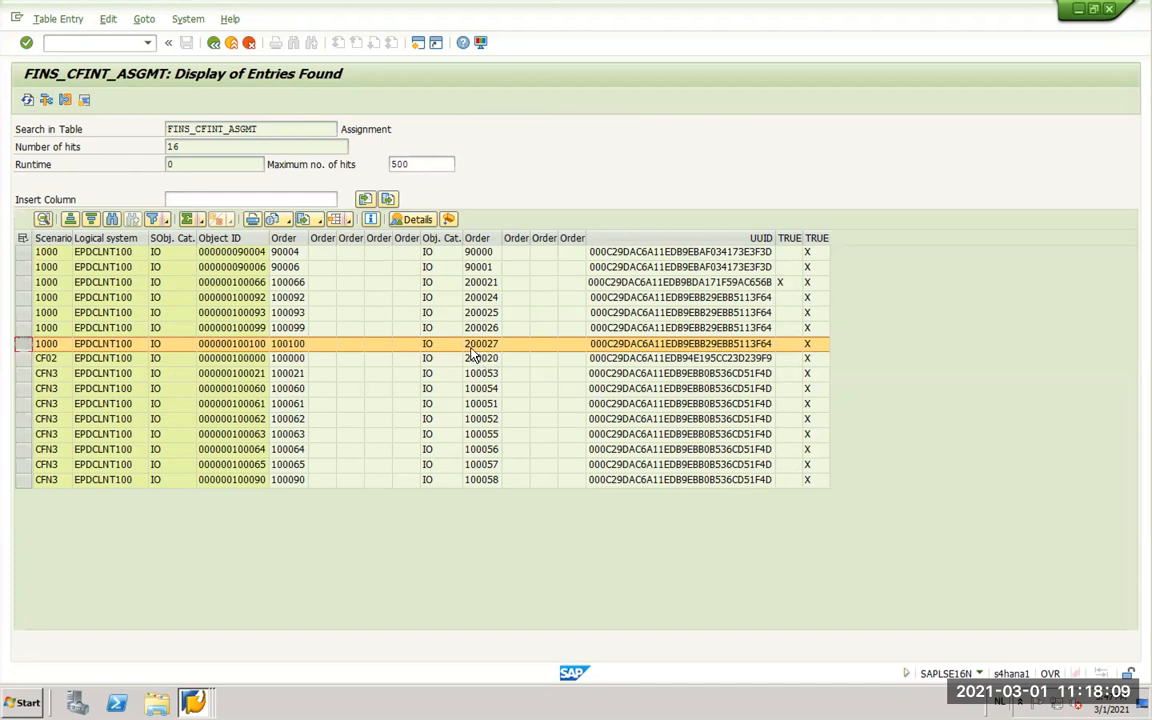
pyautogui.moveTo(496, 356)
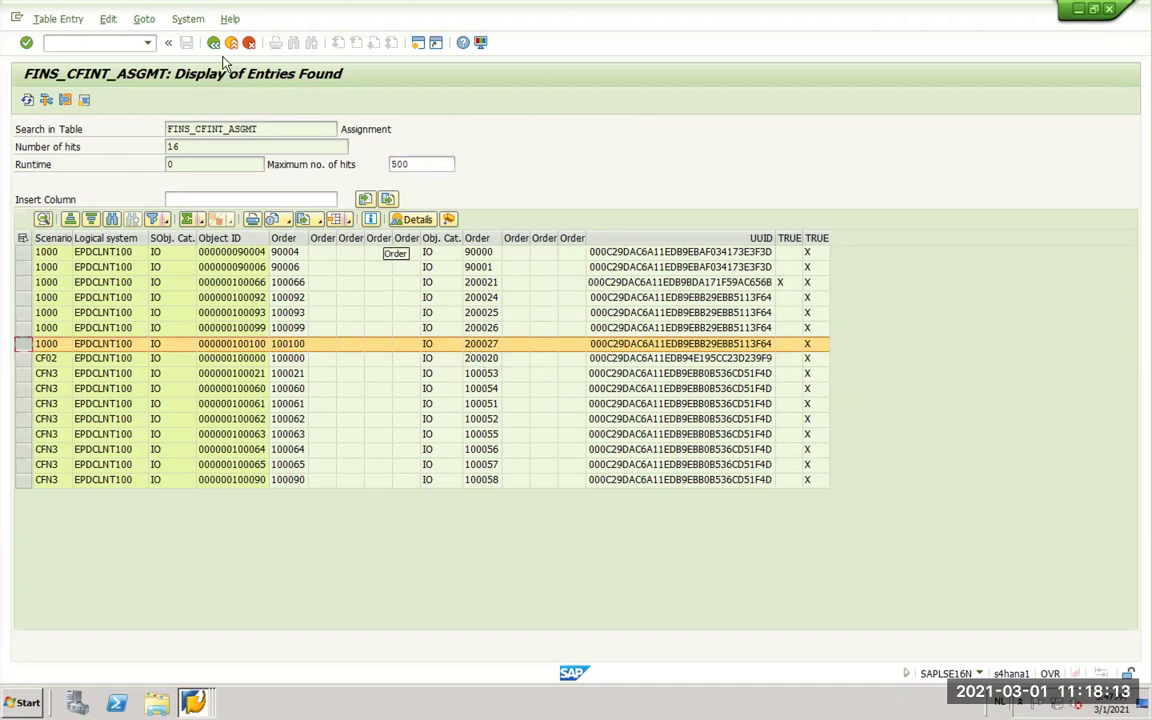
# Go back from the table display to the SAP Easy Access start menu.
pyautogui.click(212, 46)
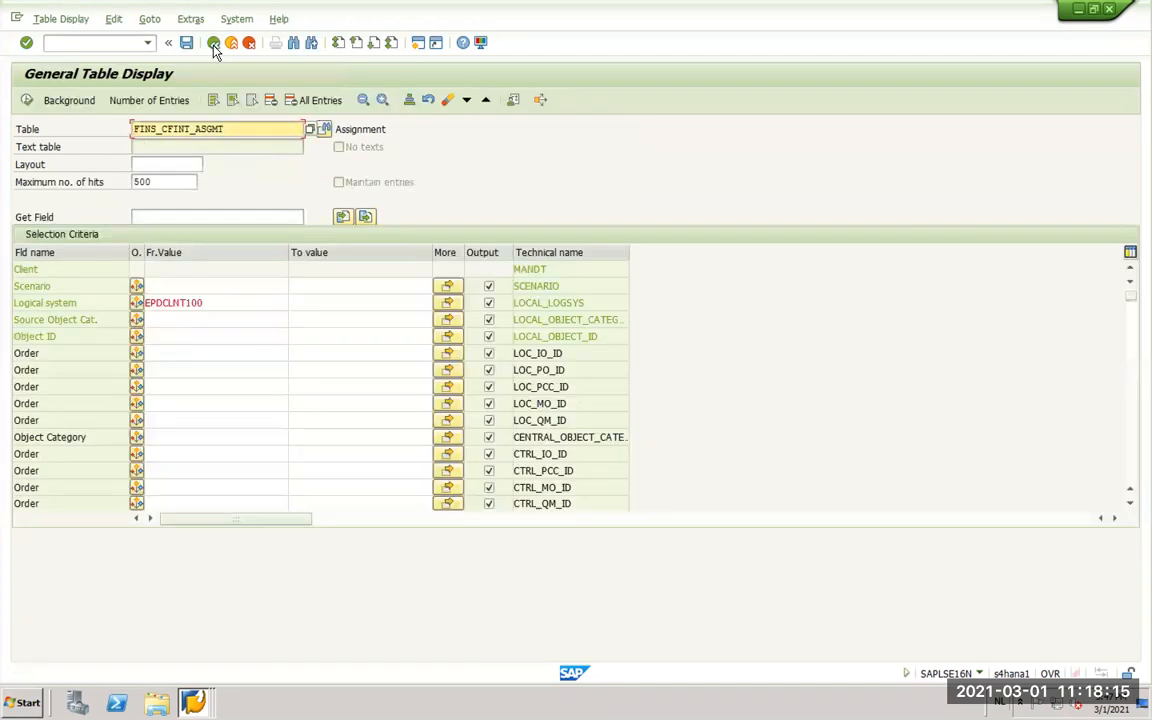
pyautogui.click(212, 48)
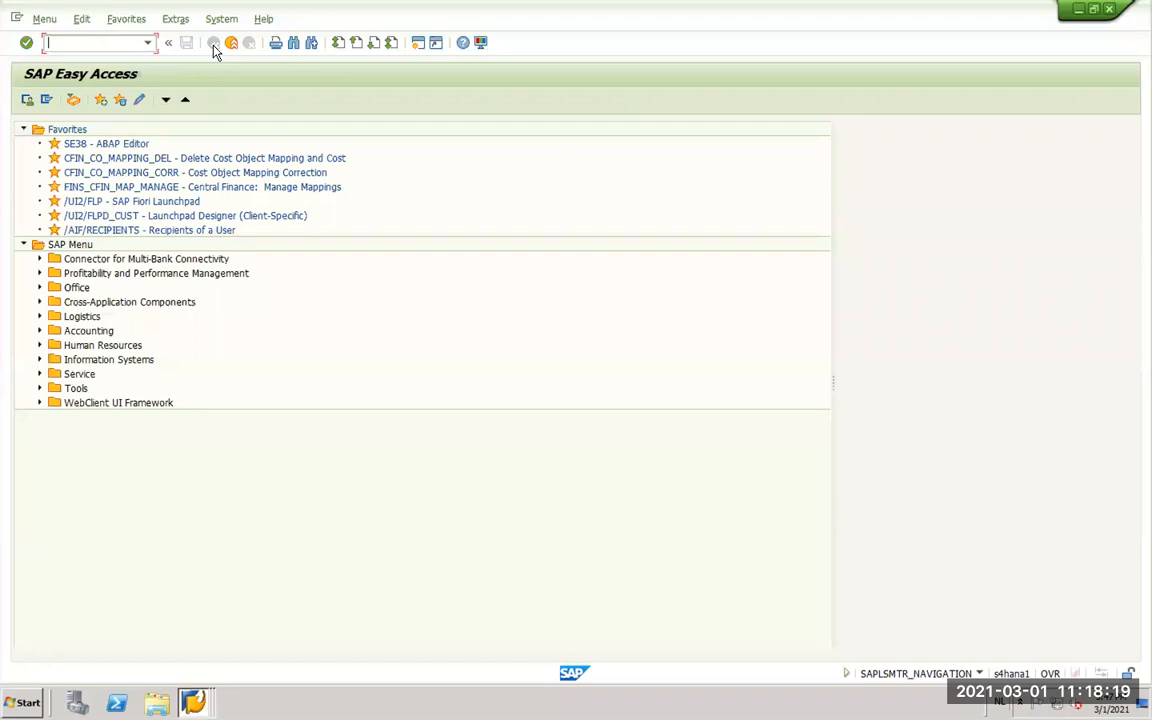
pyautogui.moveTo(528, 78)
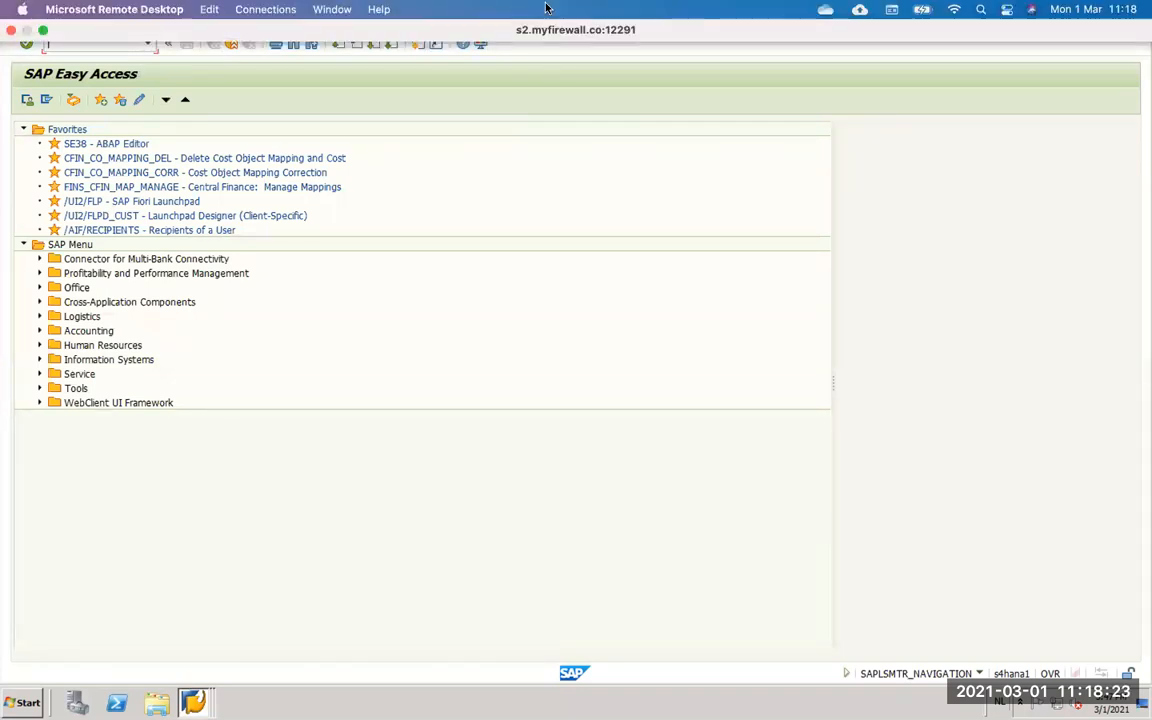
pyautogui.moveTo(602, 62)
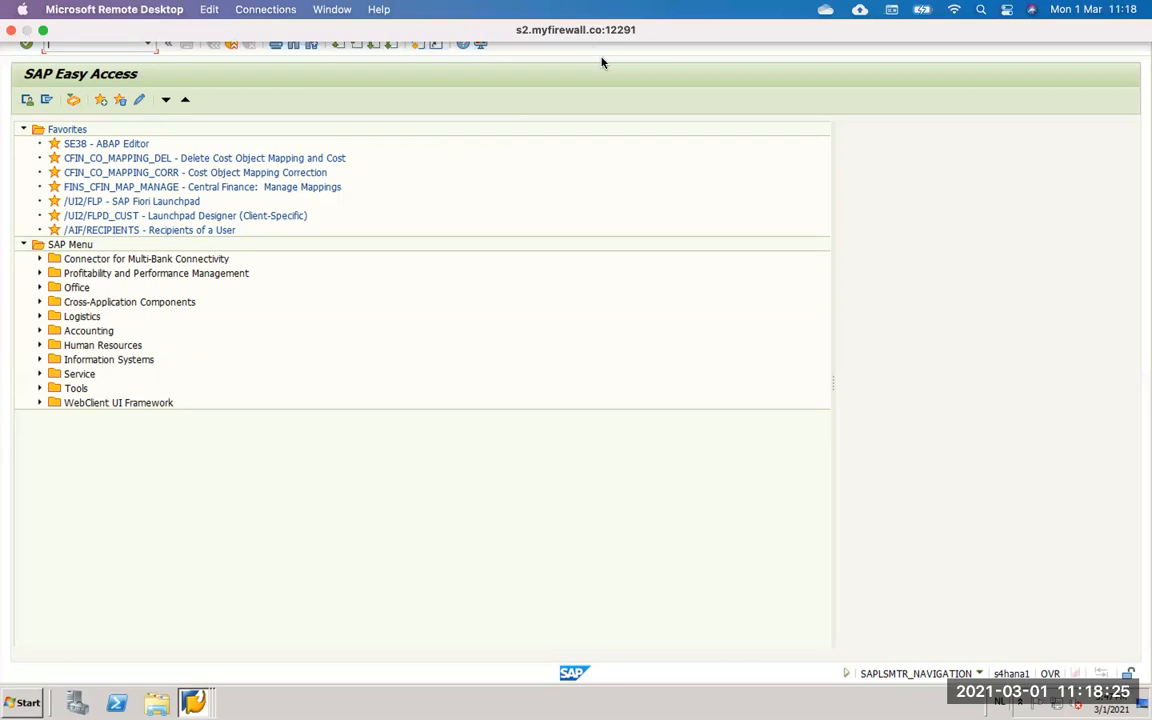